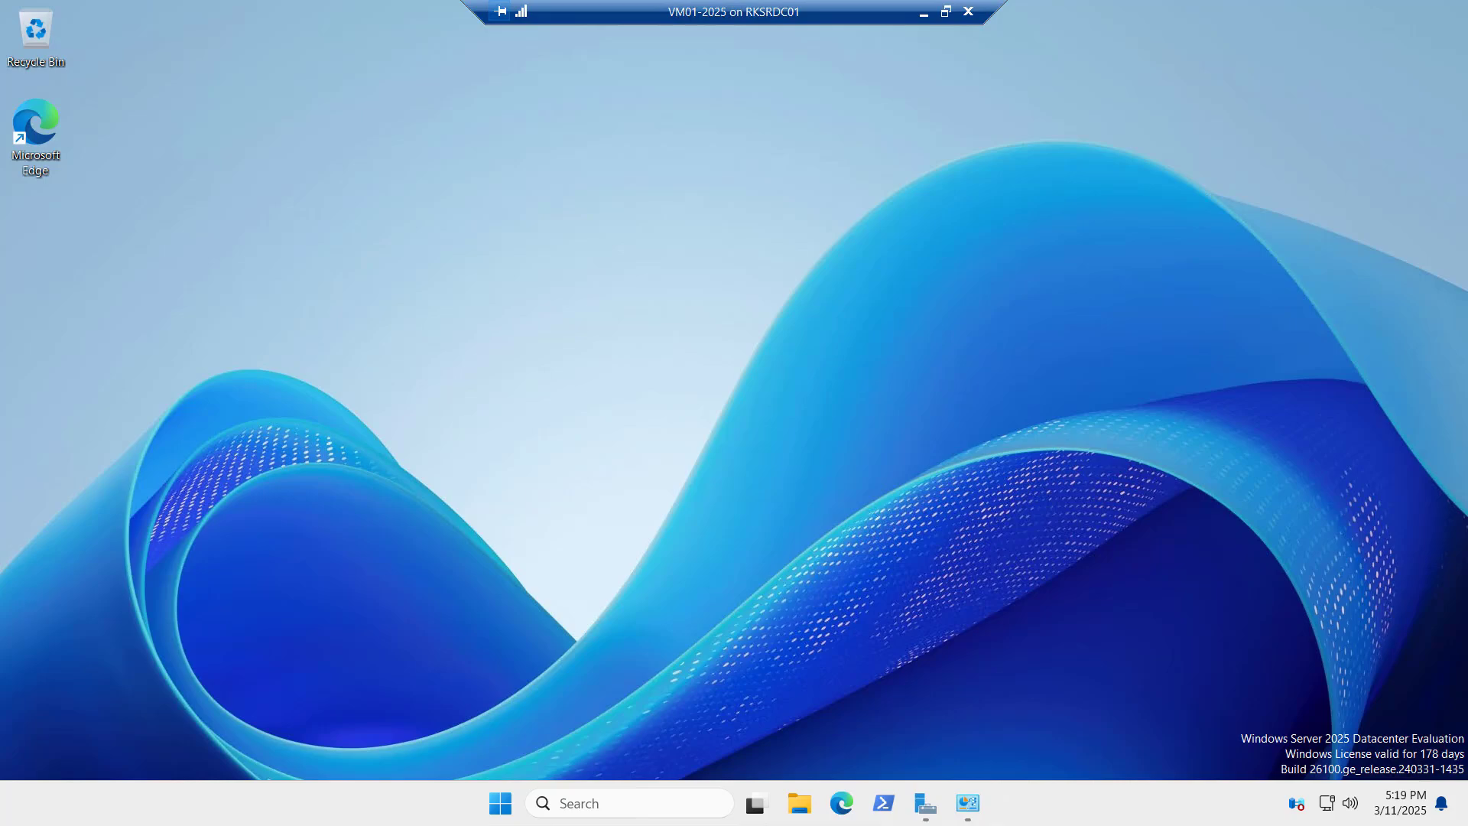
# Launch DNS Manager from Server Manager's Tools menu.
pyautogui.click(924, 802)
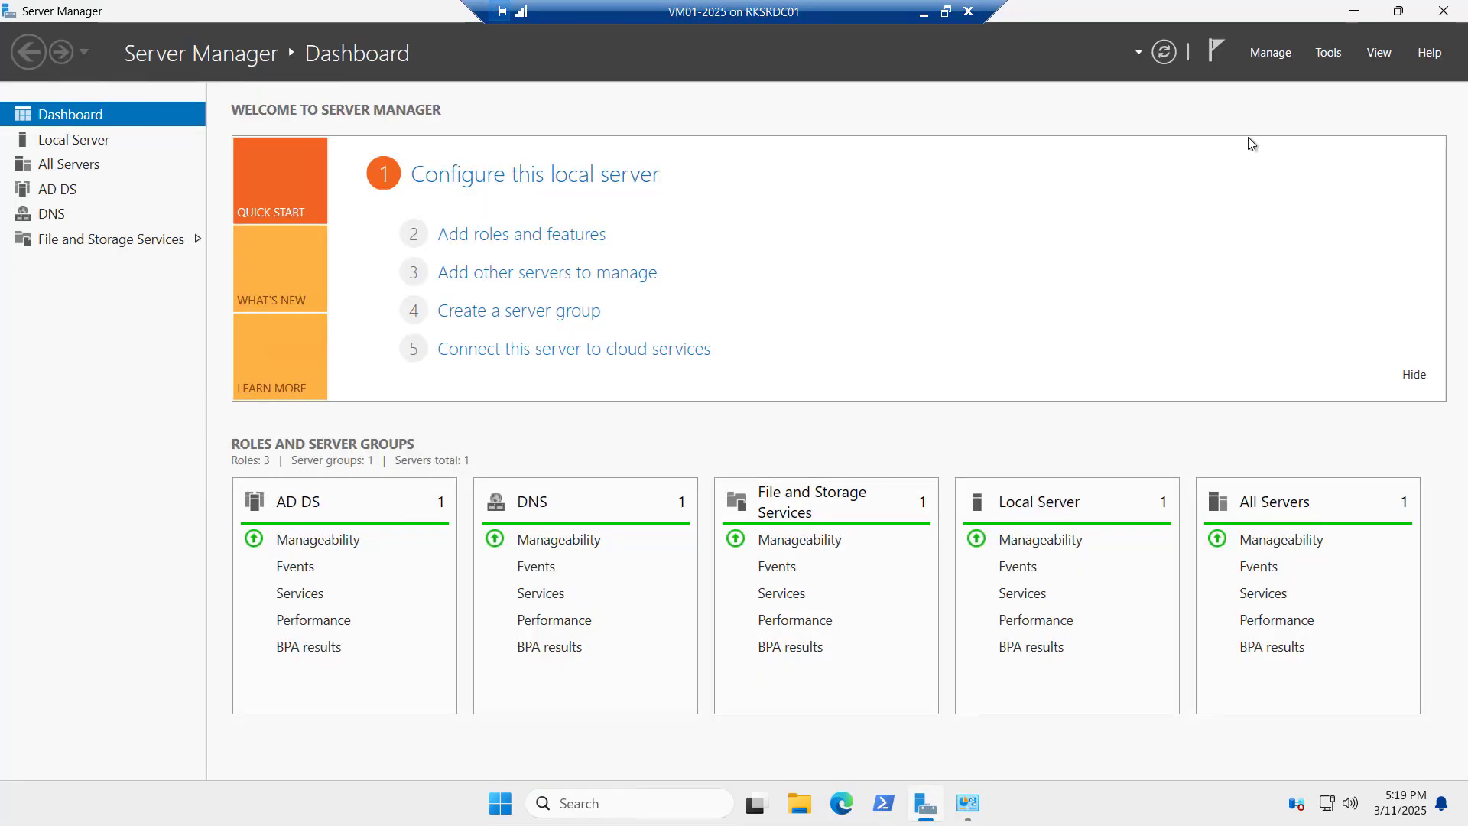
pyautogui.click(1327, 51)
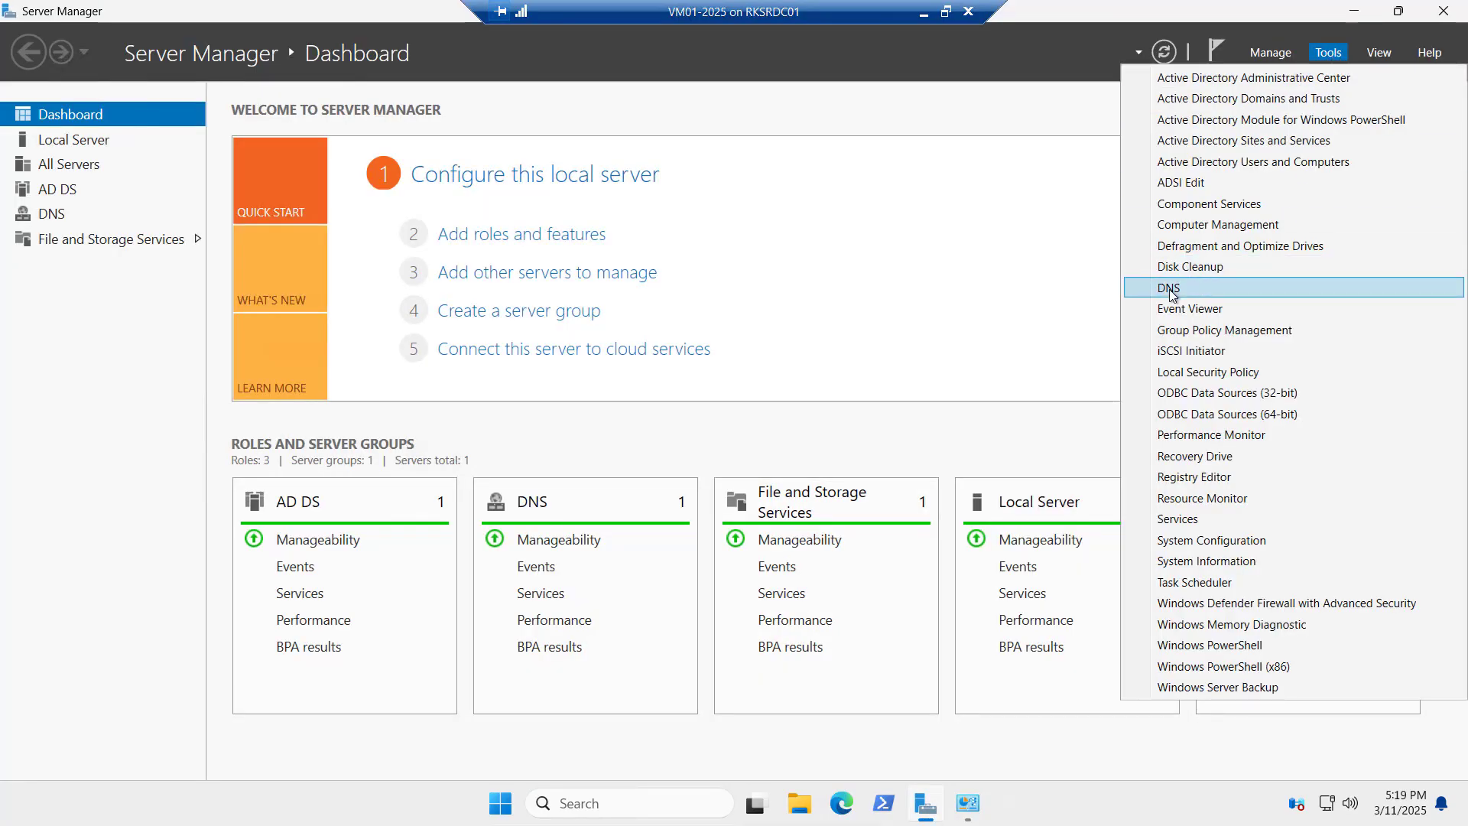
pyautogui.click(1168, 287)
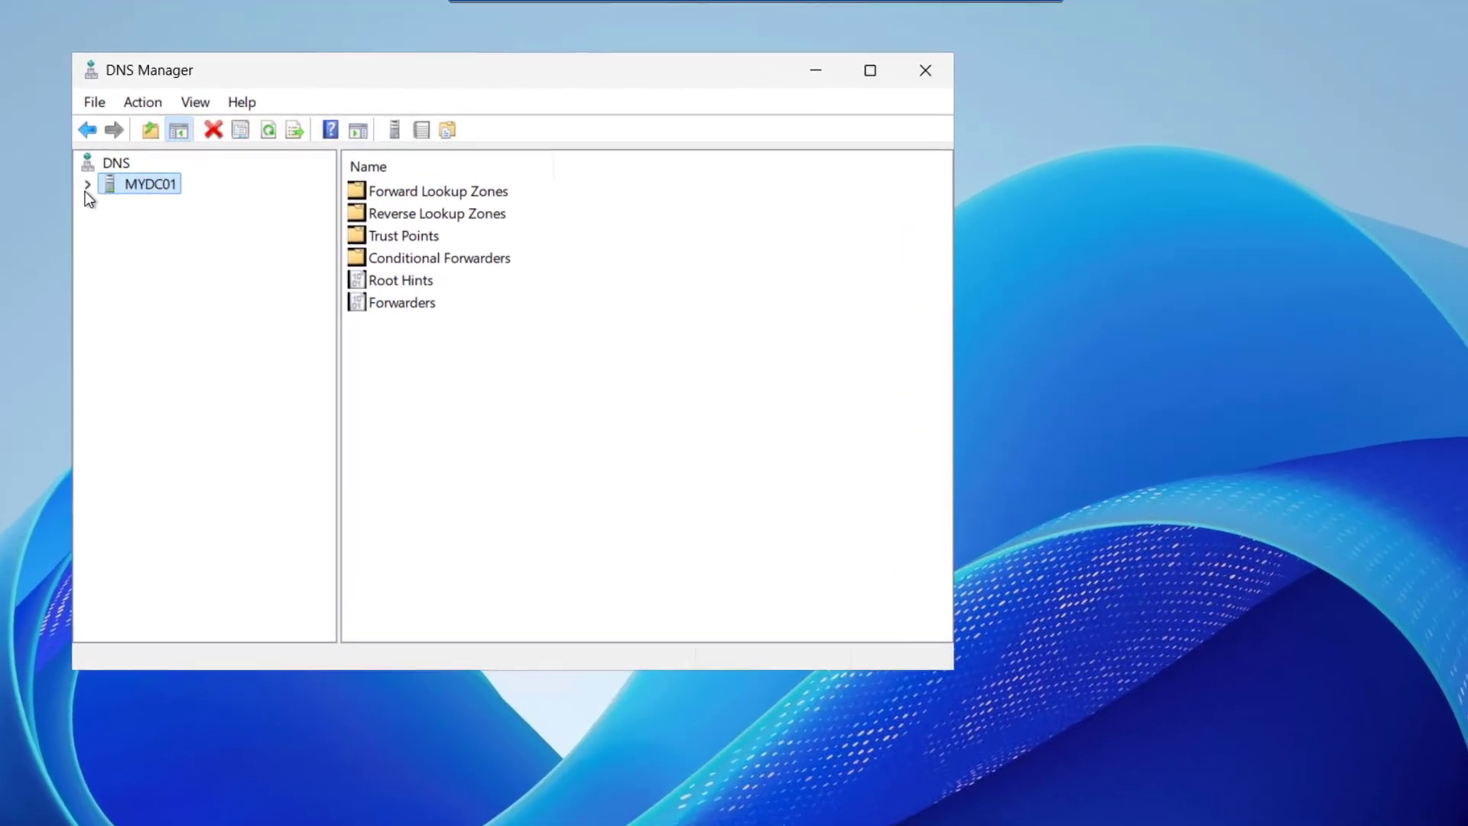
# Expand MYDC01 and browse the techijack.lcoal forward zone, collapsing its subfolders.
pyautogui.click(88, 183)
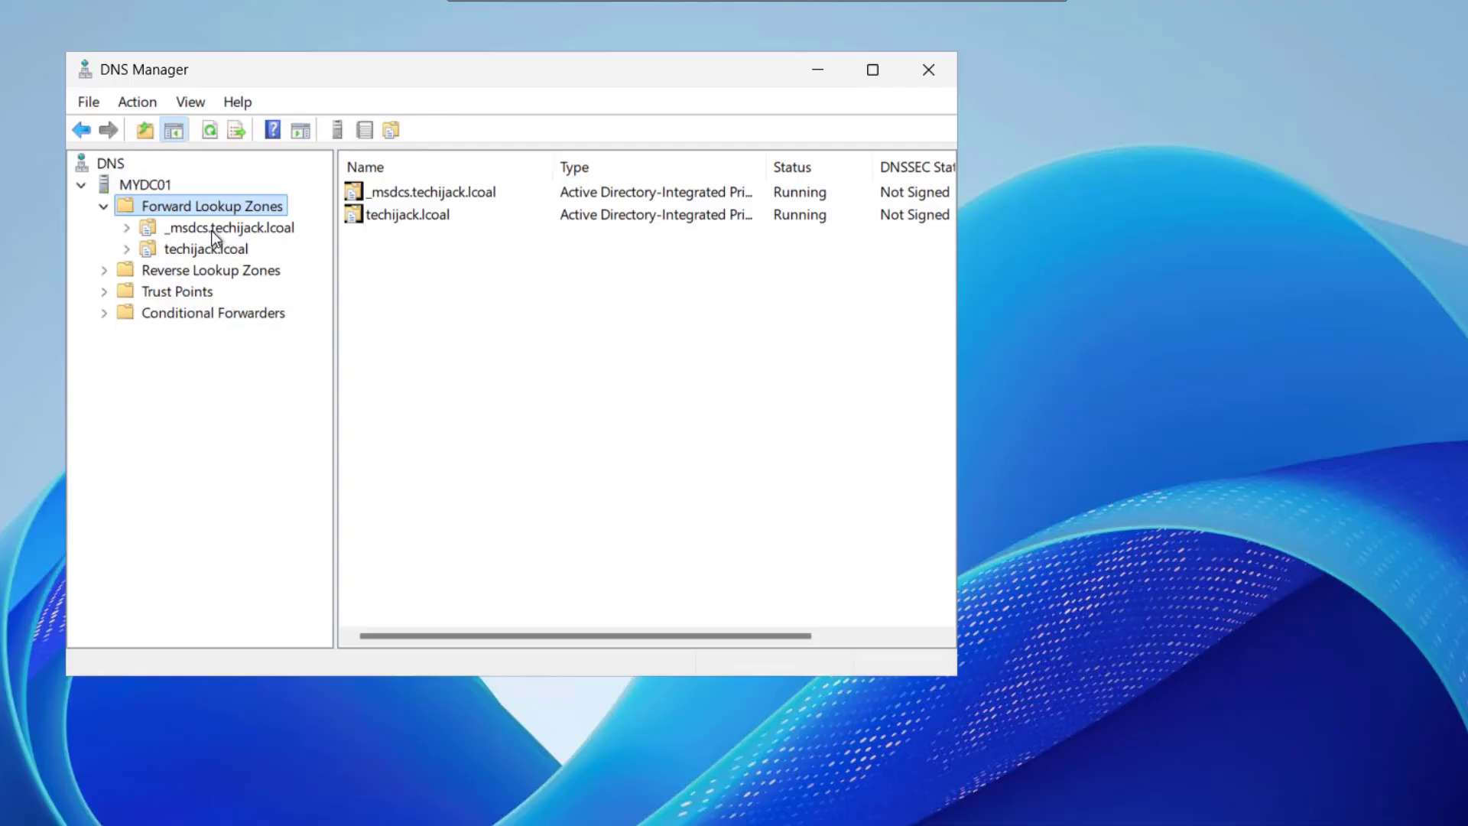
pyautogui.moveTo(176, 265)
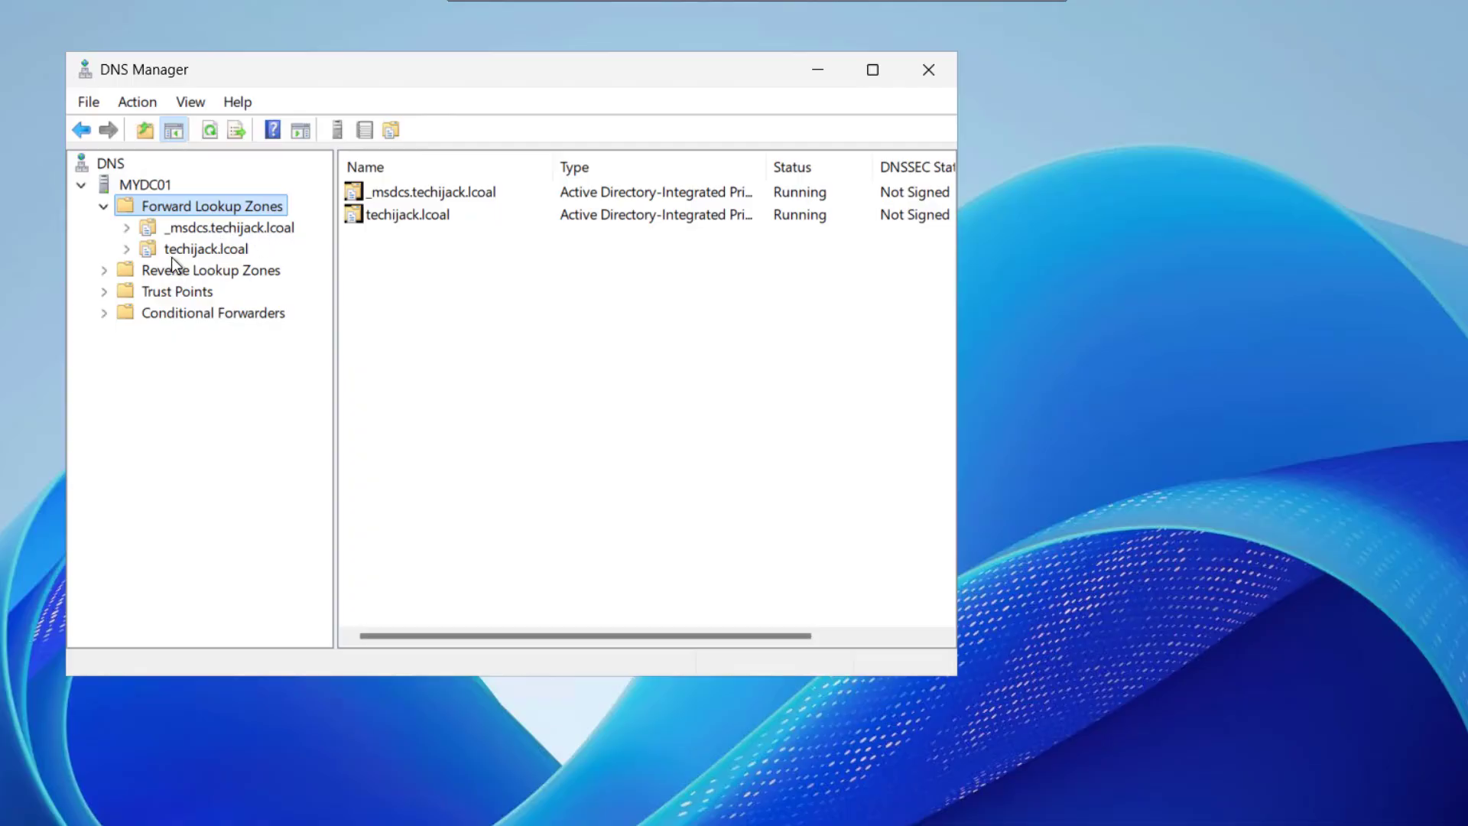
pyautogui.moveTo(248, 248)
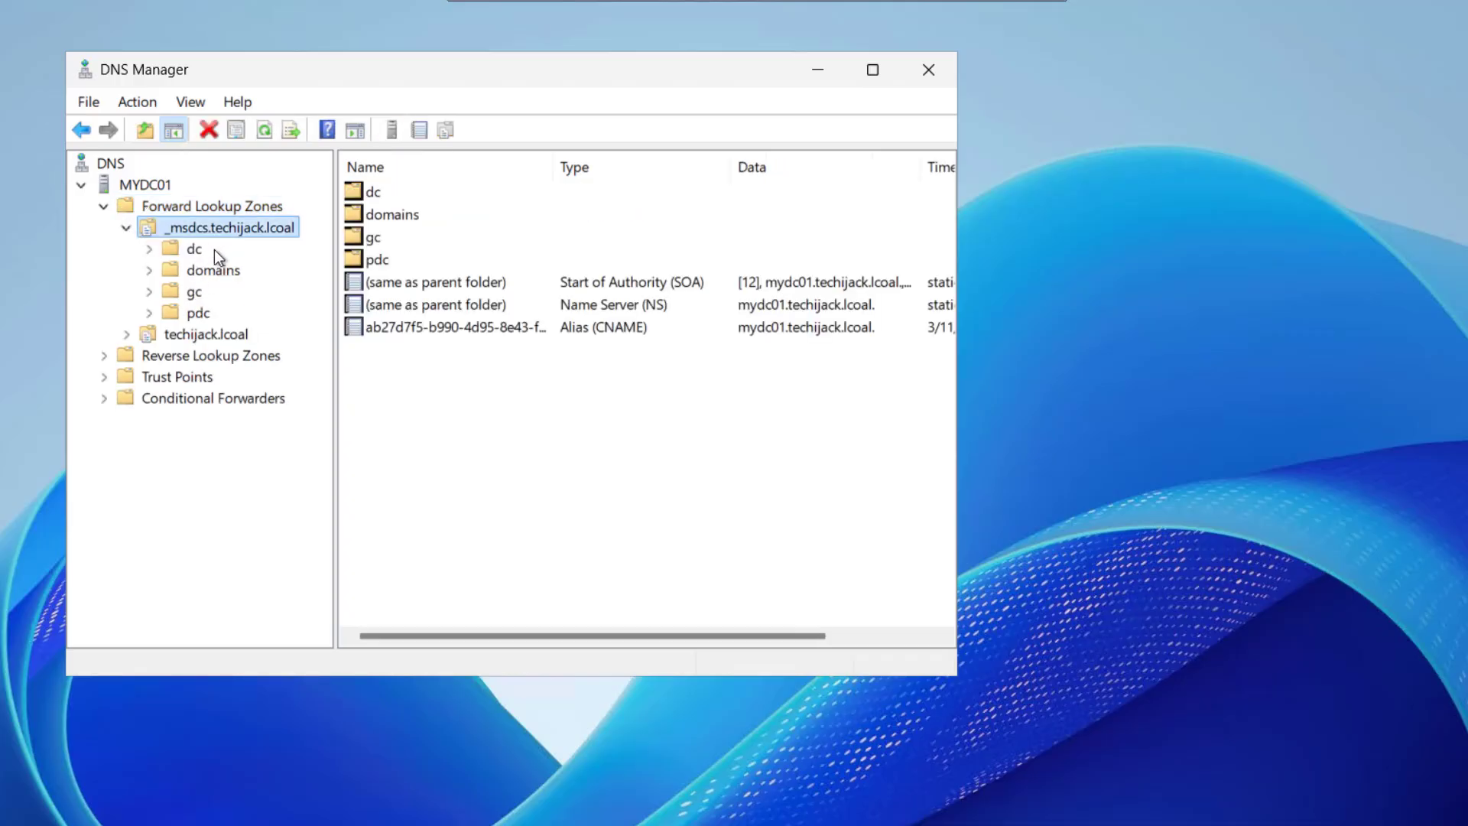
pyautogui.moveTo(150, 309)
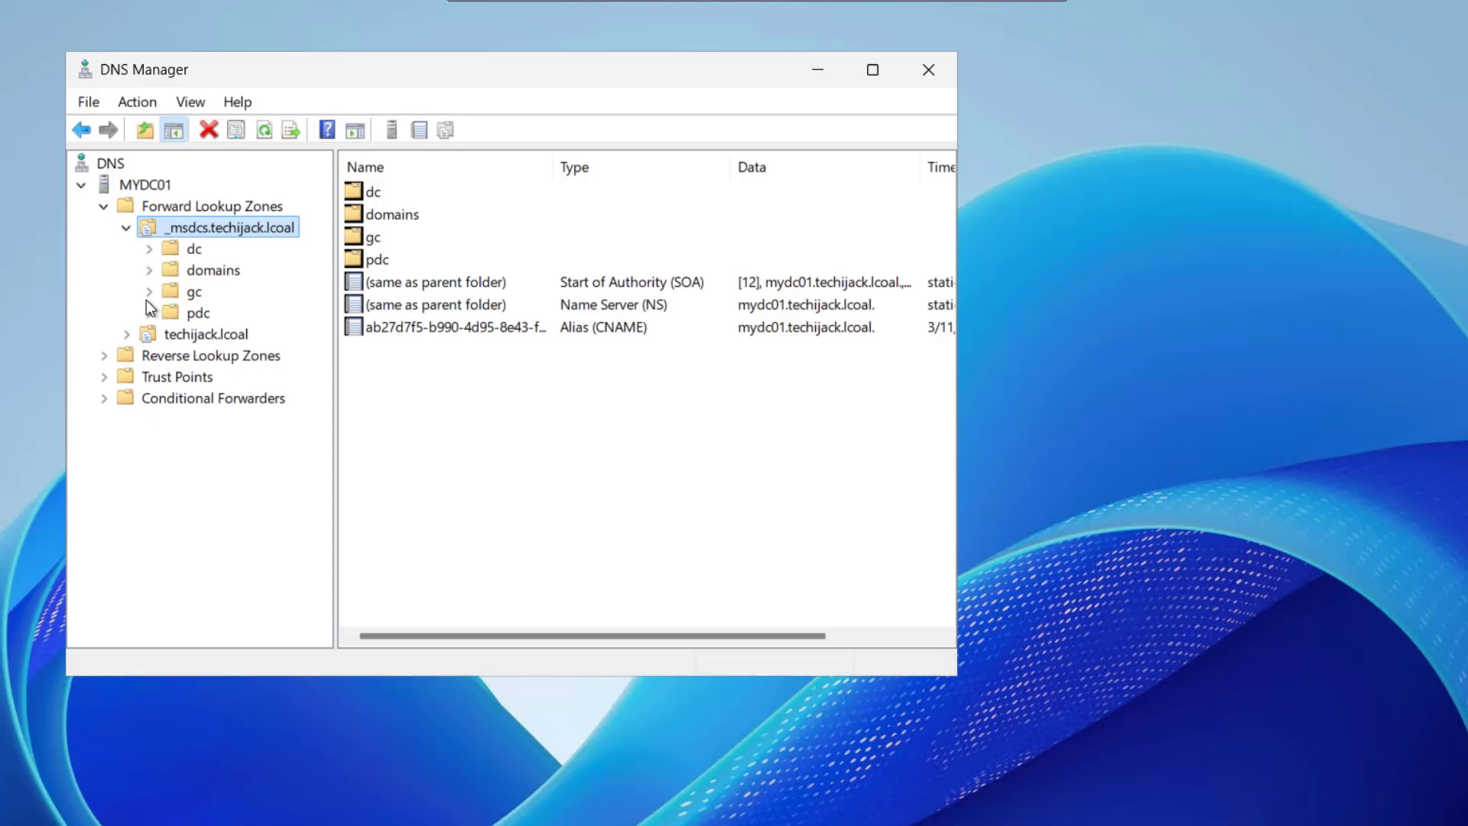
pyautogui.click(206, 334)
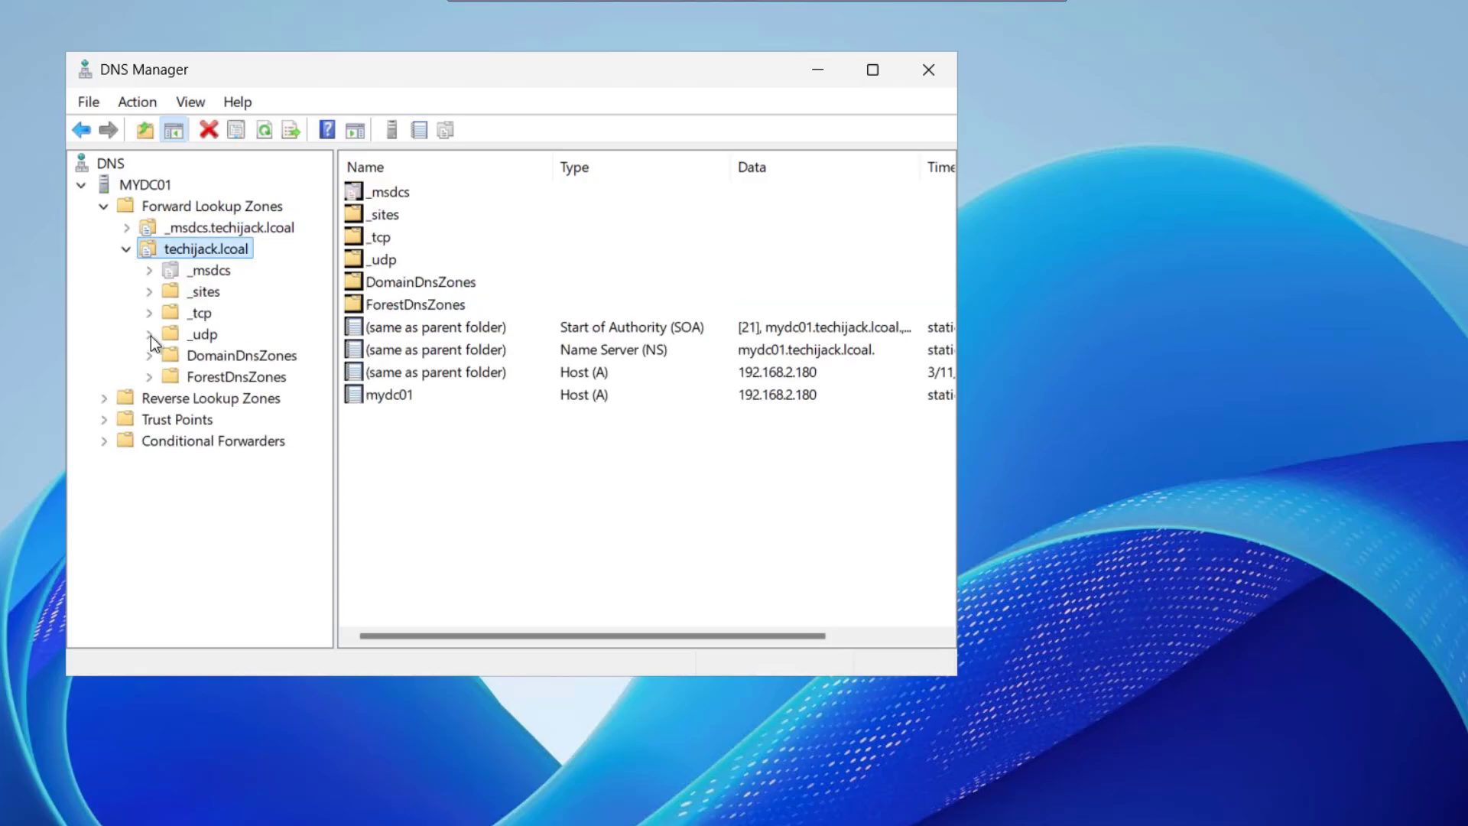
pyautogui.moveTo(183, 361)
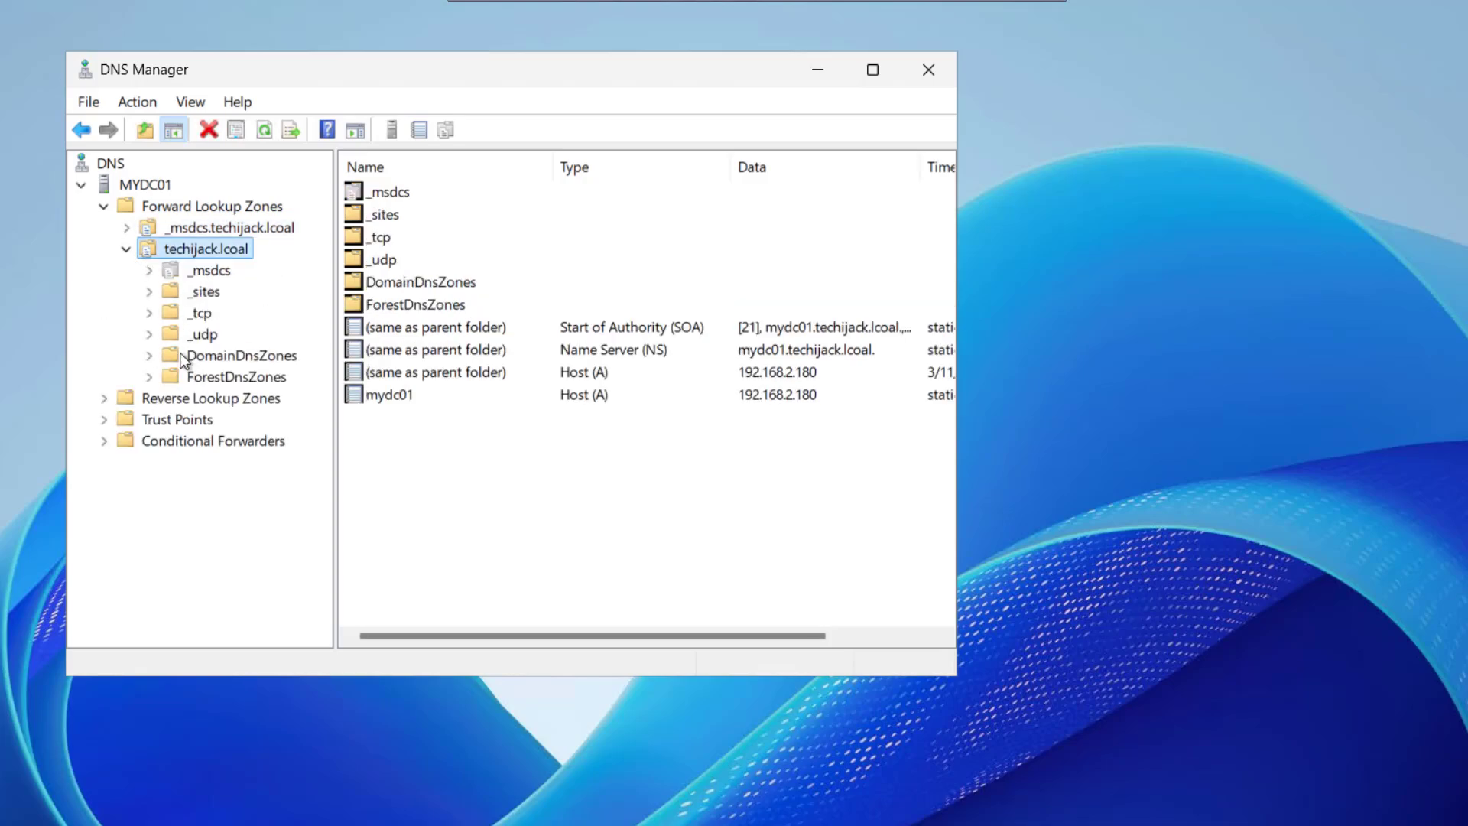
pyautogui.click(125, 247)
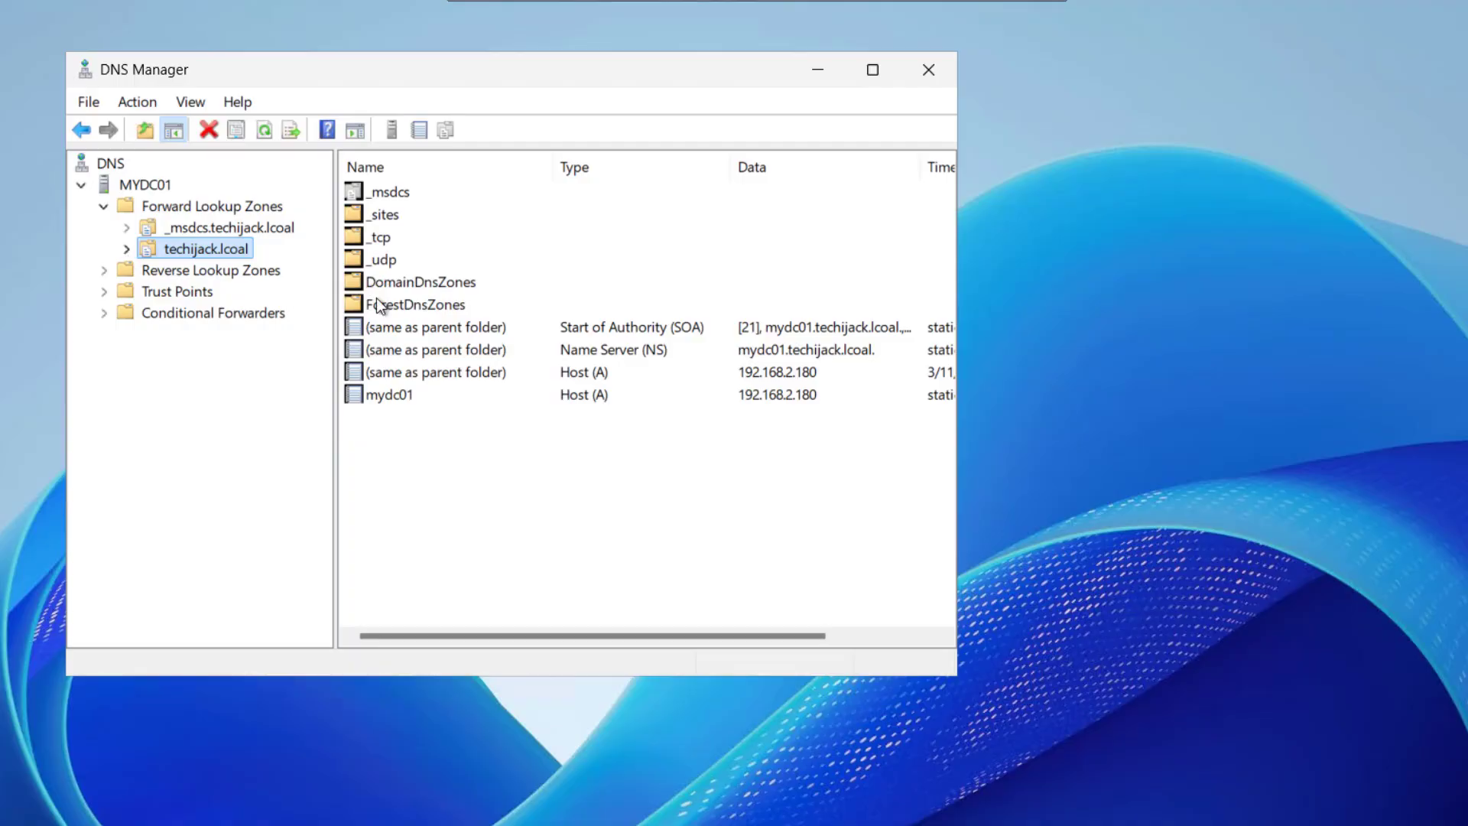
# Launch nslookup from MYDC01's context menu, targeting 192.168.2.180.
pyautogui.rightClick(145, 184)
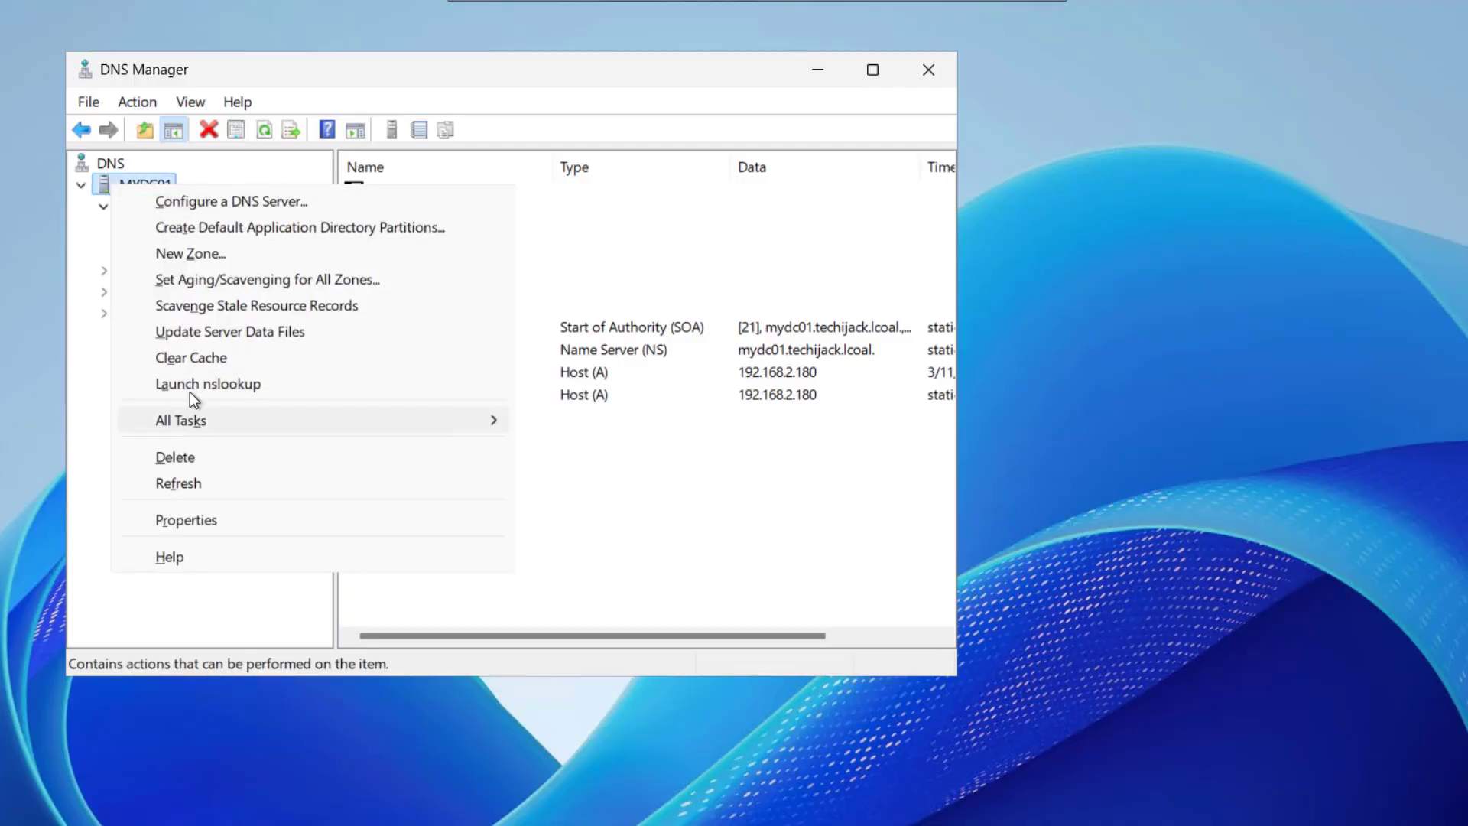
pyautogui.click(208, 383)
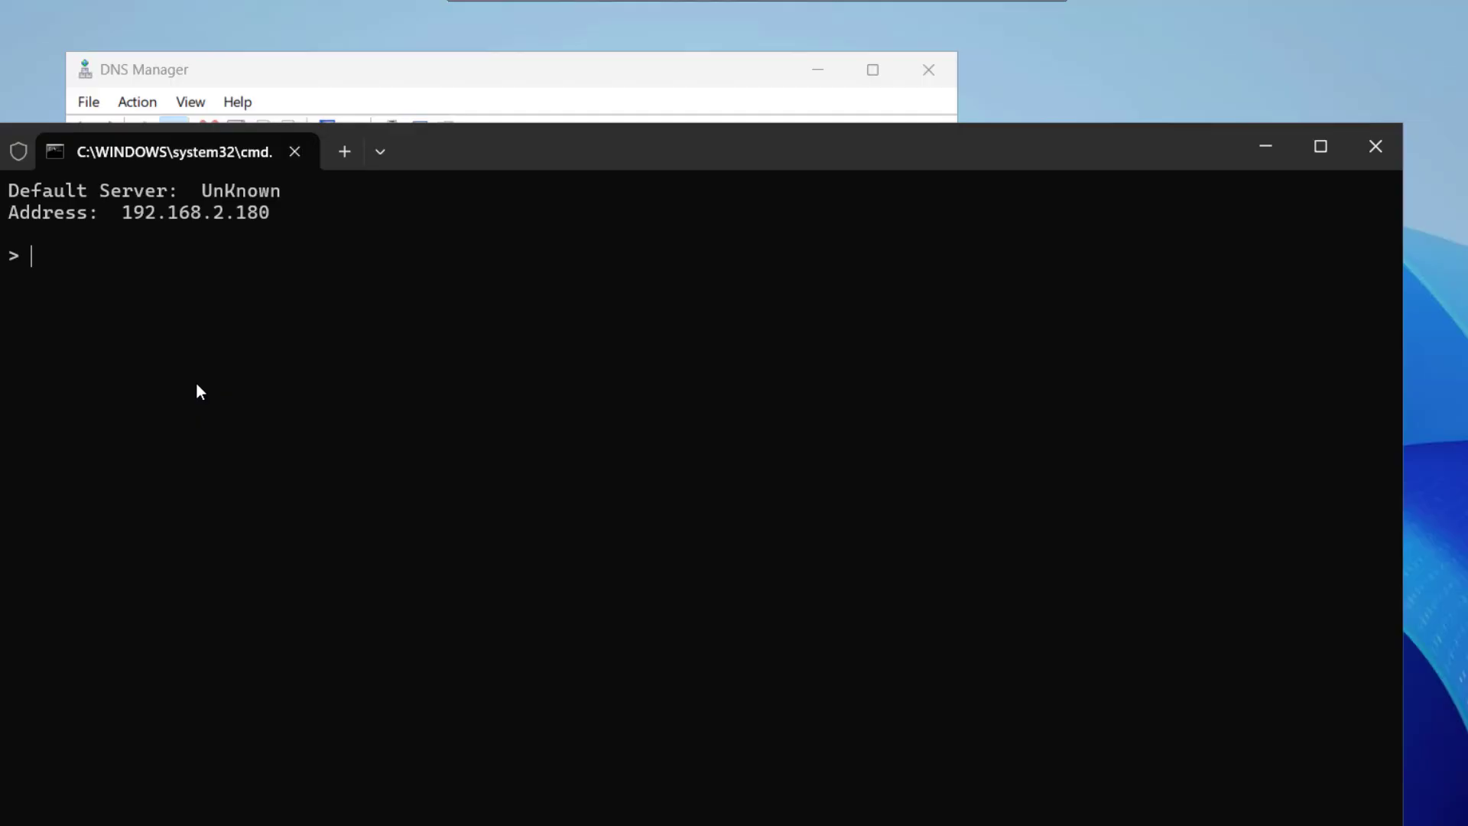
pyautogui.moveTo(237, 197)
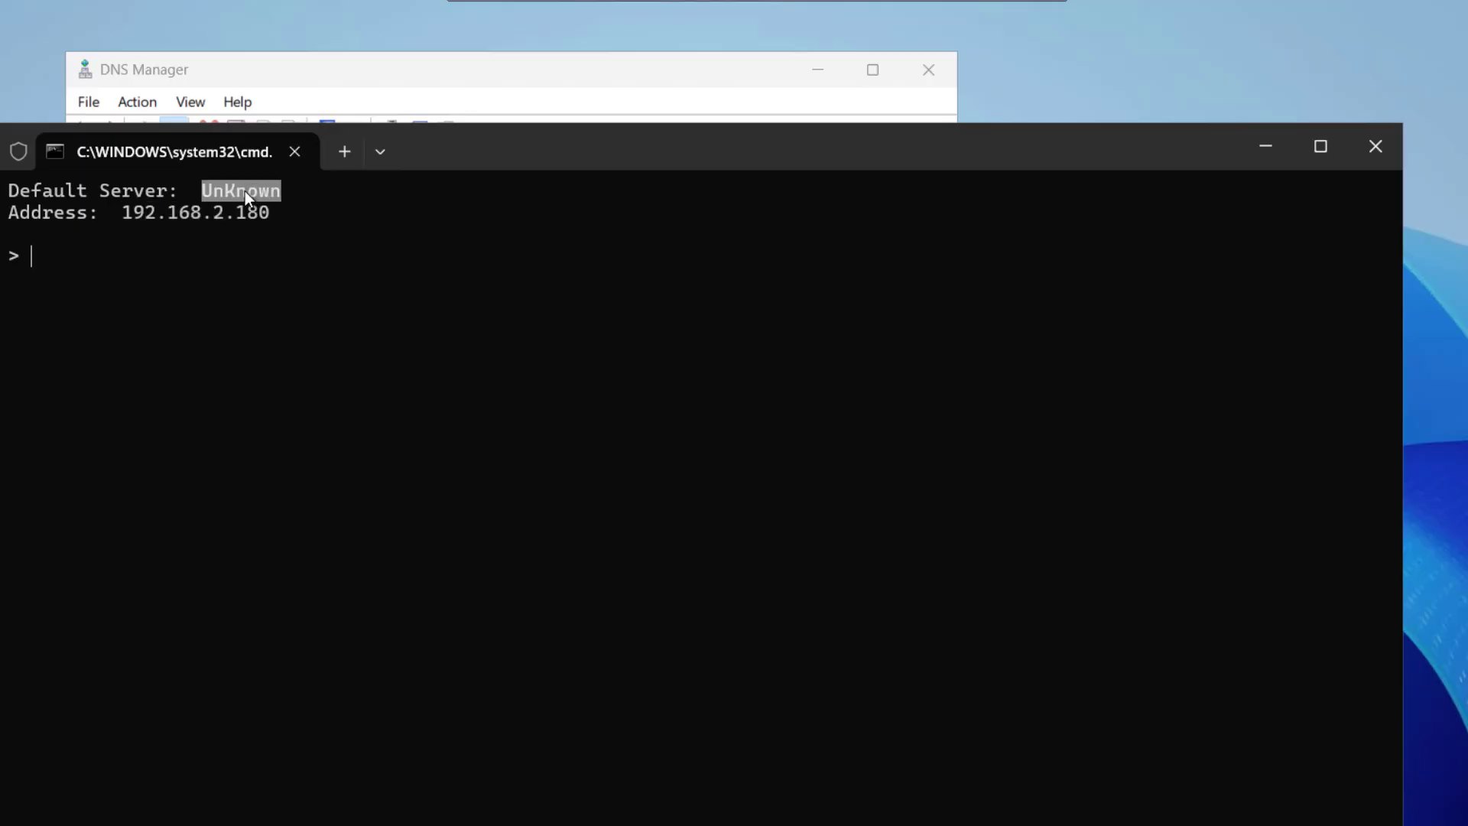
pyautogui.moveTo(260, 199)
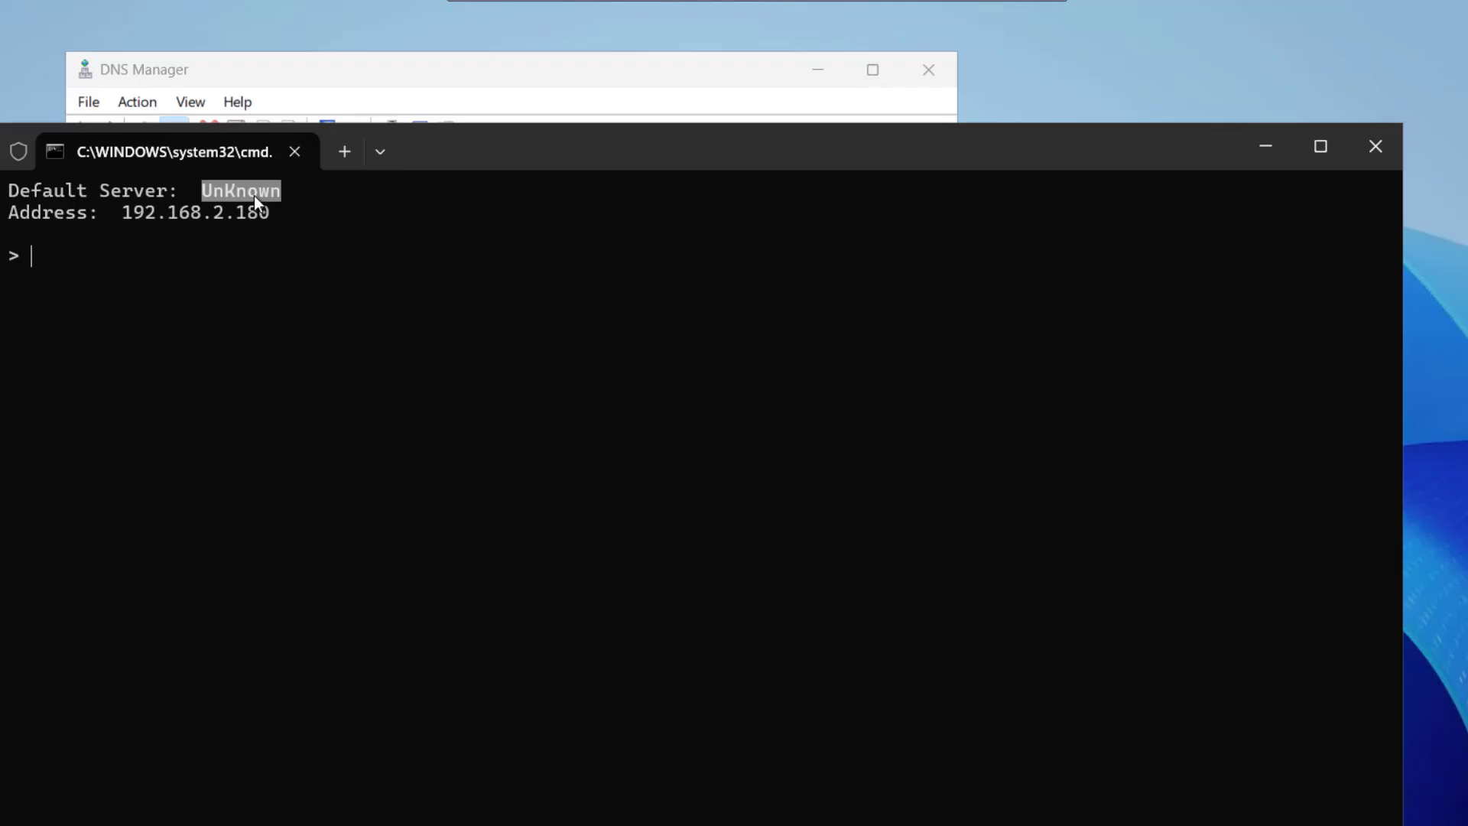
pyautogui.moveTo(1361, 179)
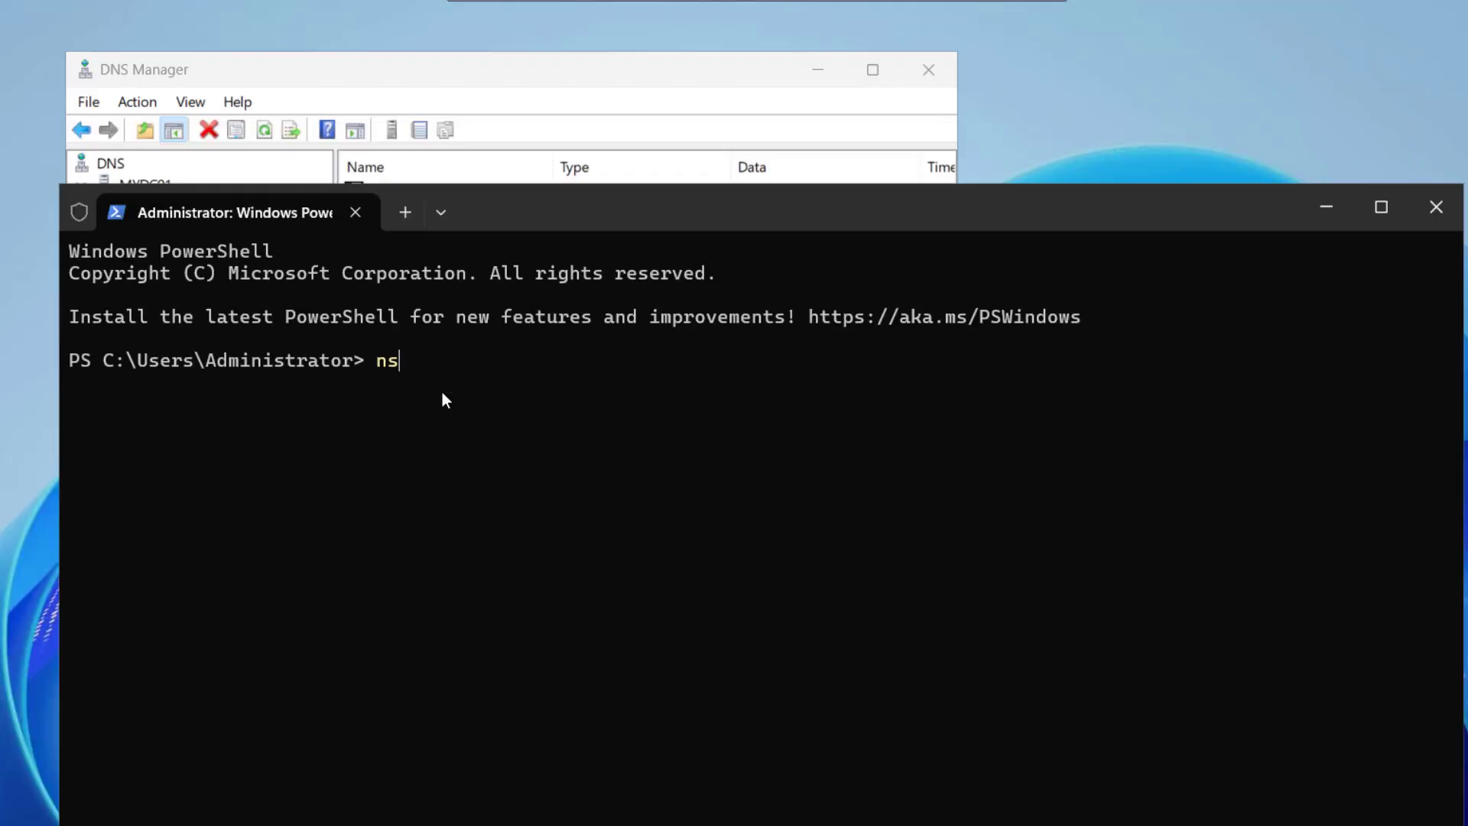
# Run nslookup in the Administrator PowerShell window.
pyautogui.write('looku')
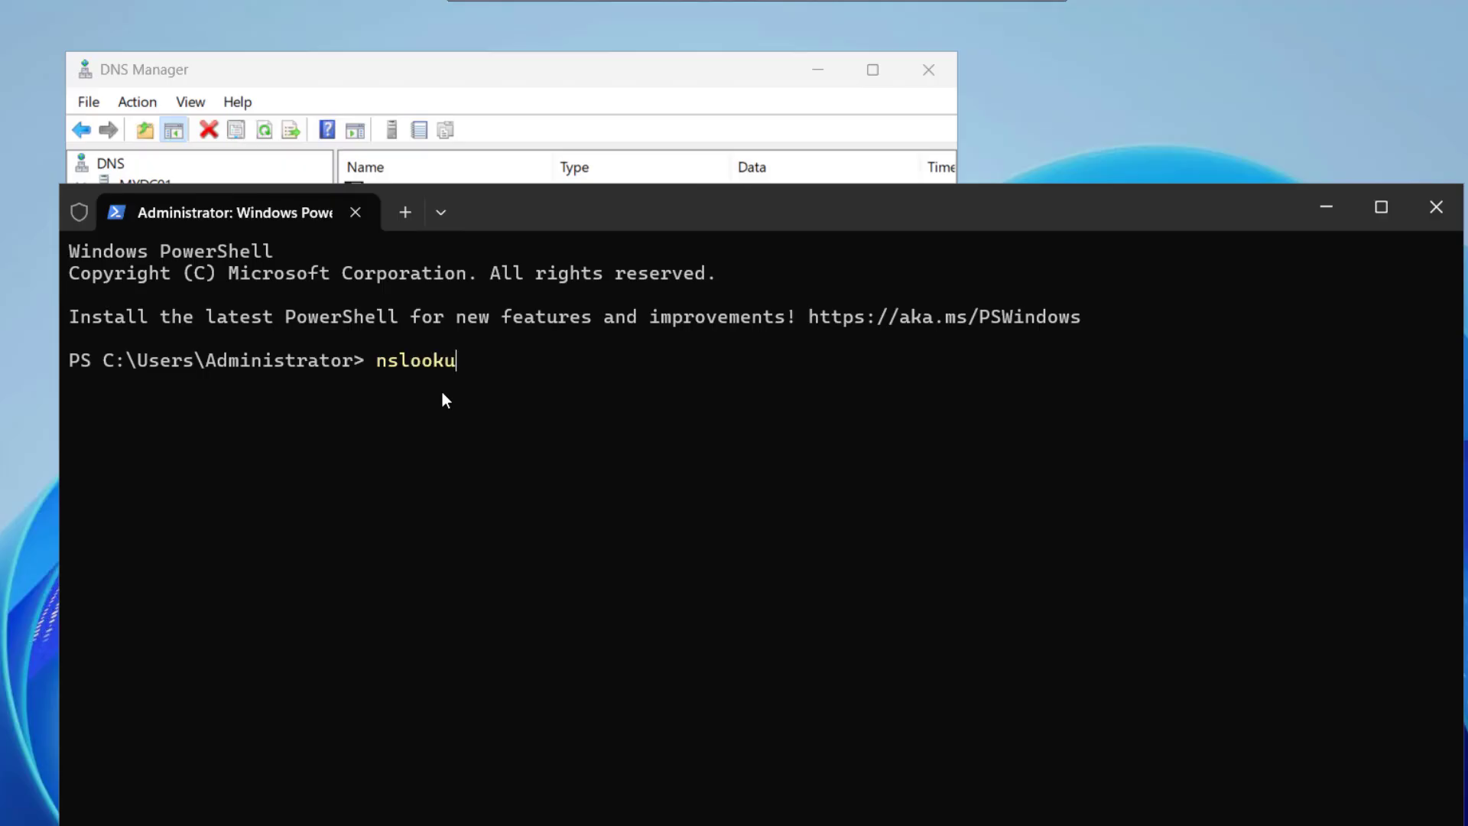
pyautogui.press('Return')
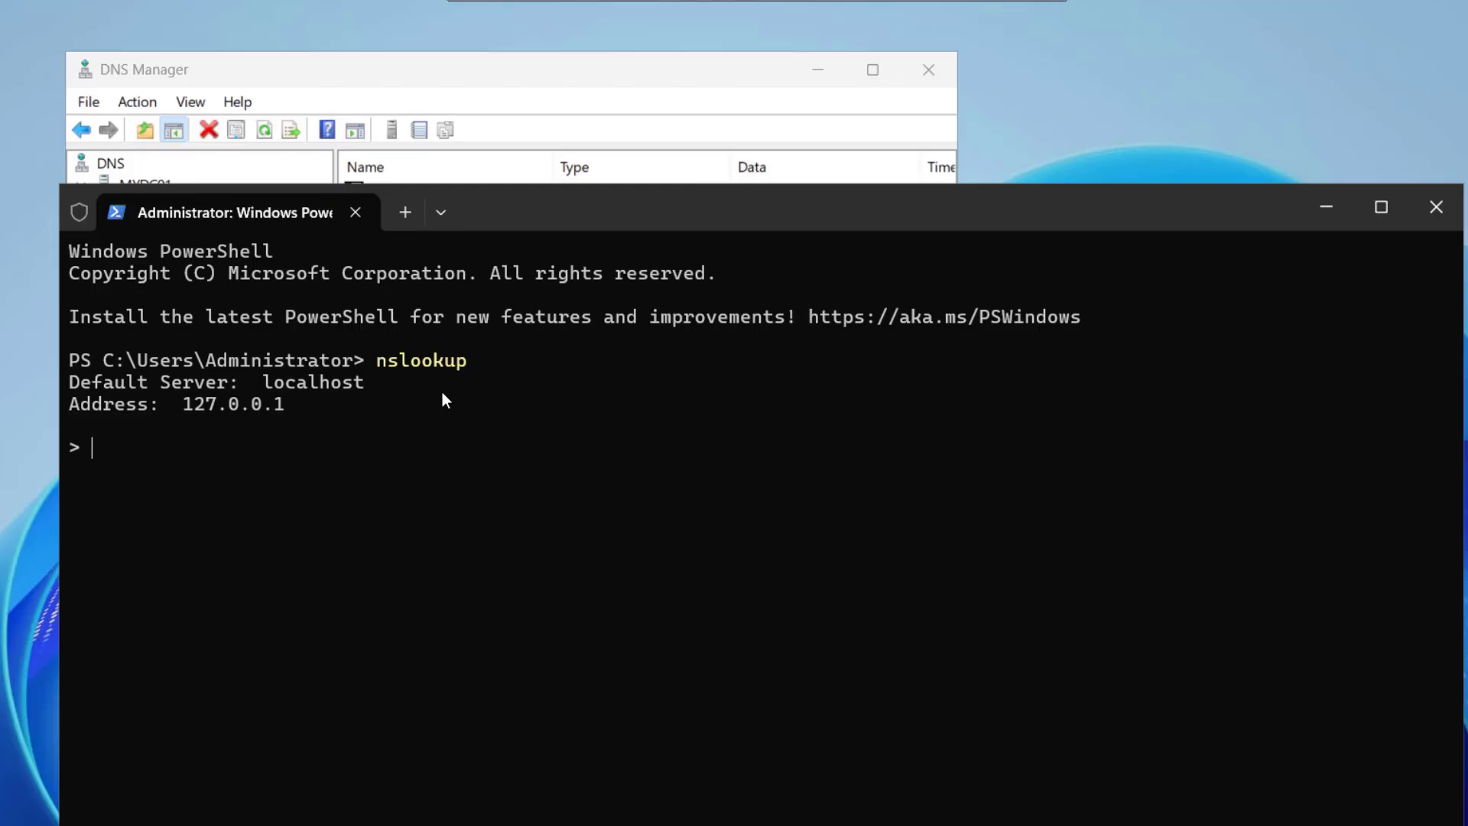
pyautogui.moveTo(905, 652)
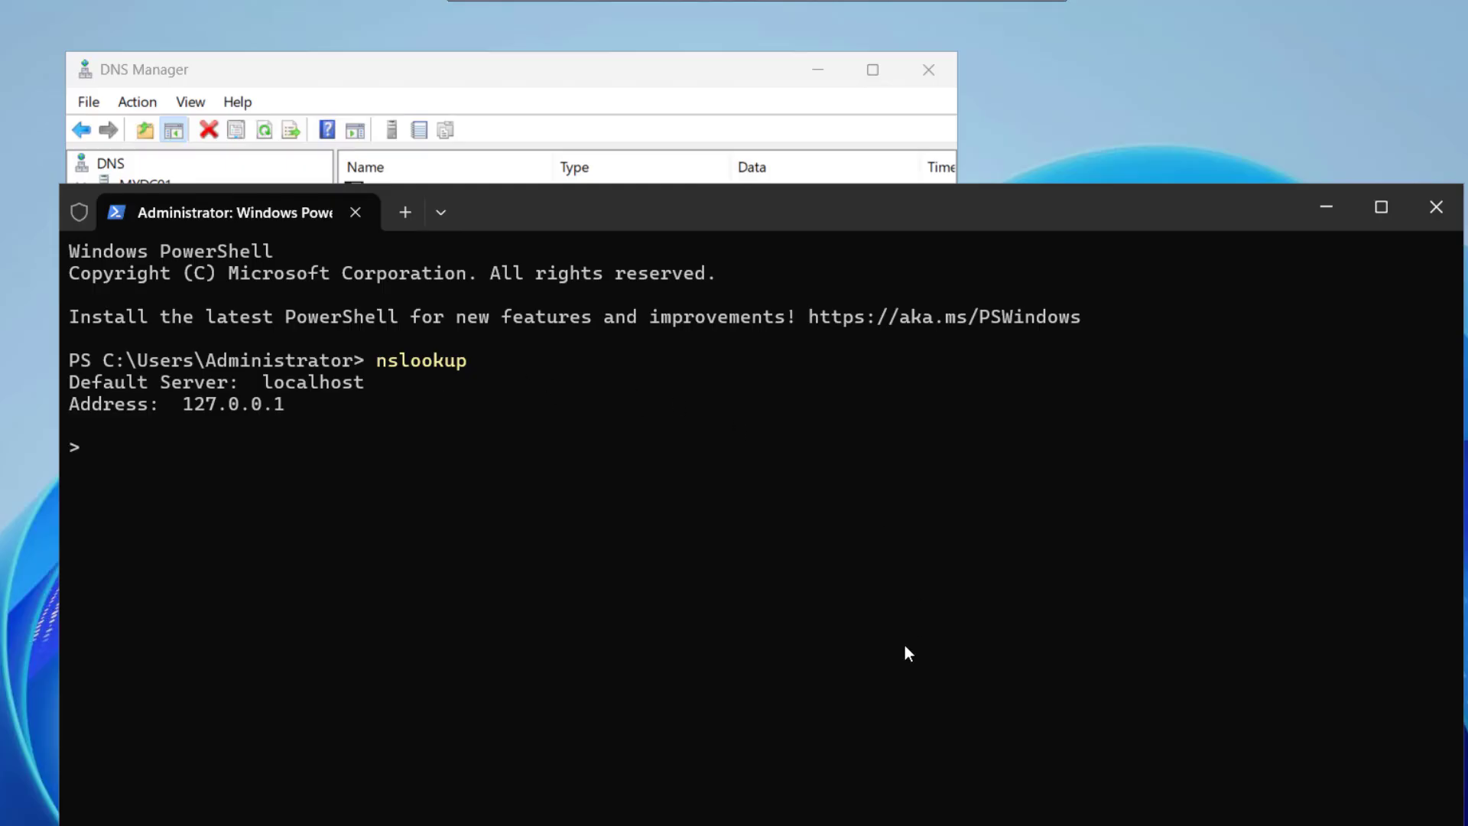
# Enter 192.168.2.180 as preferred DNS server in the Ethernet adapter's IPv4 properties.
pyautogui.rightClick(264, 281)
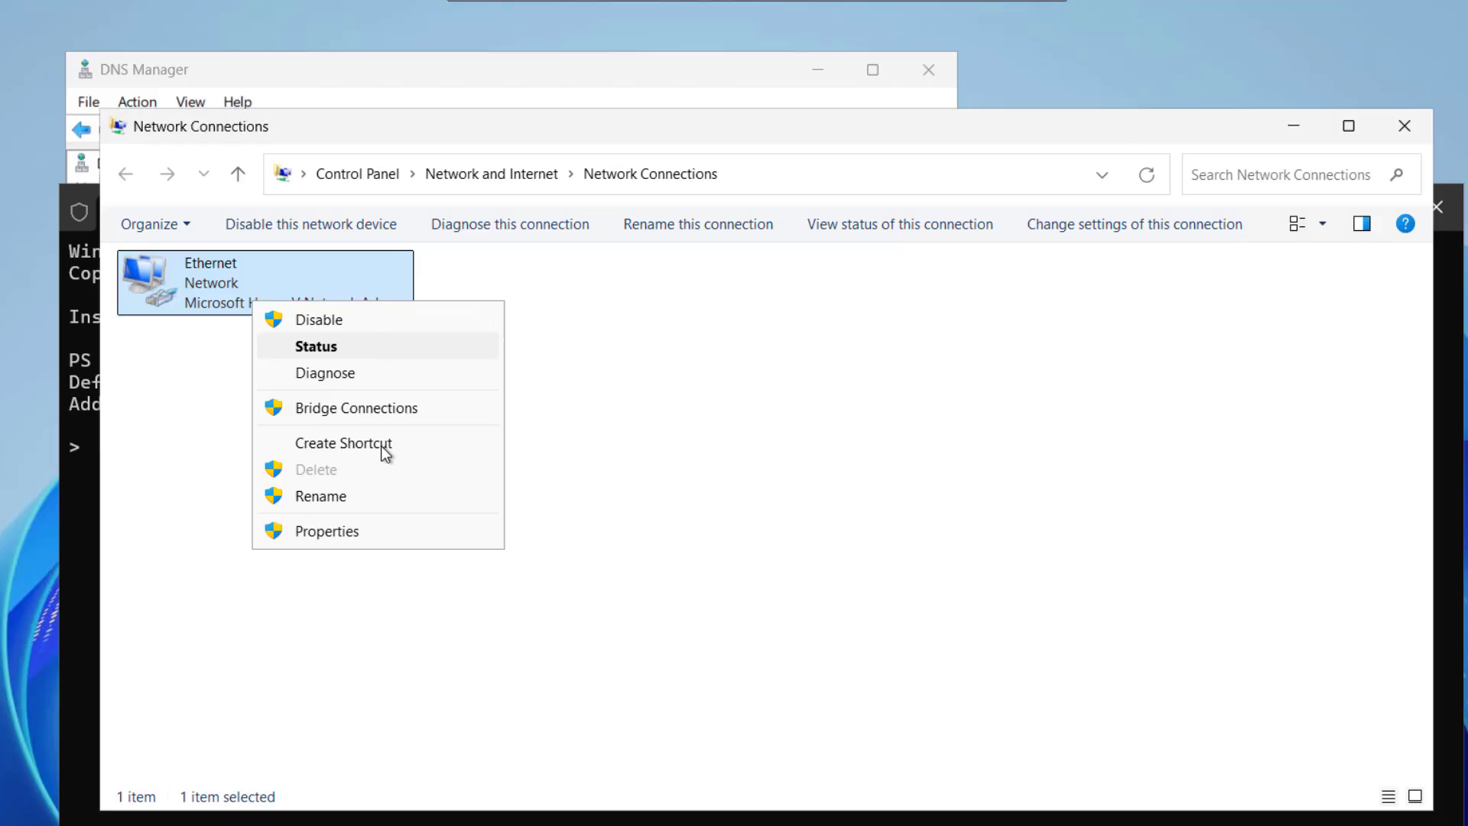
pyautogui.click(326, 531)
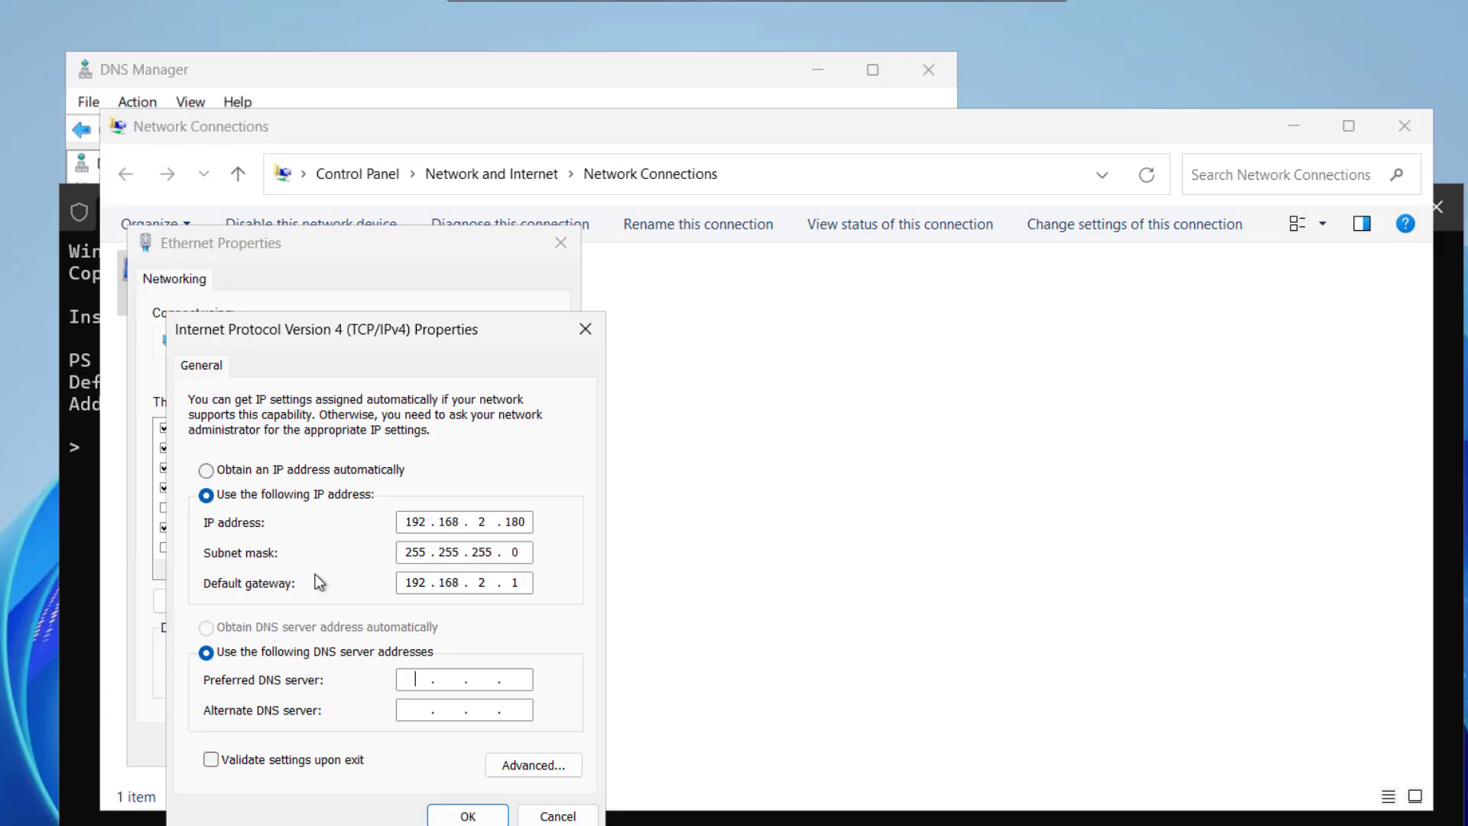
pyautogui.write('192.1')
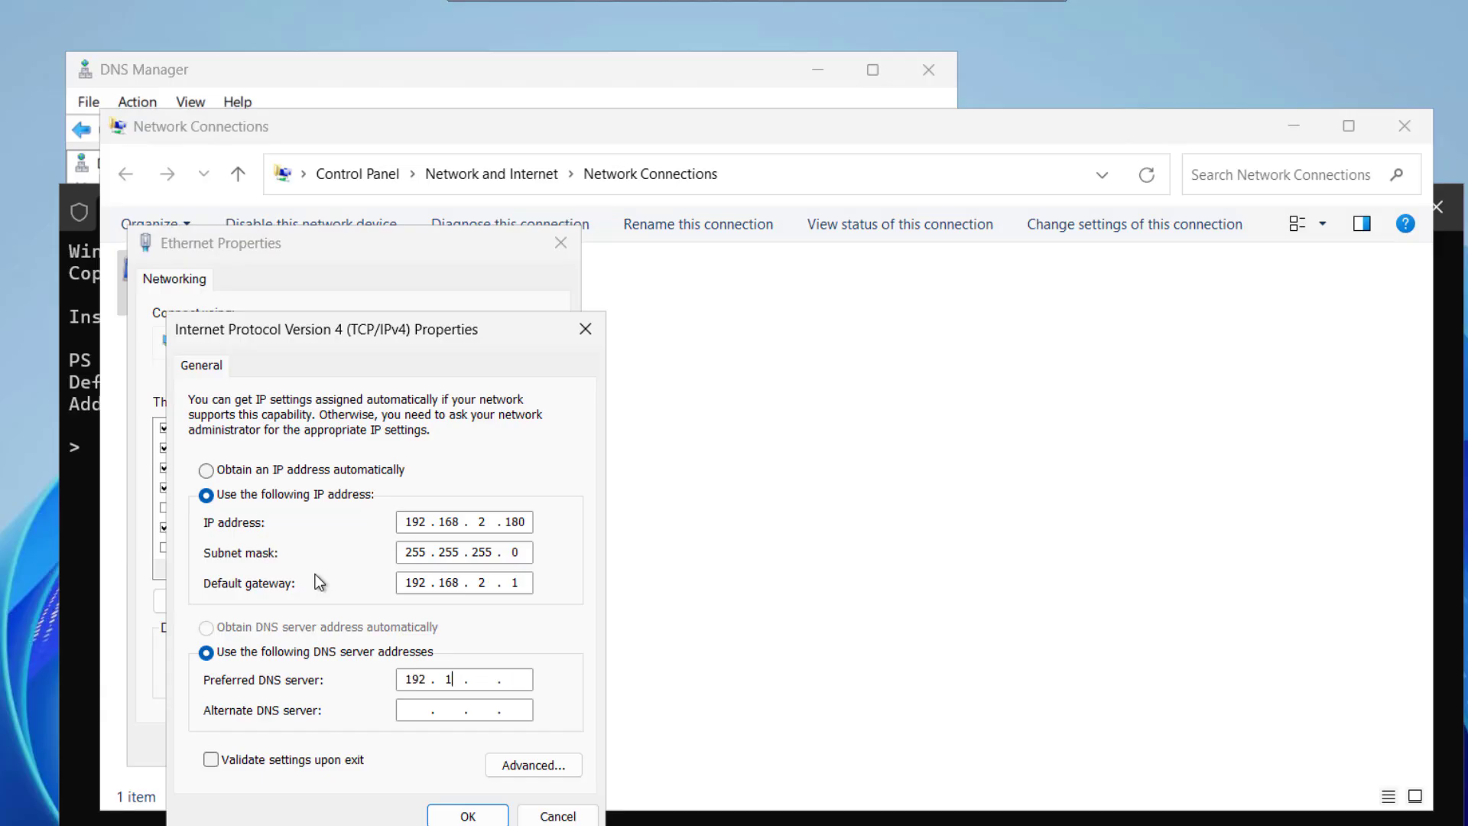
pyautogui.write('68.2')
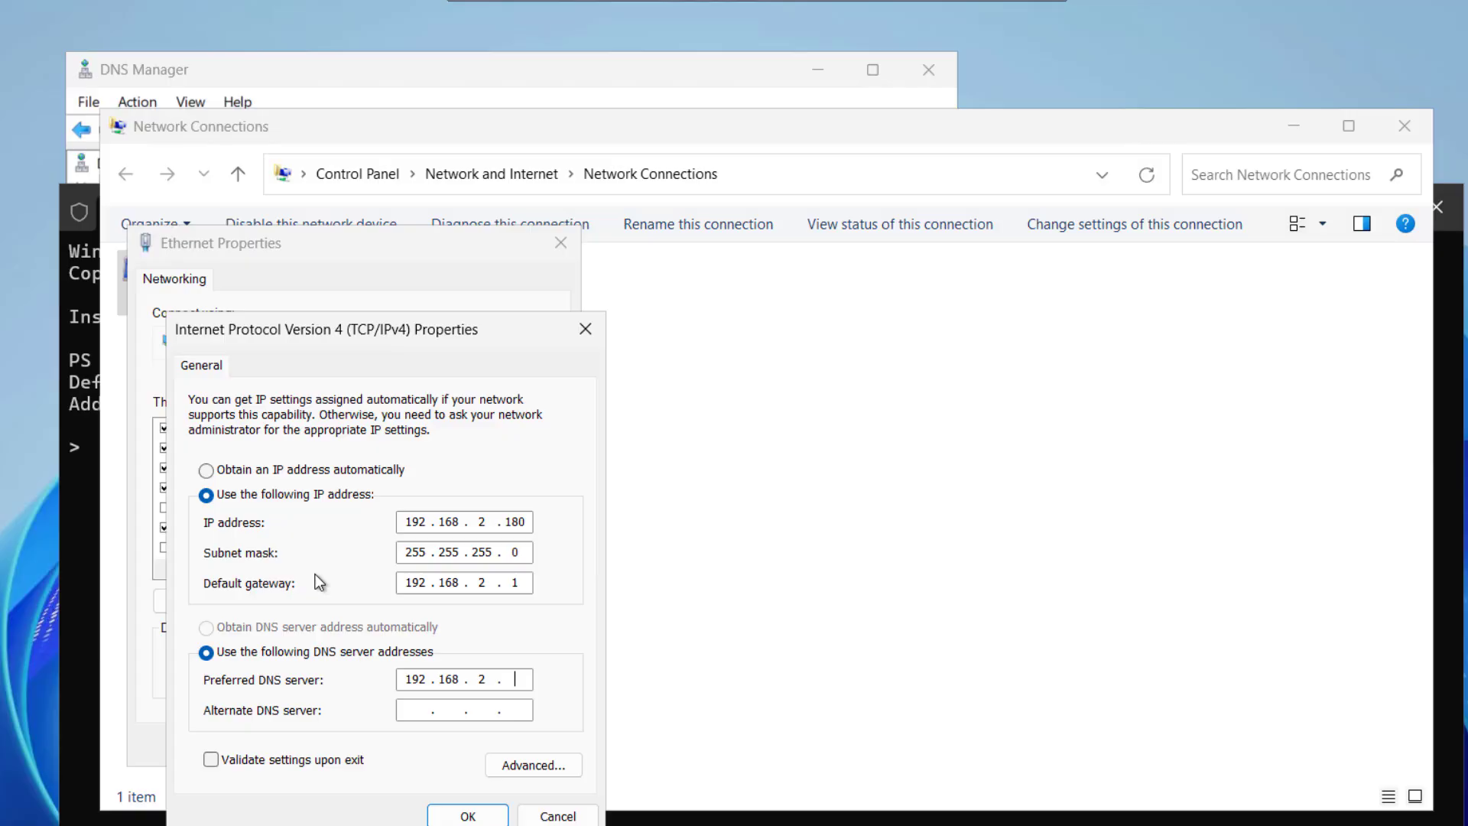
pyautogui.write('180')
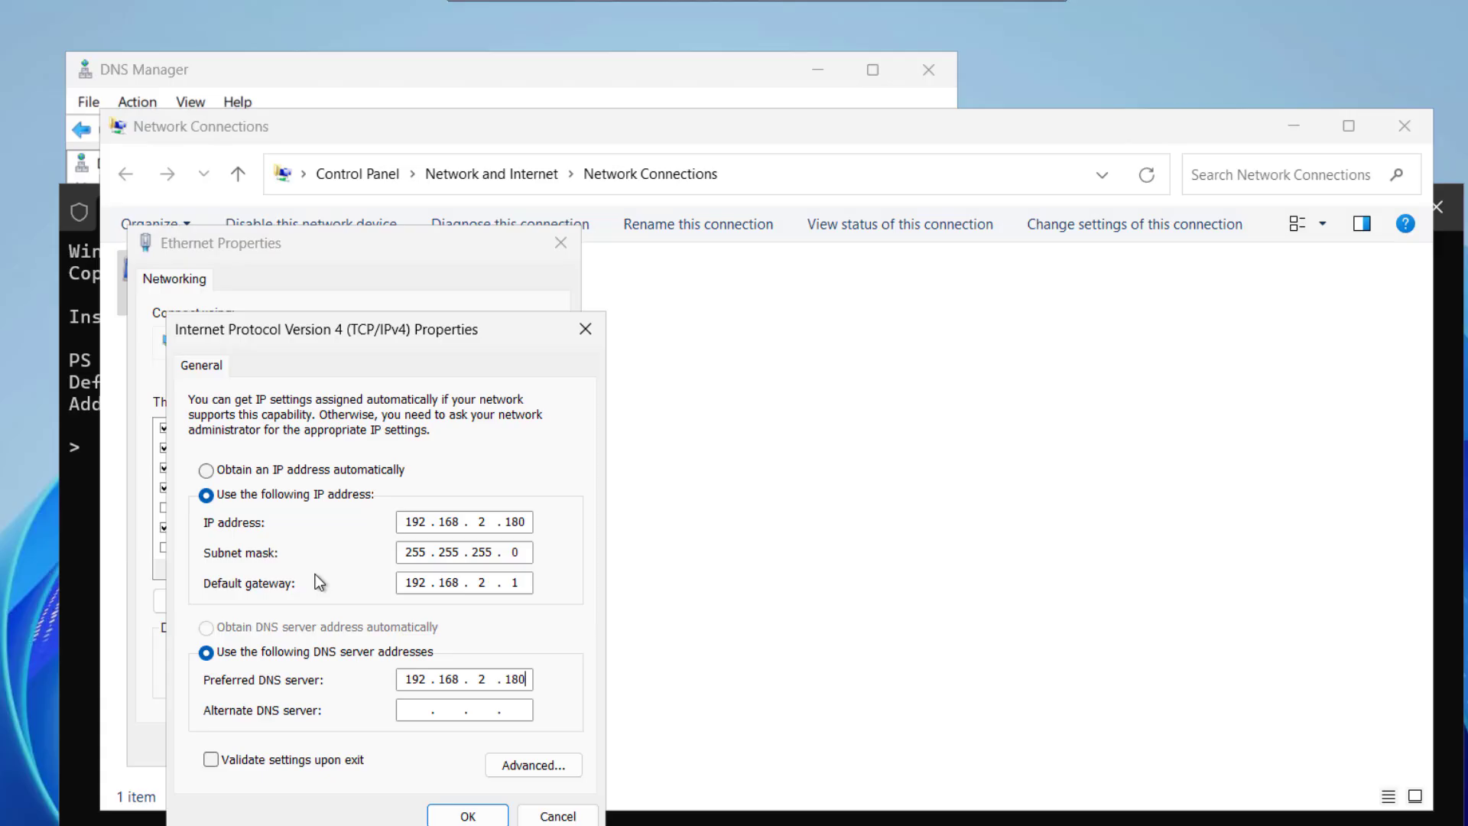
pyautogui.click(467, 816)
pyautogui.write('nslookup')
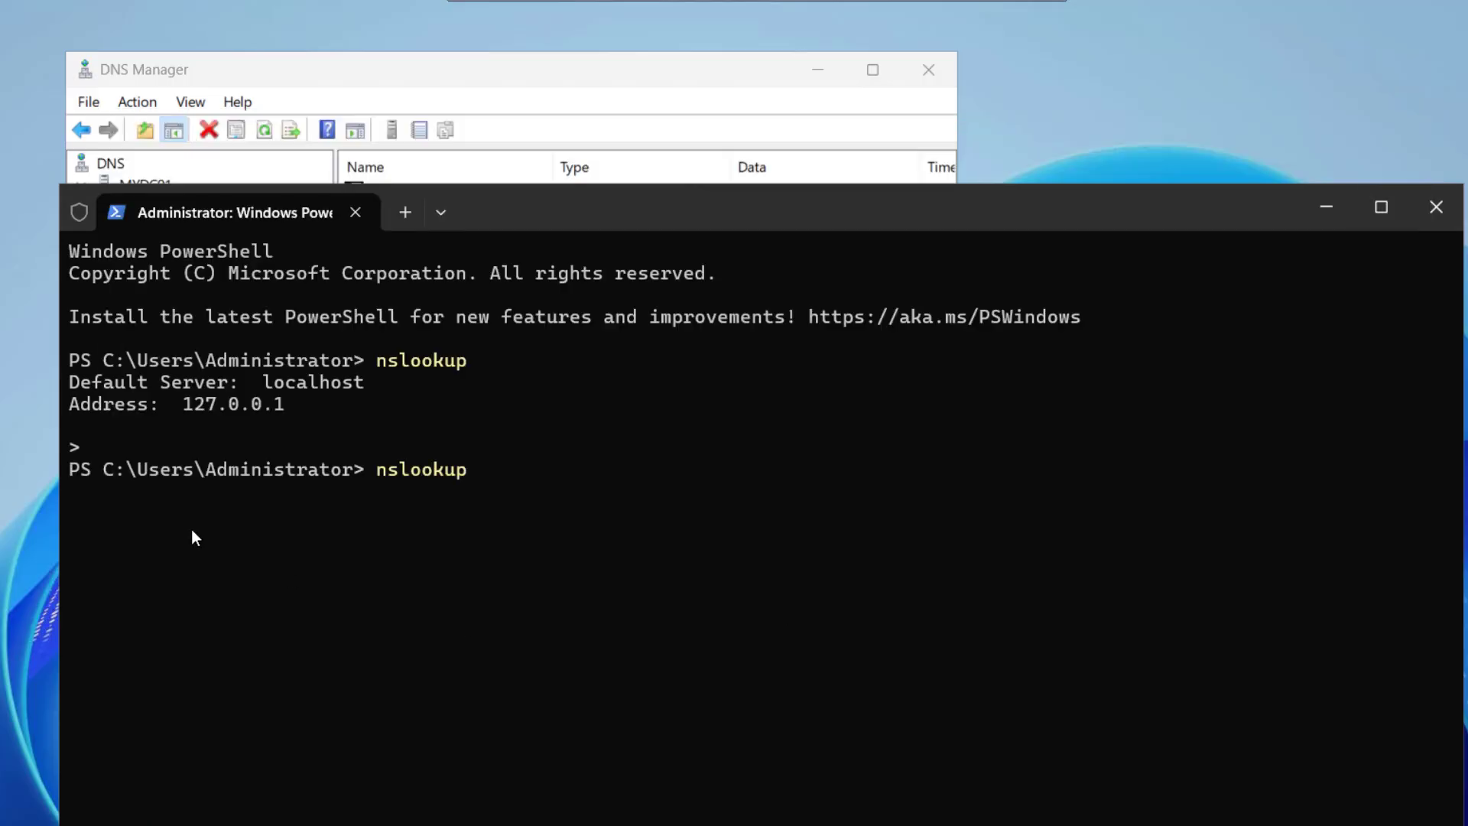
# Rerun nslookup, then confirm Reverse Lookup Zones is empty in DNS Manager.
pyautogui.press('Return')
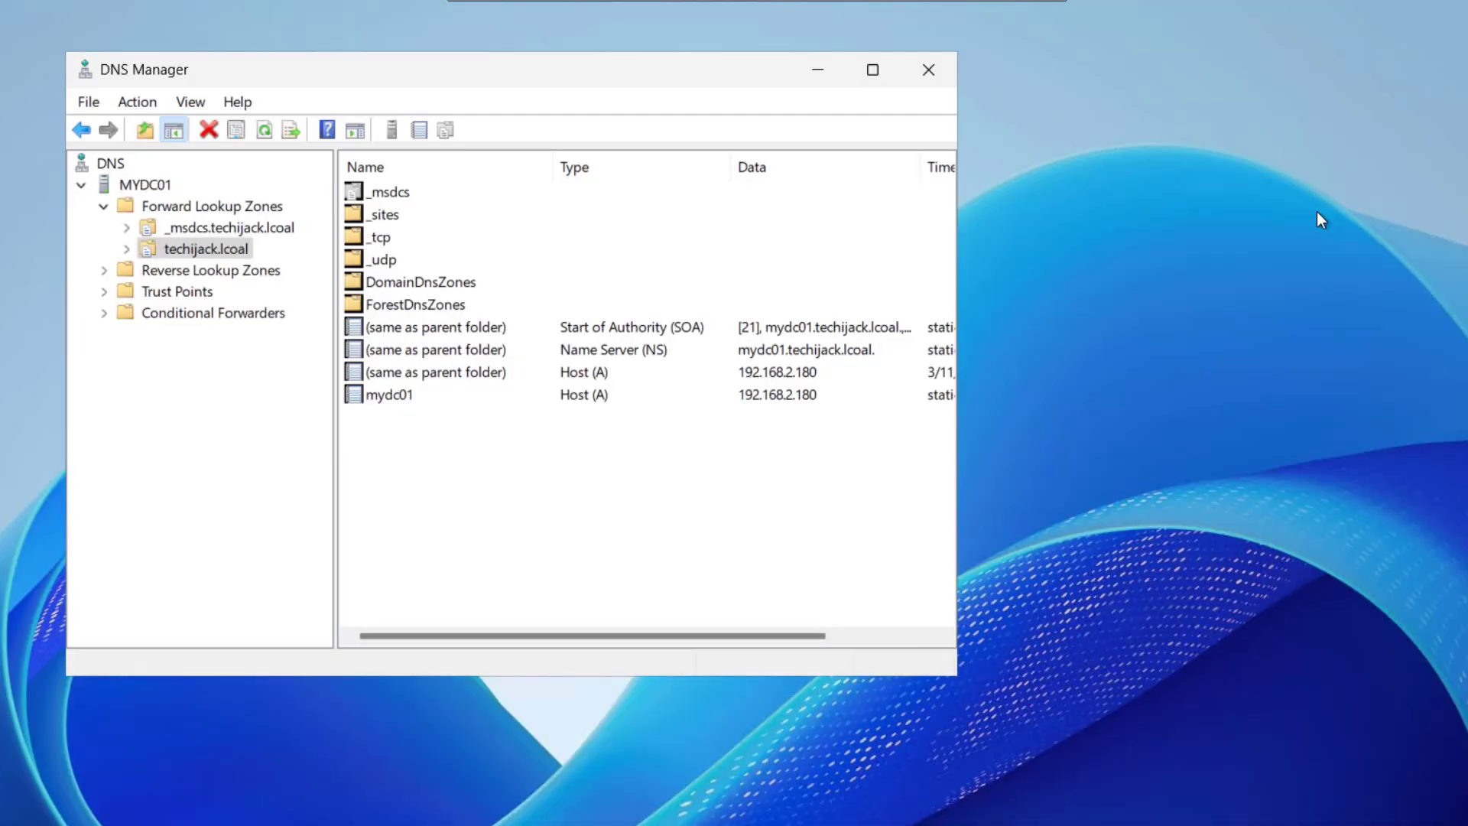
pyautogui.click(210, 205)
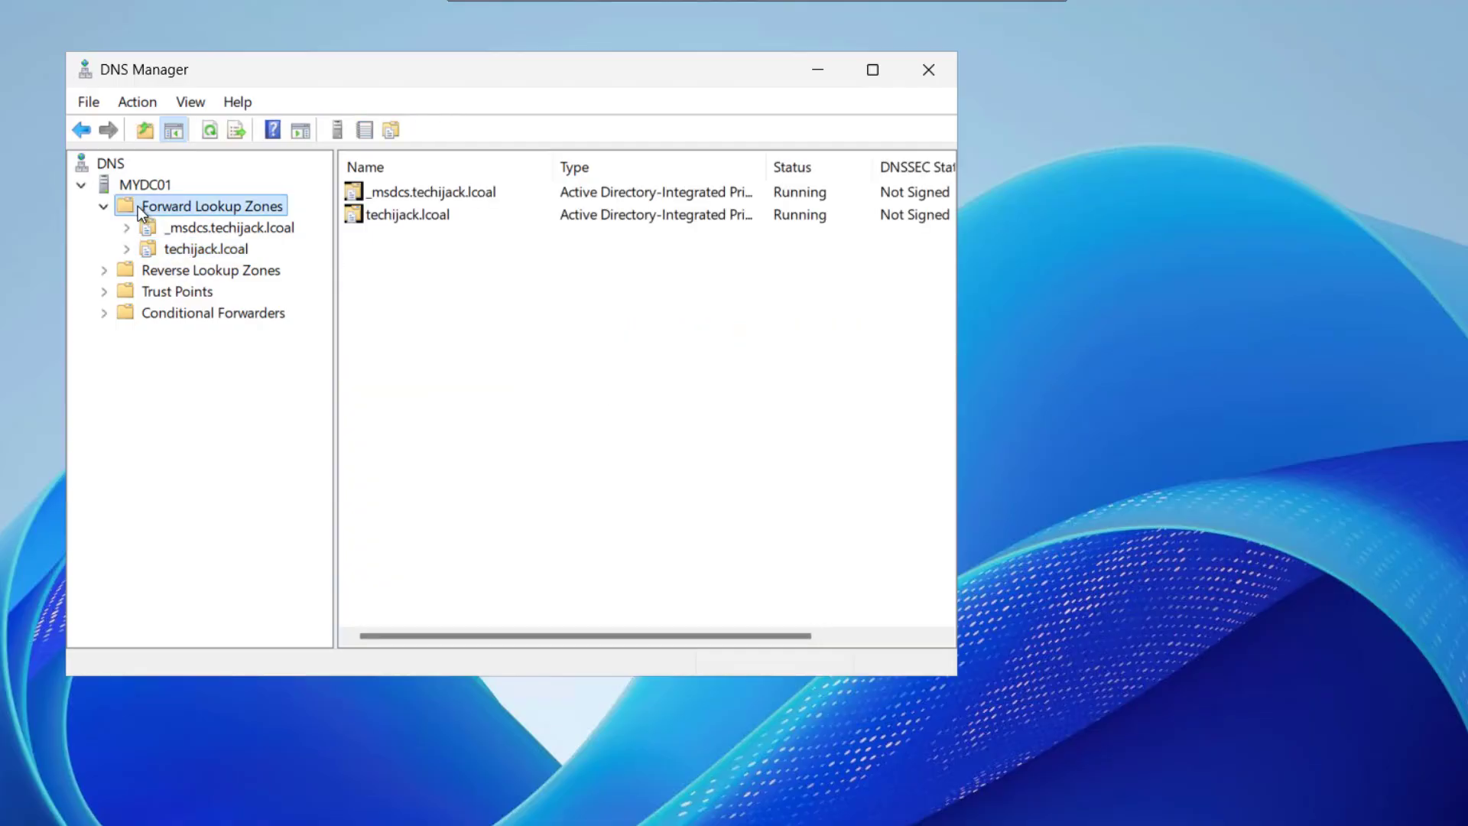
pyautogui.click(209, 226)
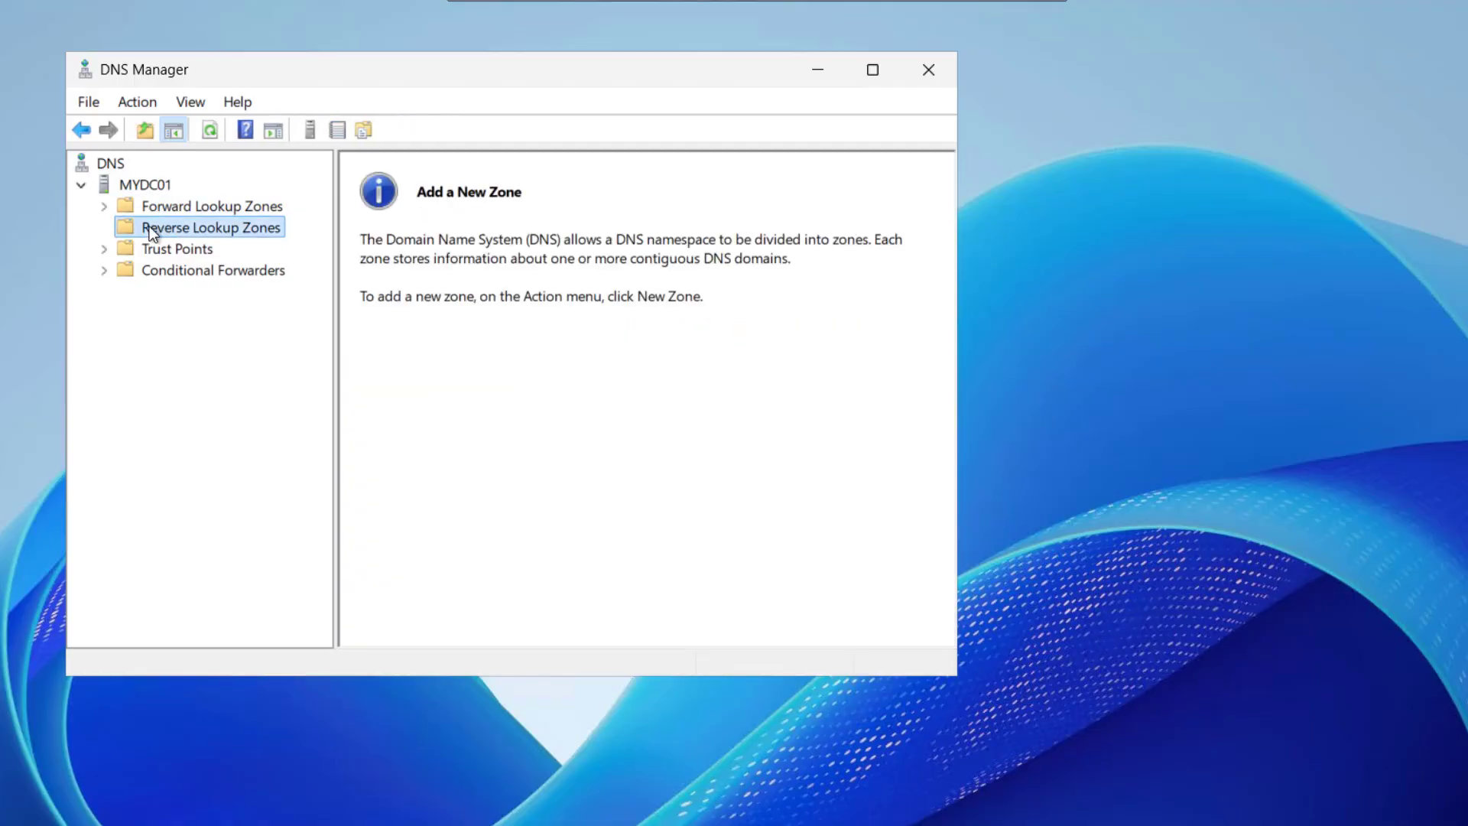
pyautogui.moveTo(513, 211)
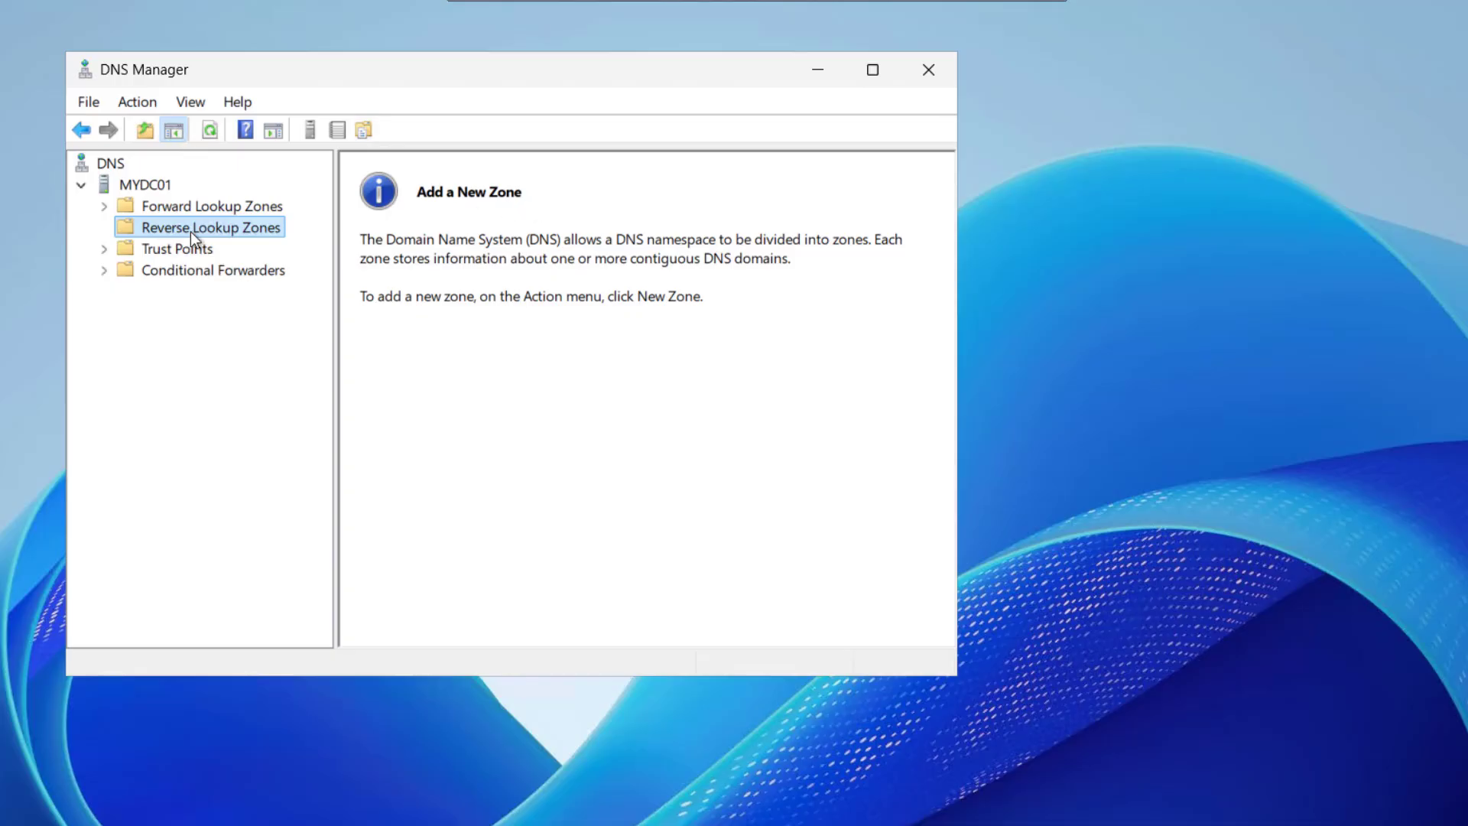
pyautogui.moveTo(496, 255)
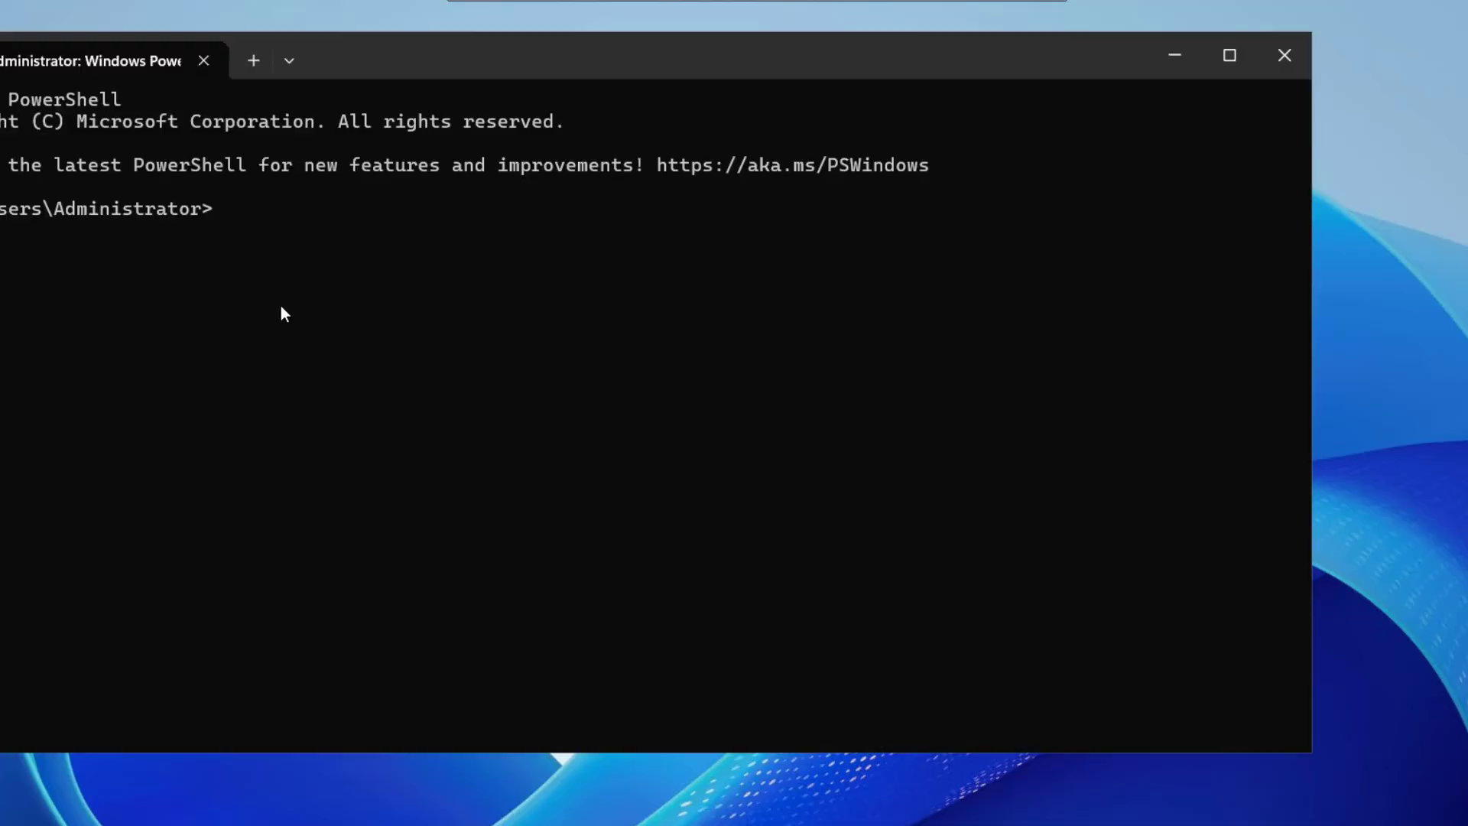
# Run nslookup techijack.local in PowerShell.
pyautogui.write('nslook')
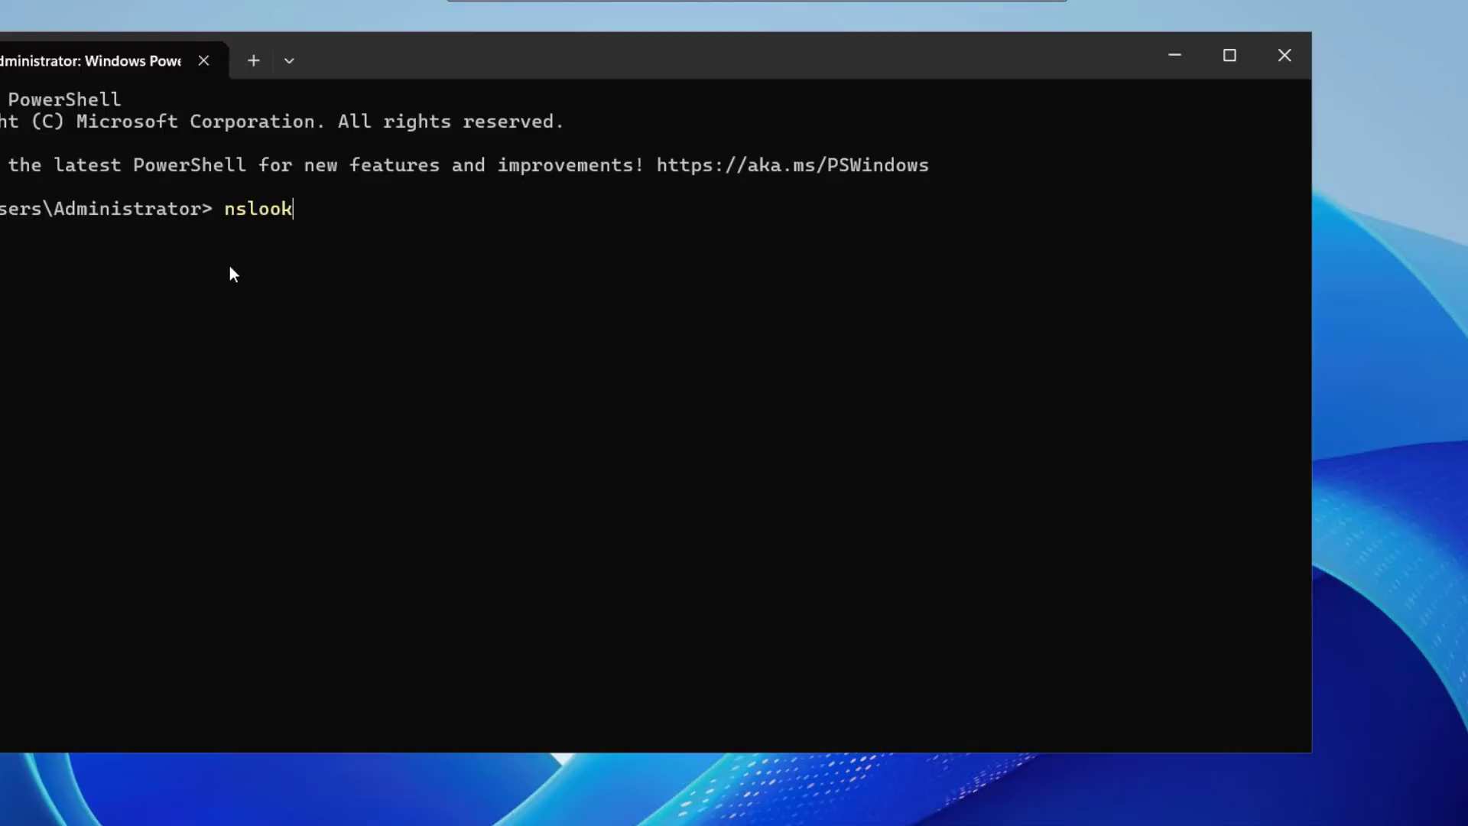
pyautogui.write('up techijack.loc')
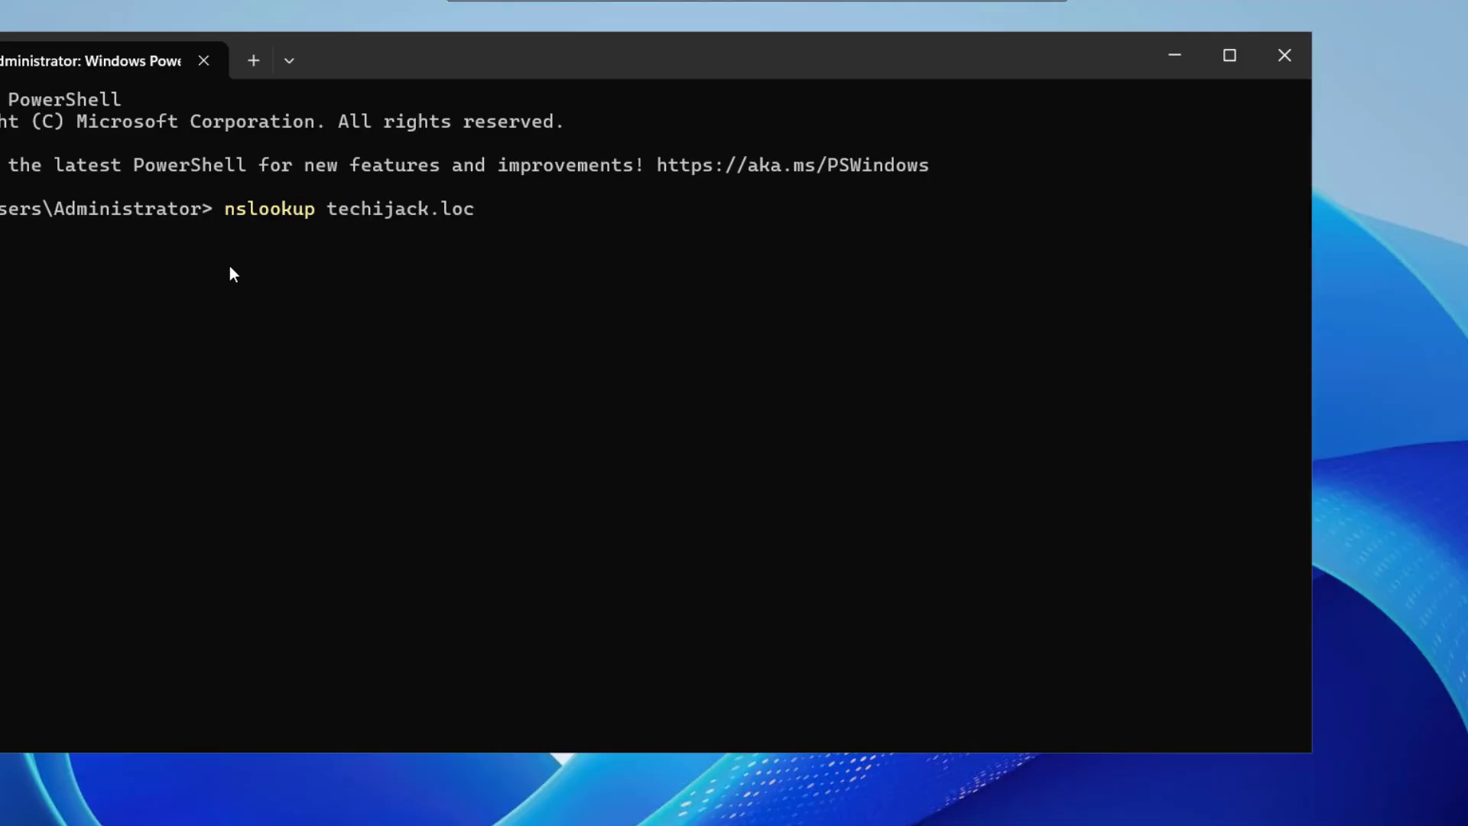
pyautogui.press('Return')
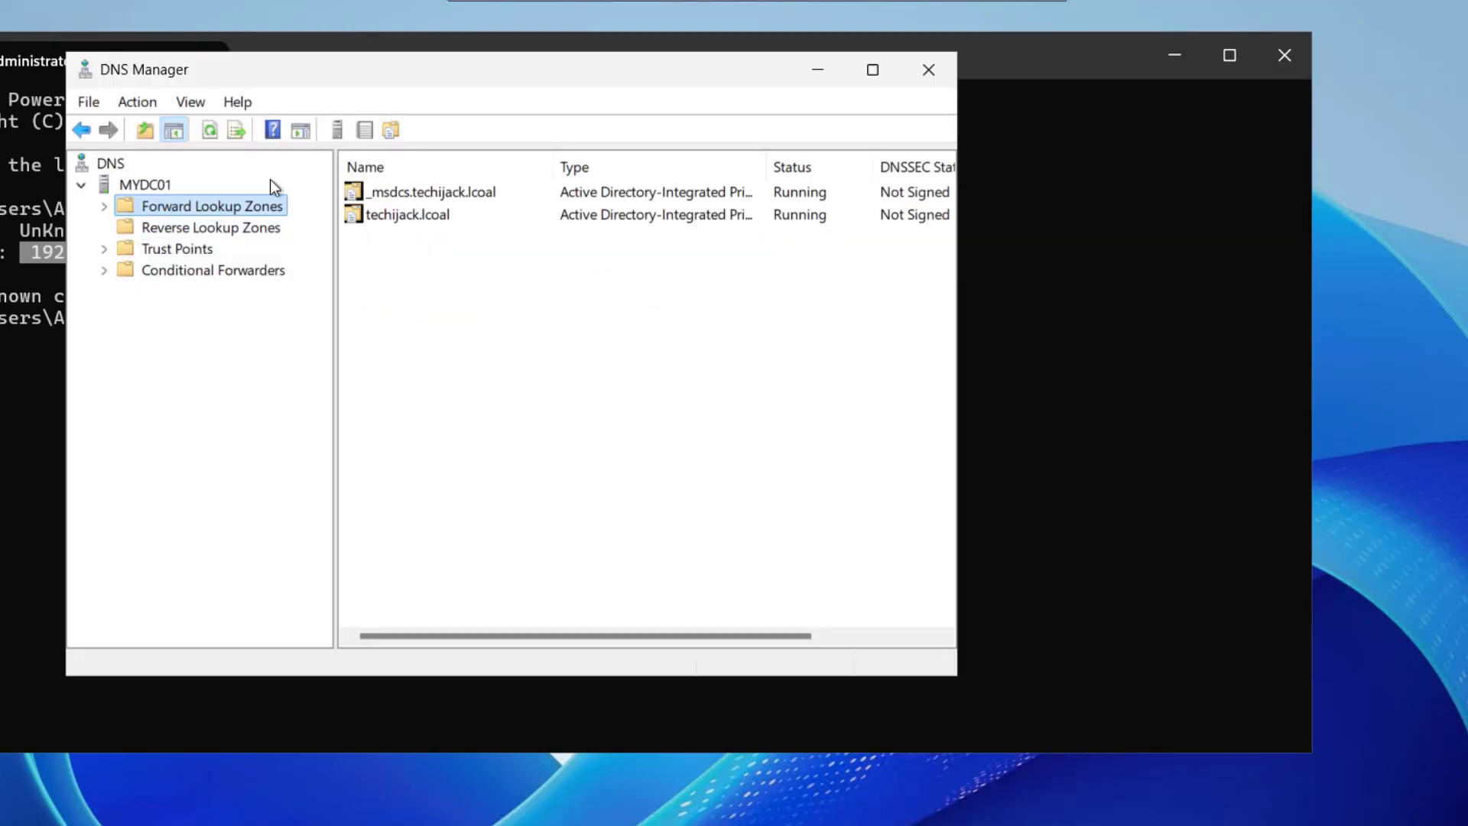
# Check the forward zones, then look up techijack.local and 192.168.2.180 again.
pyautogui.click(408, 215)
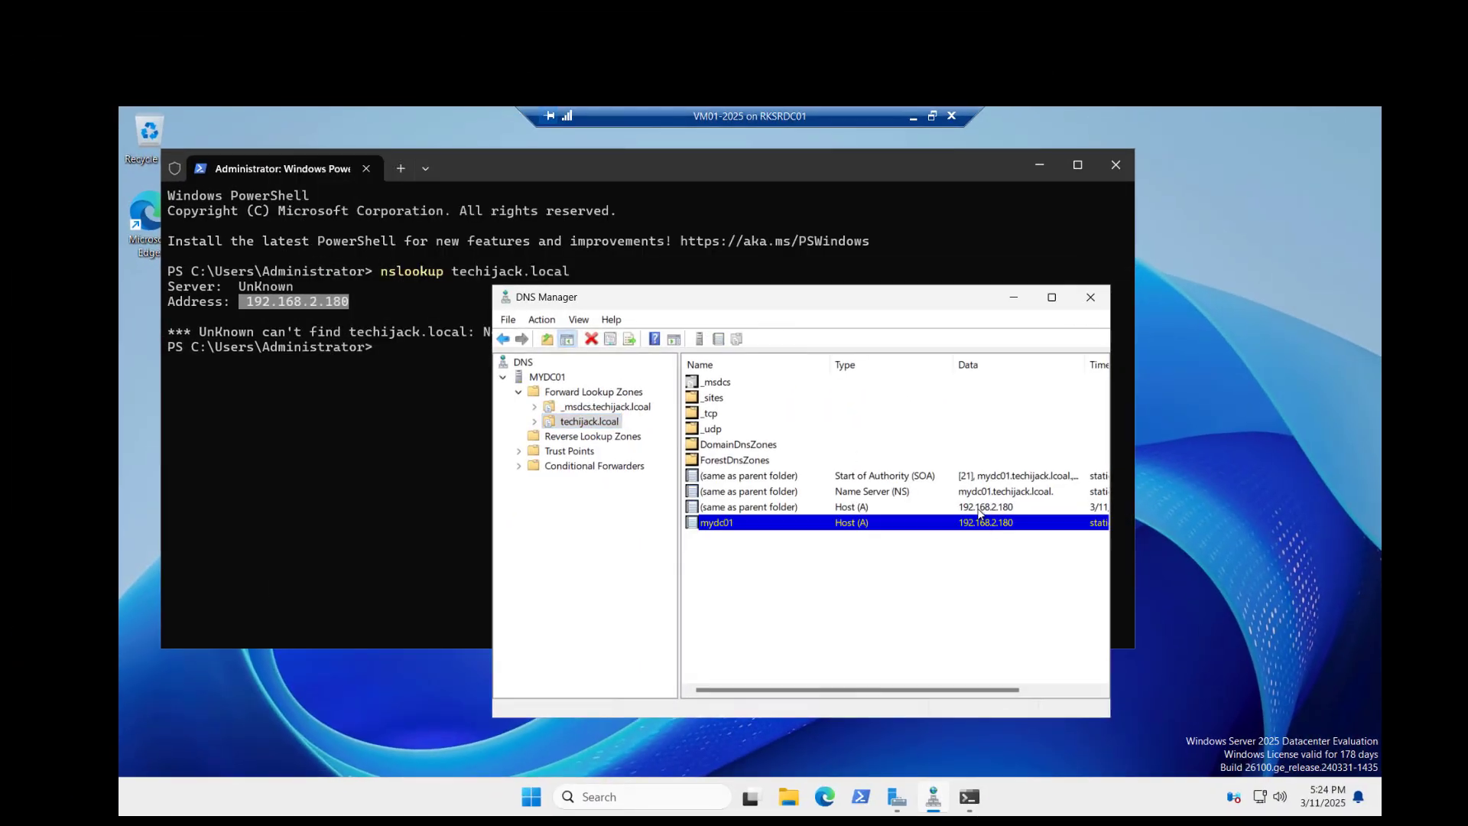
pyautogui.doubleClick(716, 523)
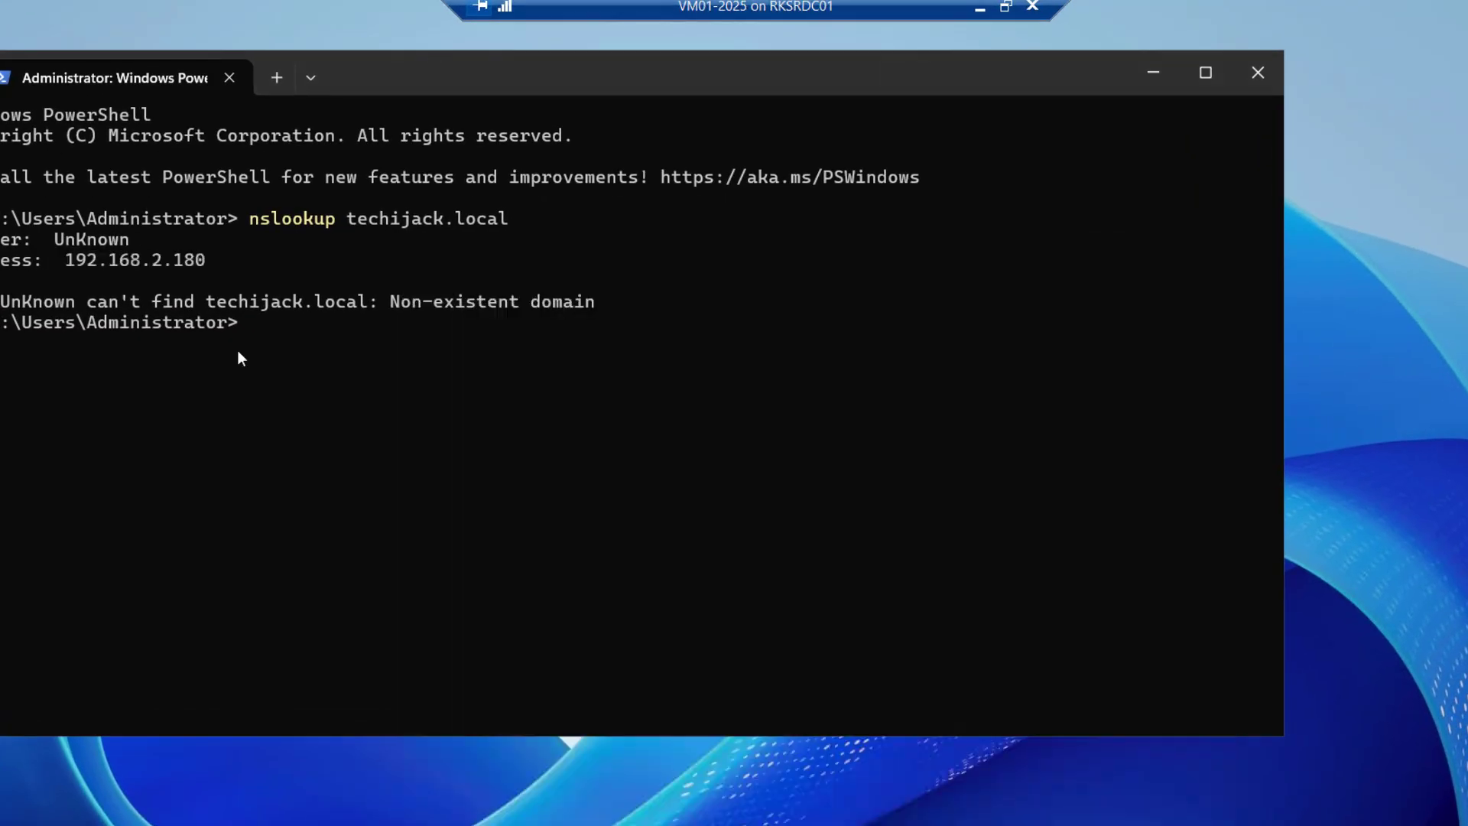
pyautogui.write('nslookup techijack.loca')
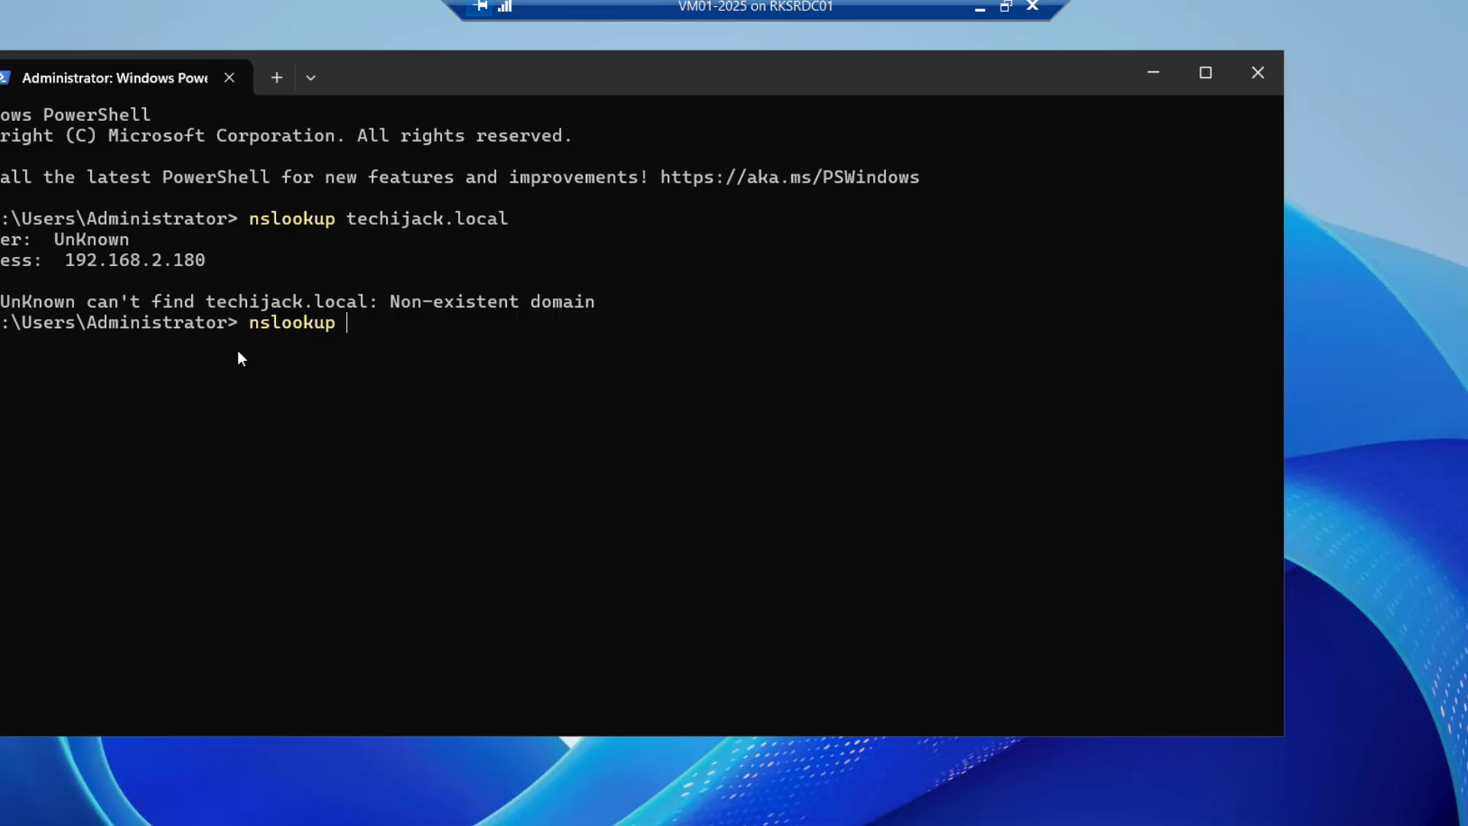
pyautogui.write('192.1')
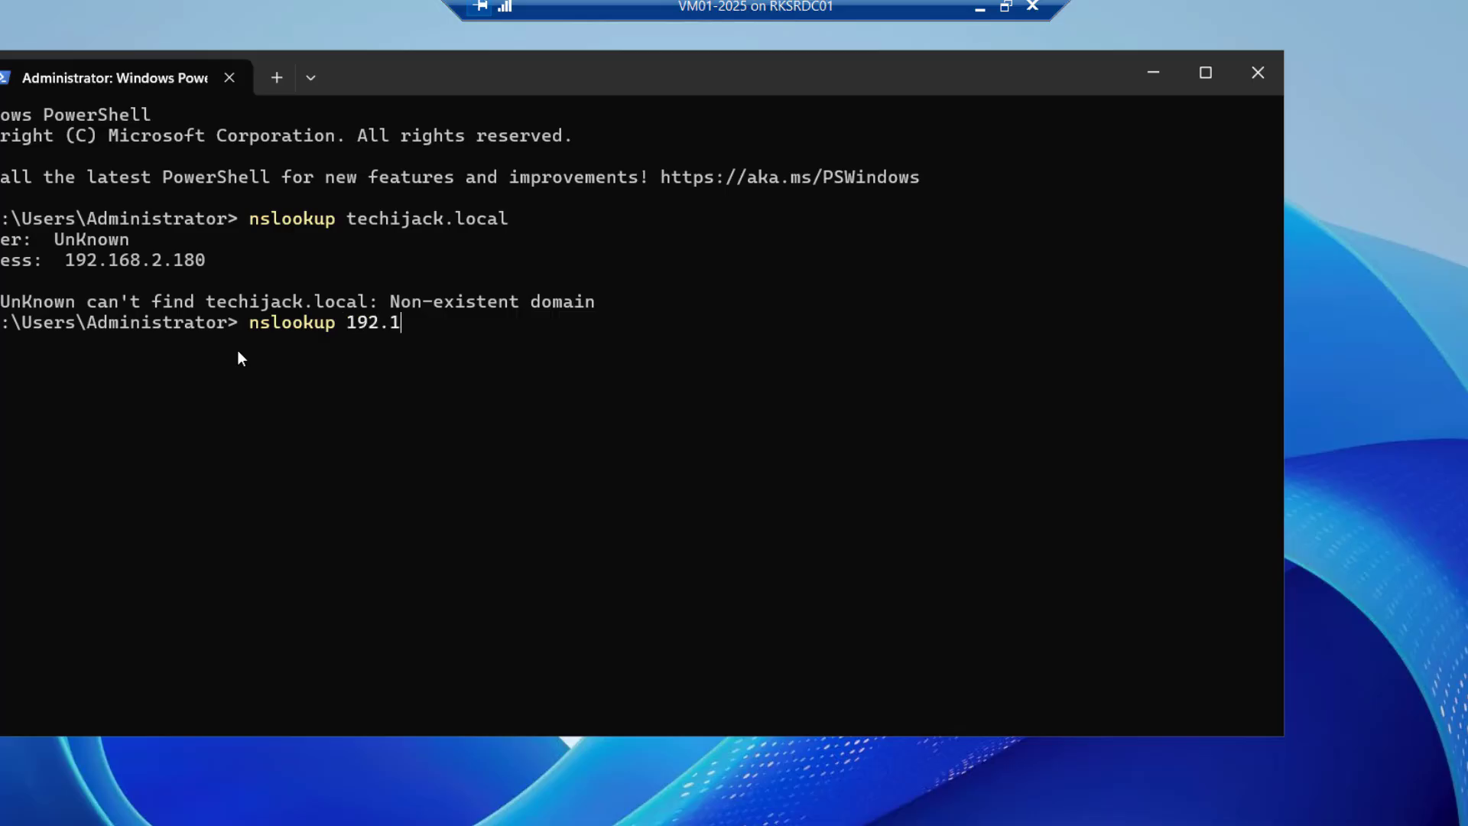
pyautogui.write('68.2.180')
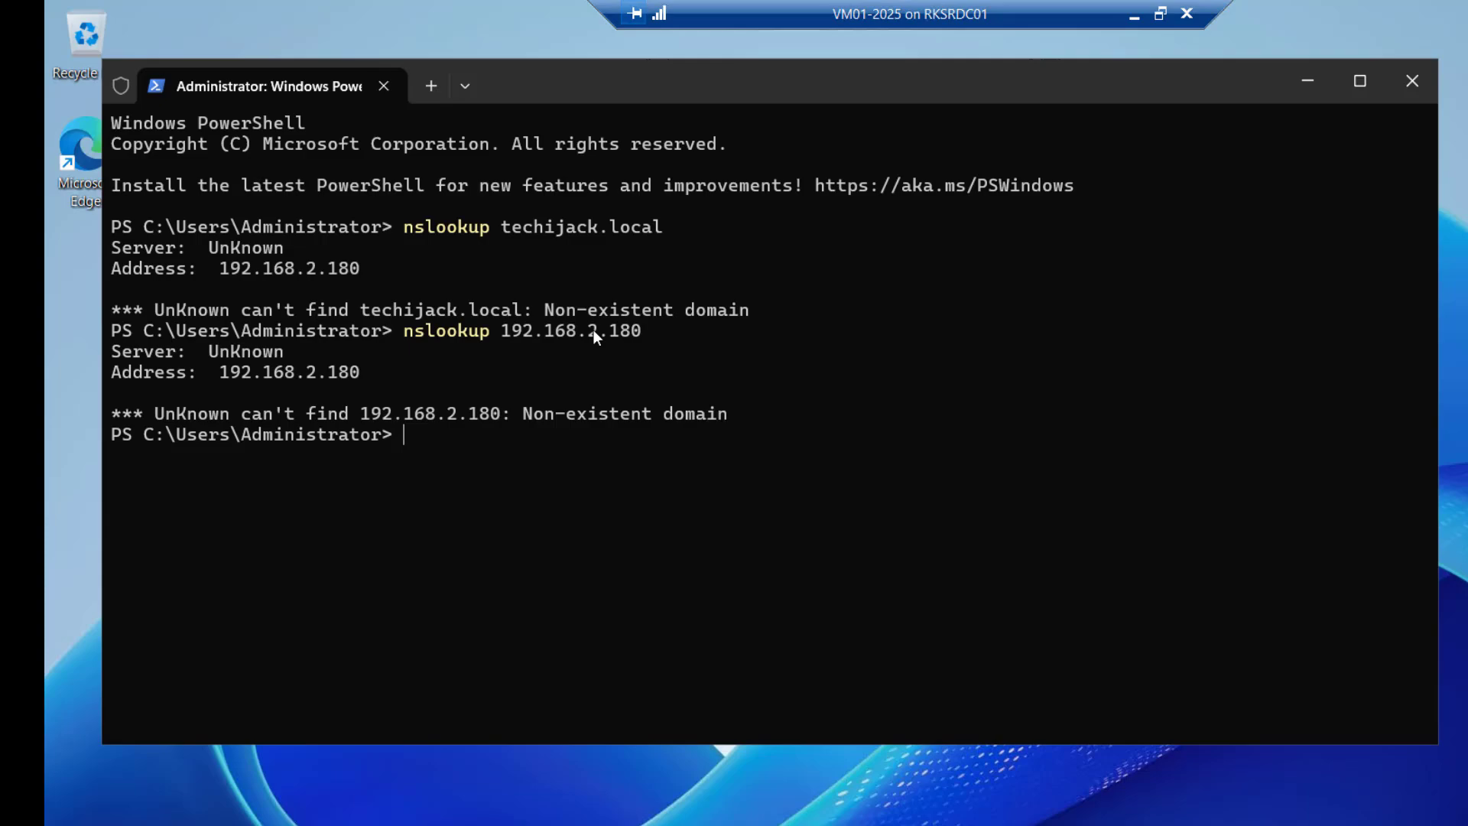
pyautogui.moveTo(551, 343)
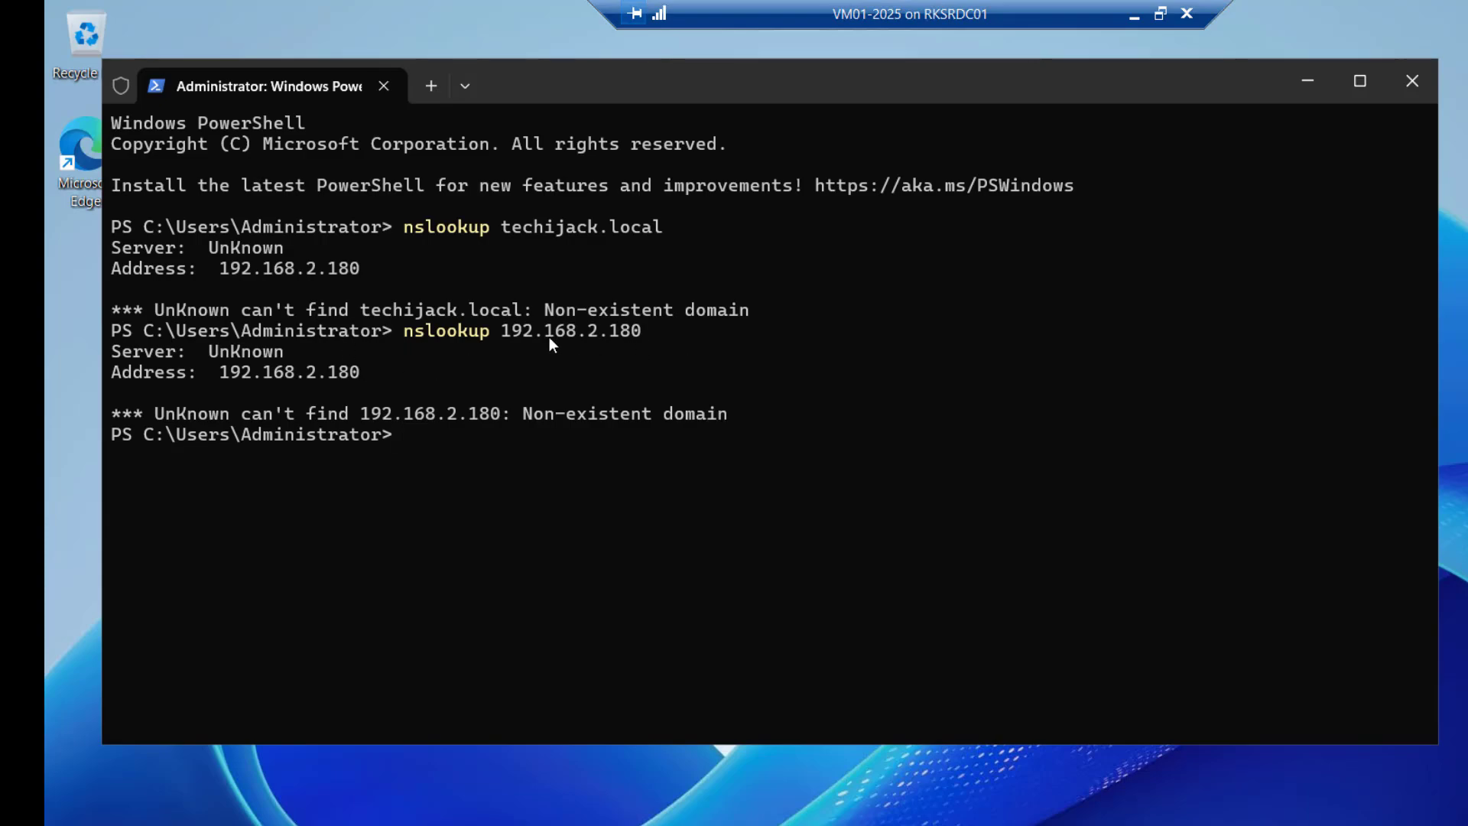
pyautogui.moveTo(588, 322)
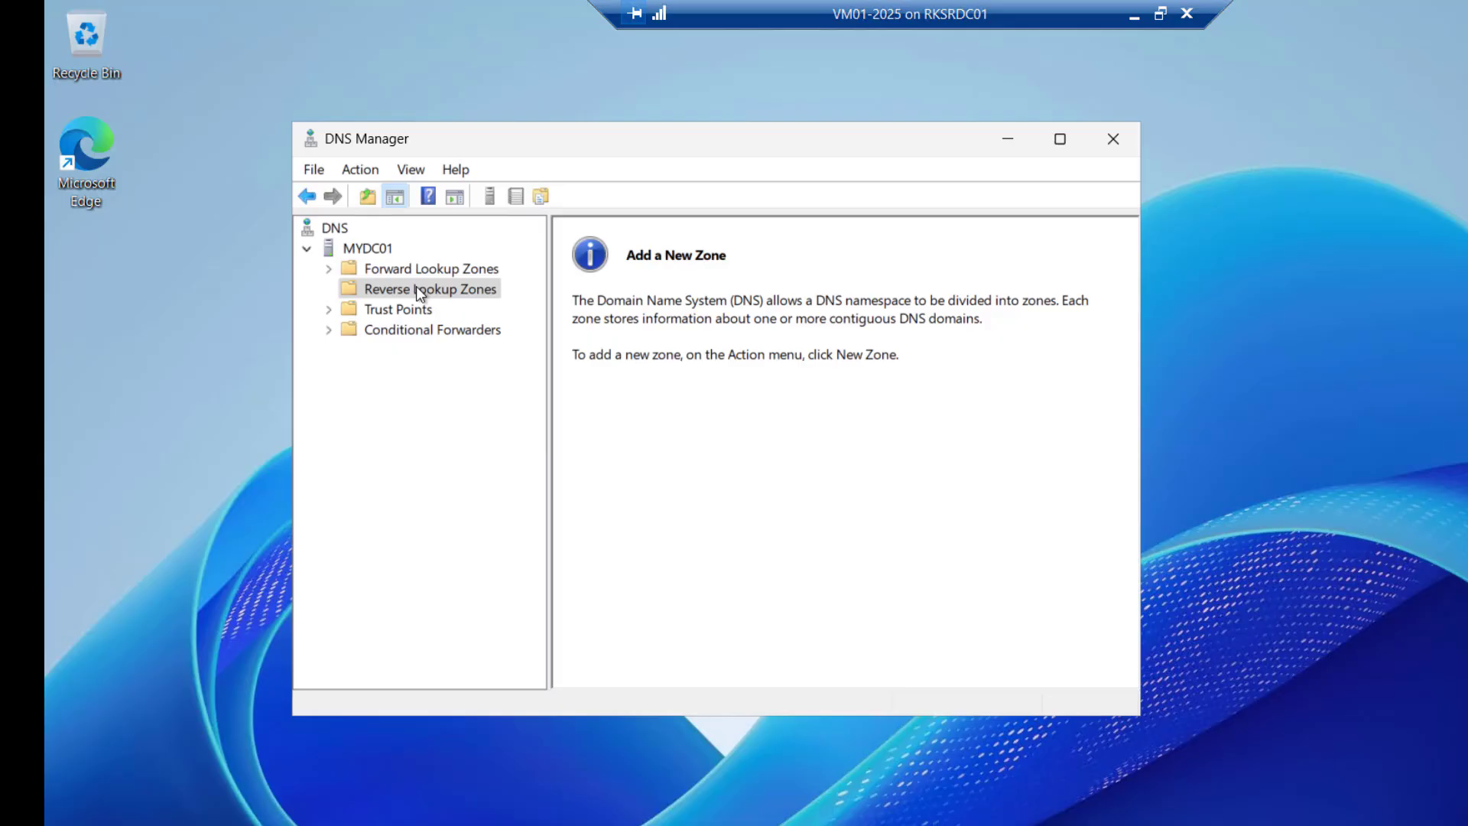
# Run the New Zone Wizard: AD primary, domain replication, network ID 192.168.2, secure updates.
pyautogui.rightClick(430, 288)
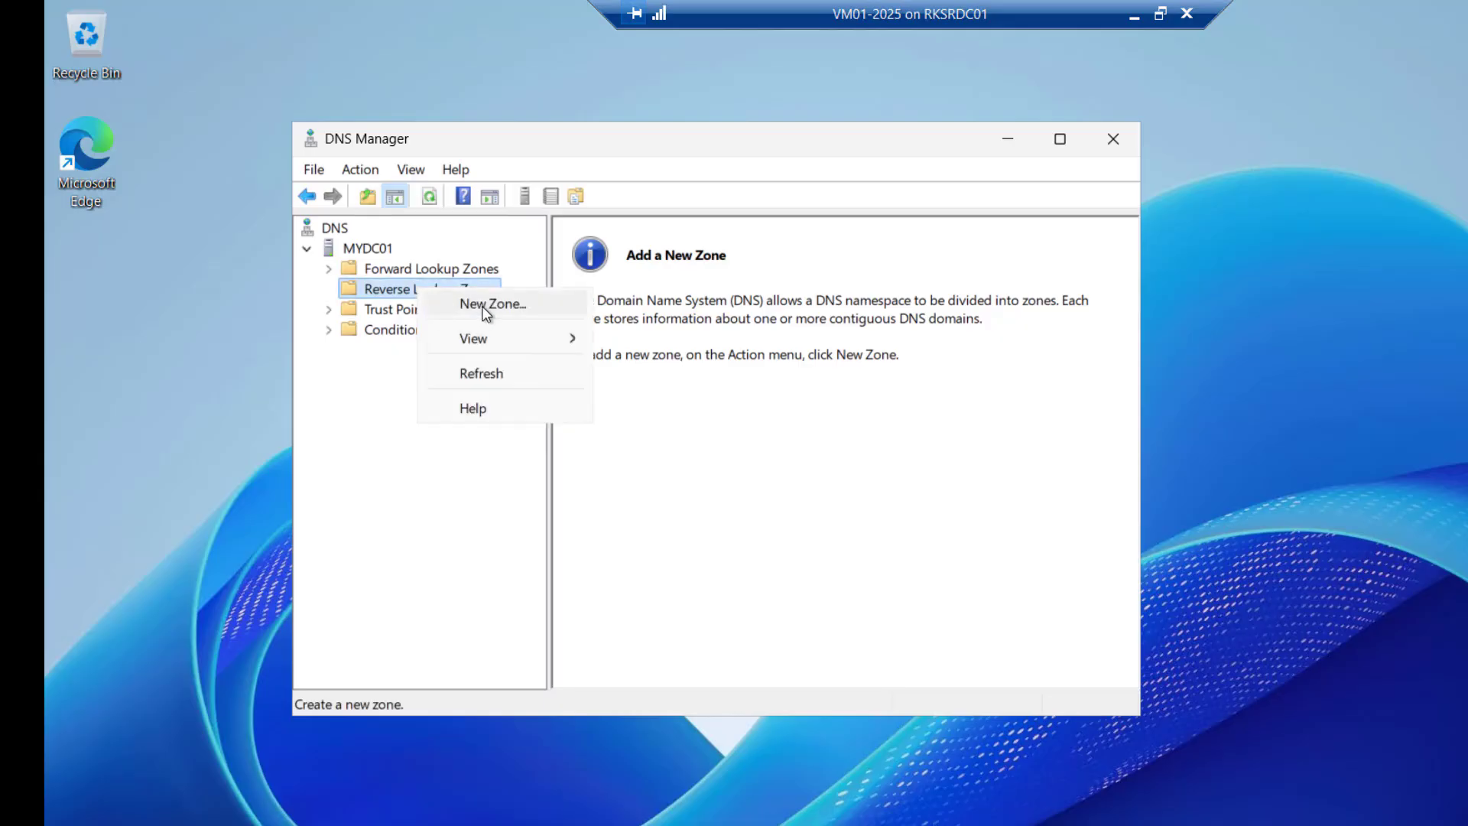
pyautogui.click(492, 304)
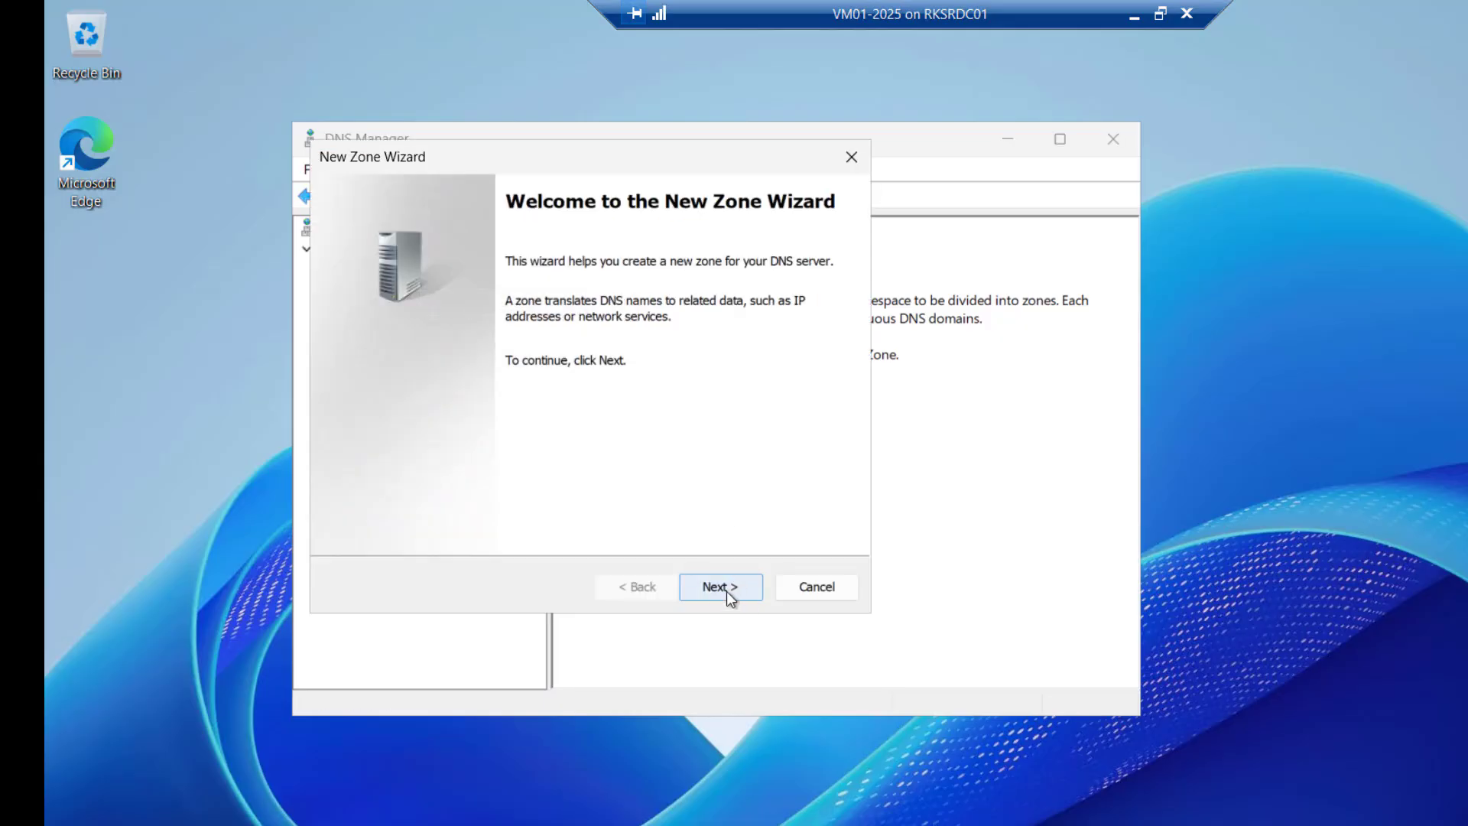
pyautogui.click(721, 587)
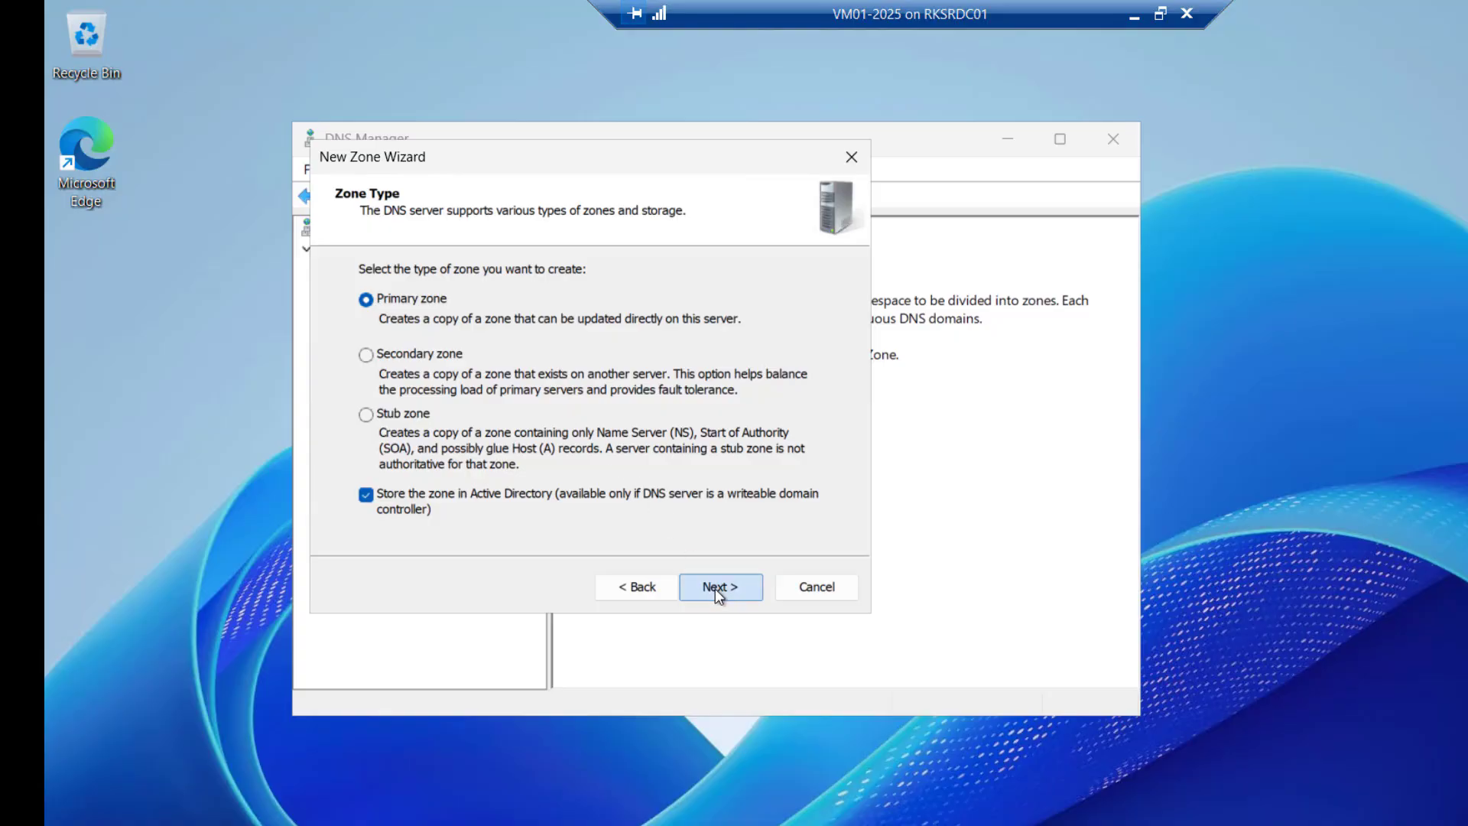
pyautogui.click(719, 587)
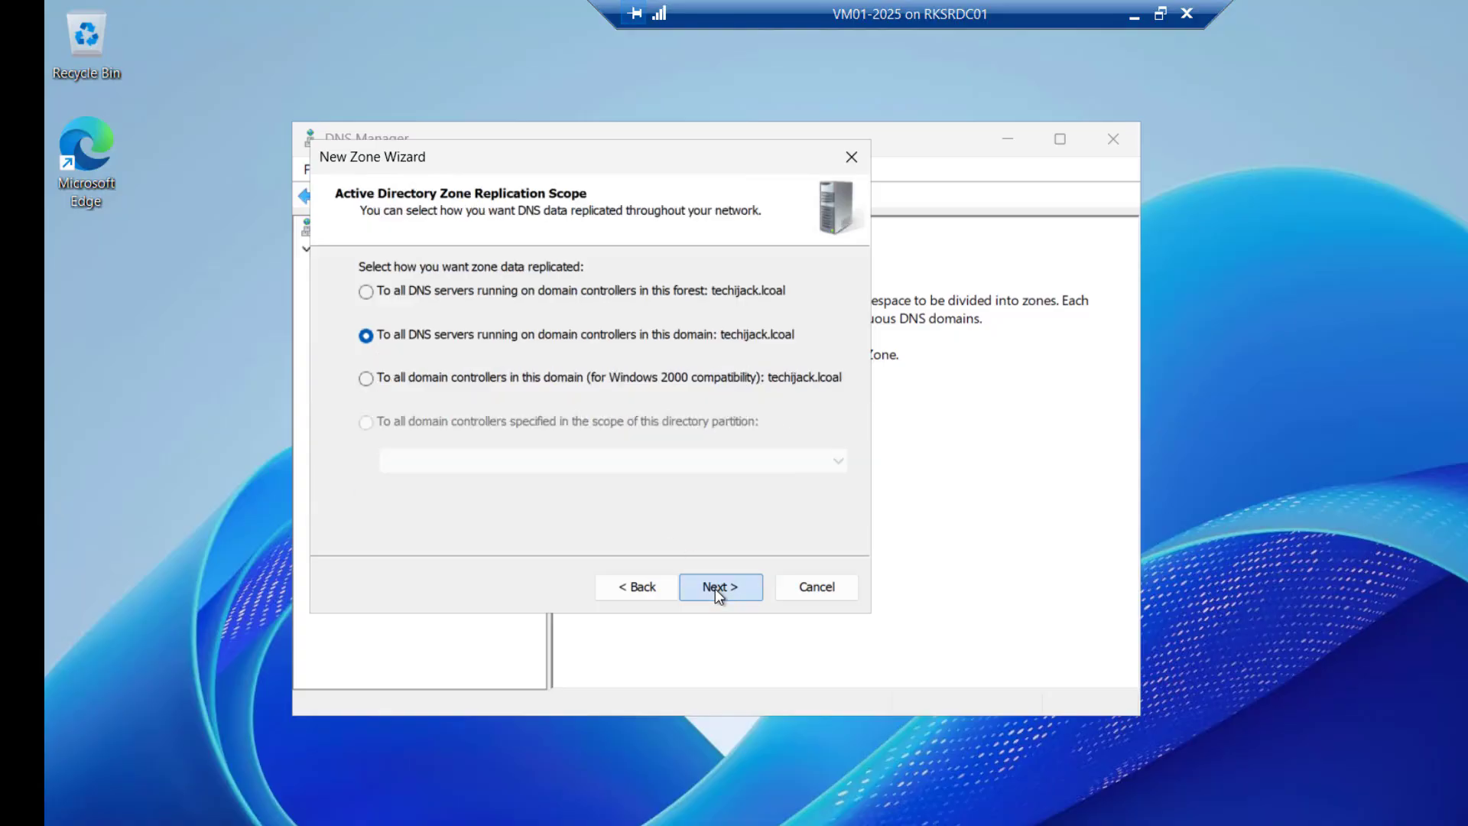
pyautogui.click(721, 587)
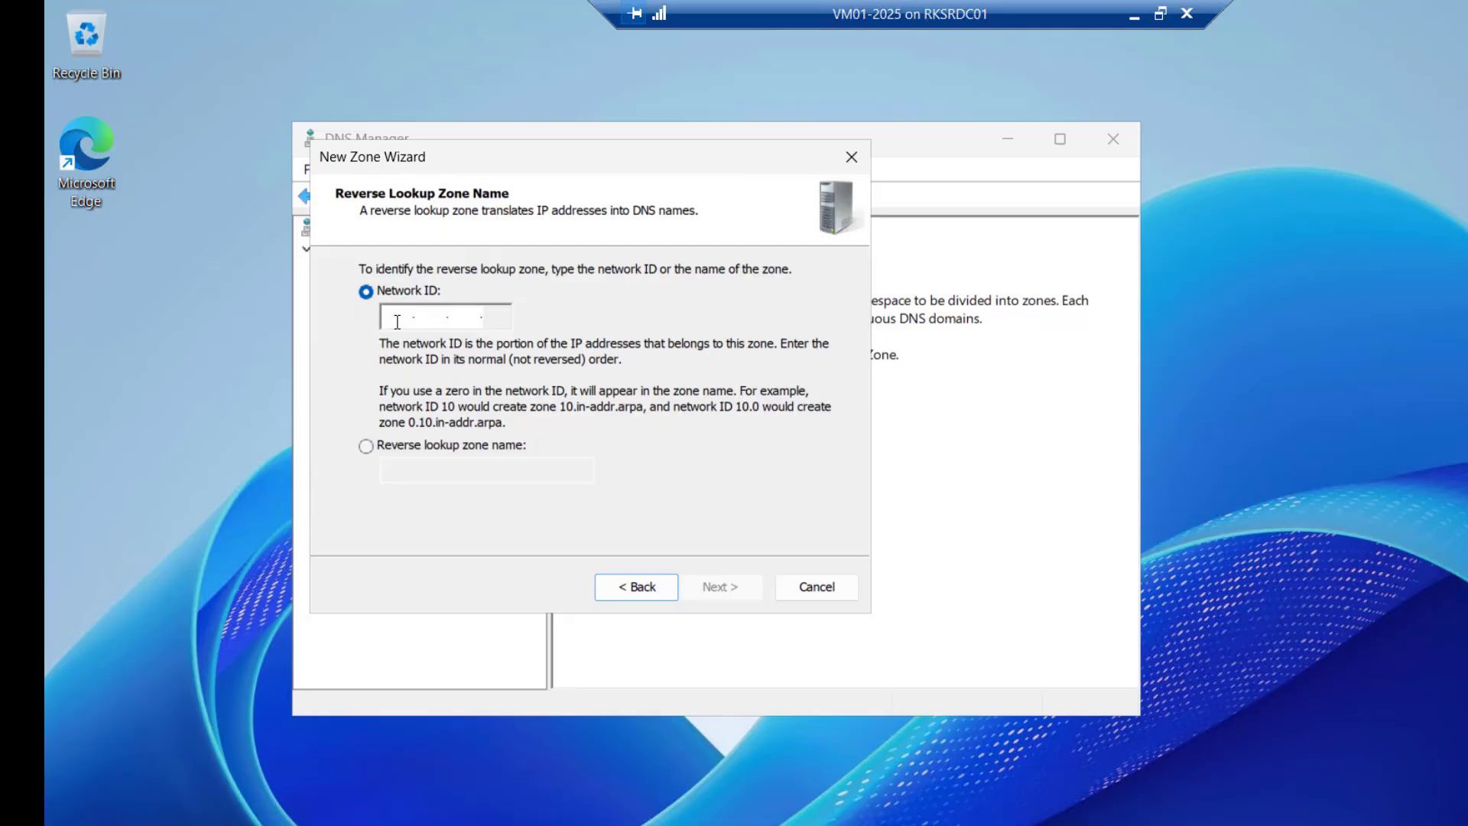
pyautogui.write('192...')
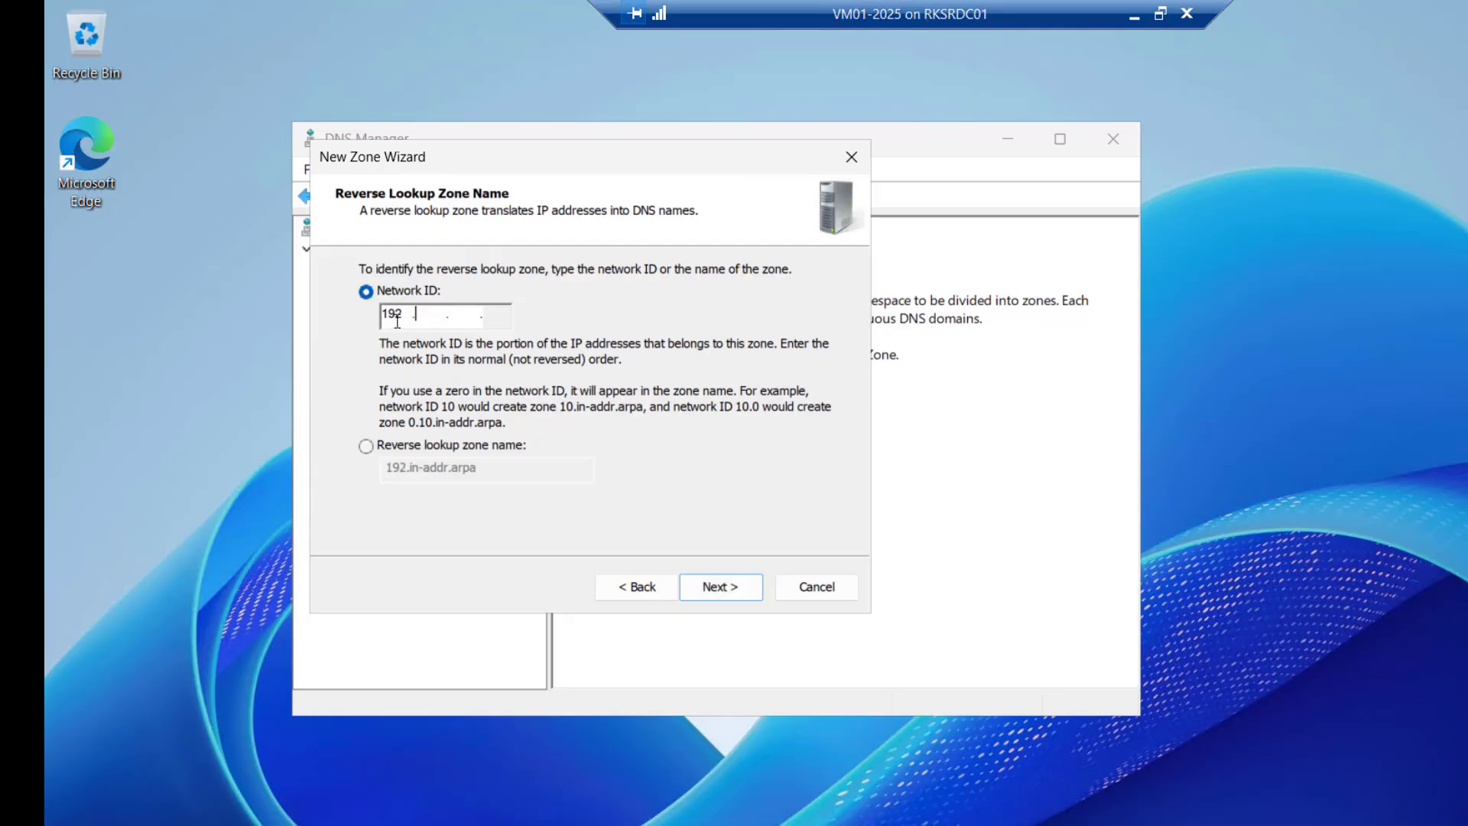
pyautogui.write('168.2')
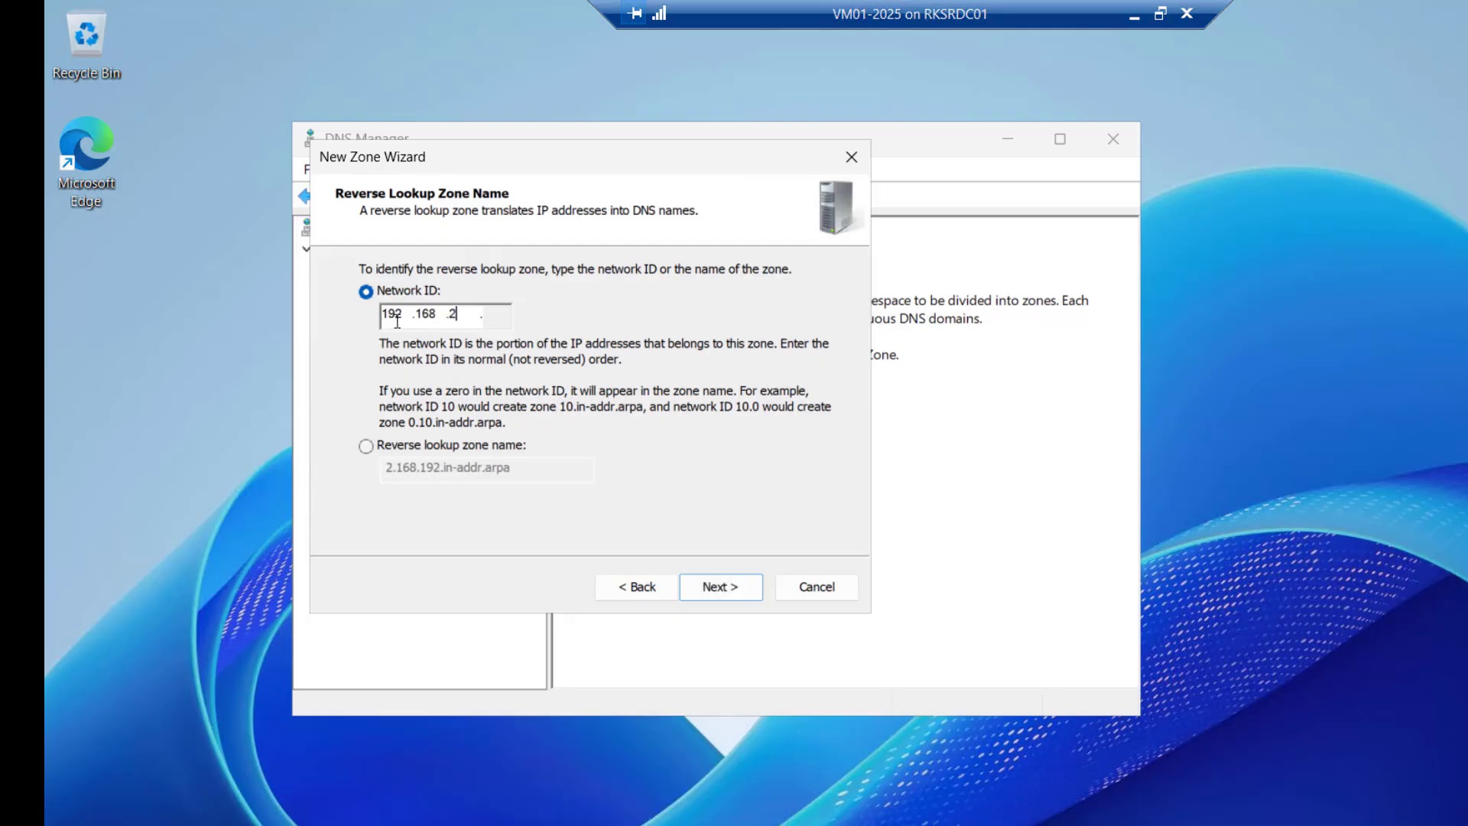
pyautogui.click(721, 587)
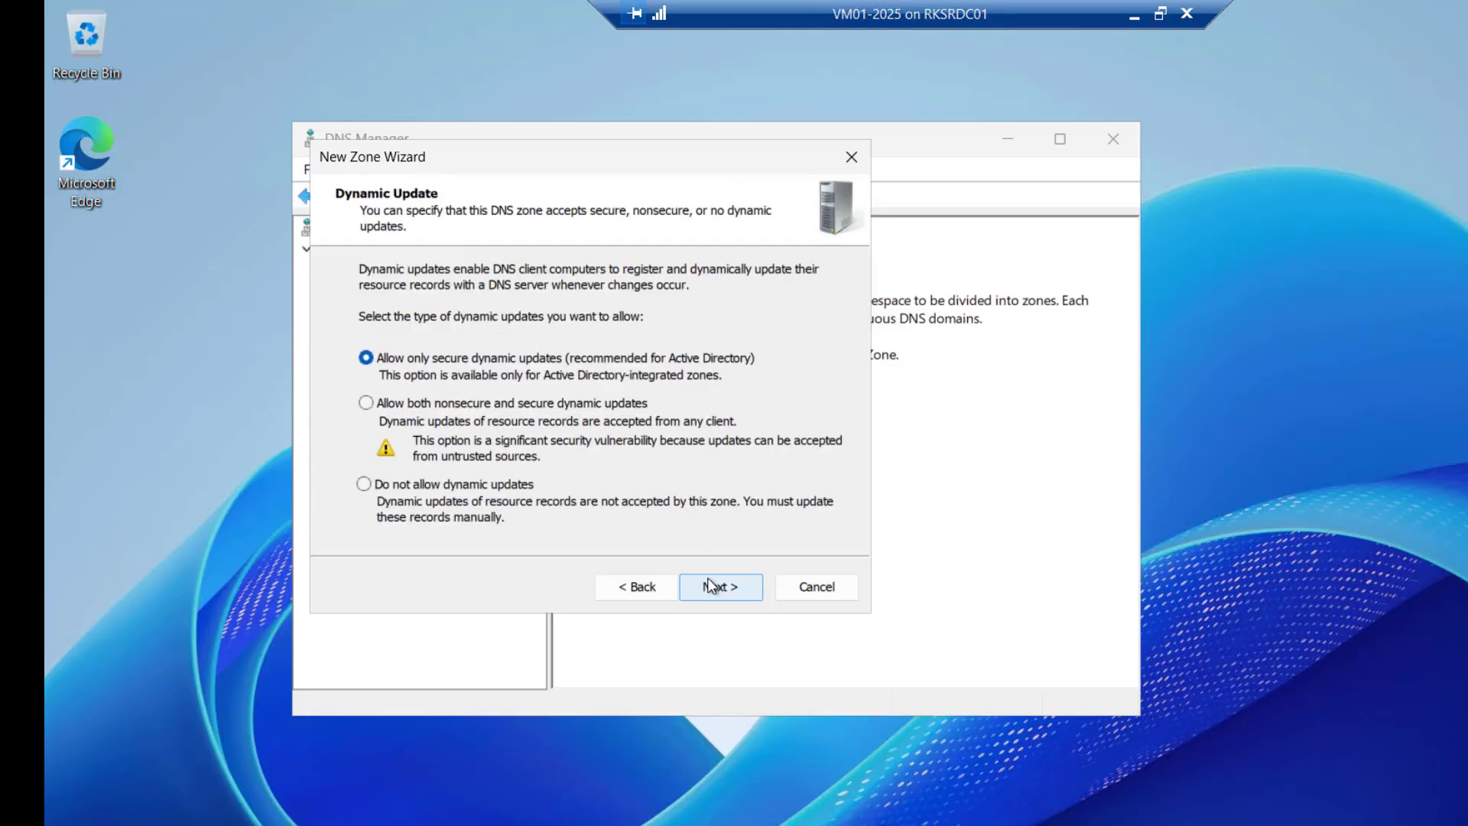
pyautogui.moveTo(626, 368)
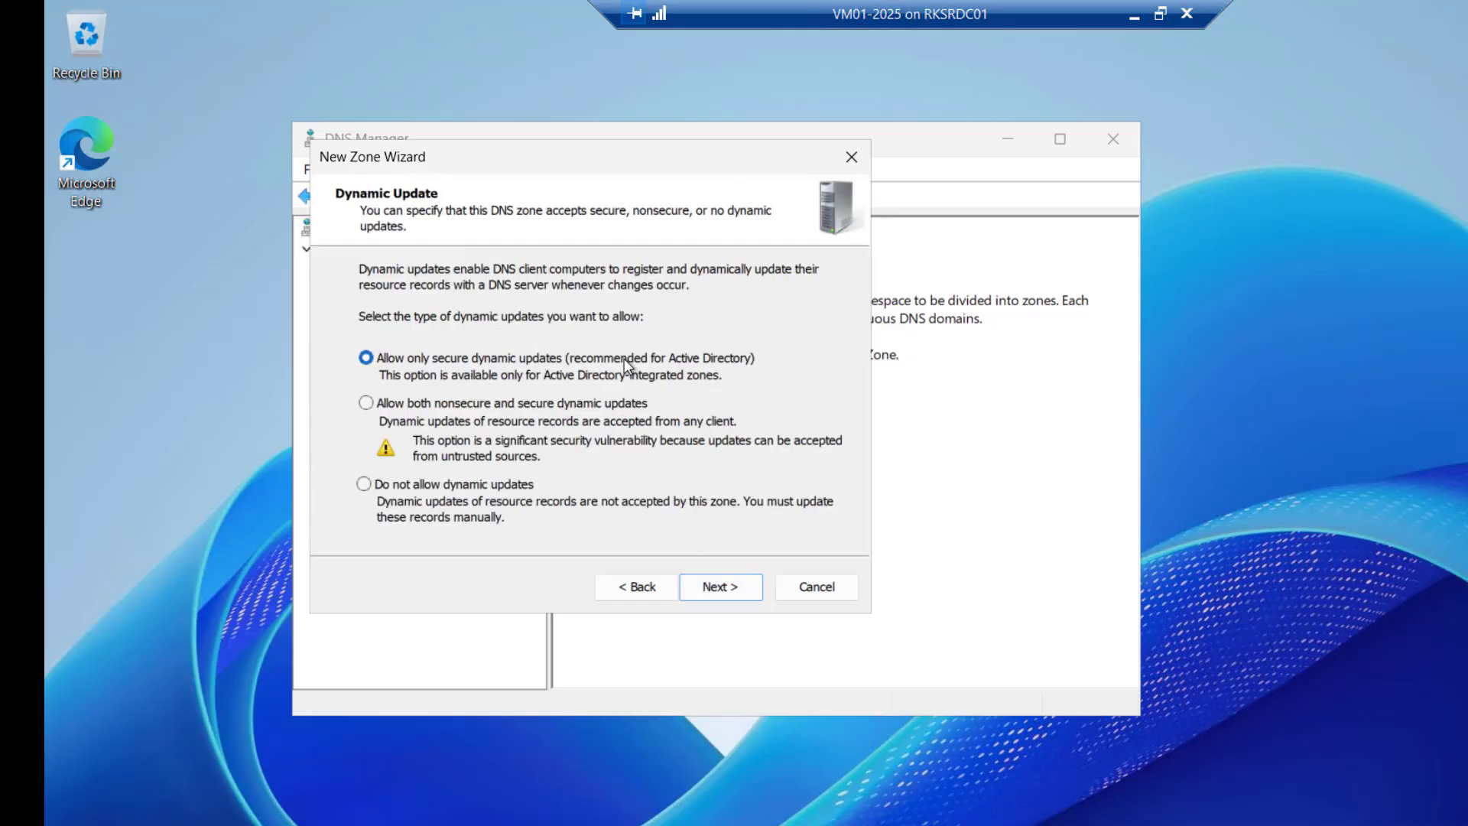
pyautogui.moveTo(721, 587)
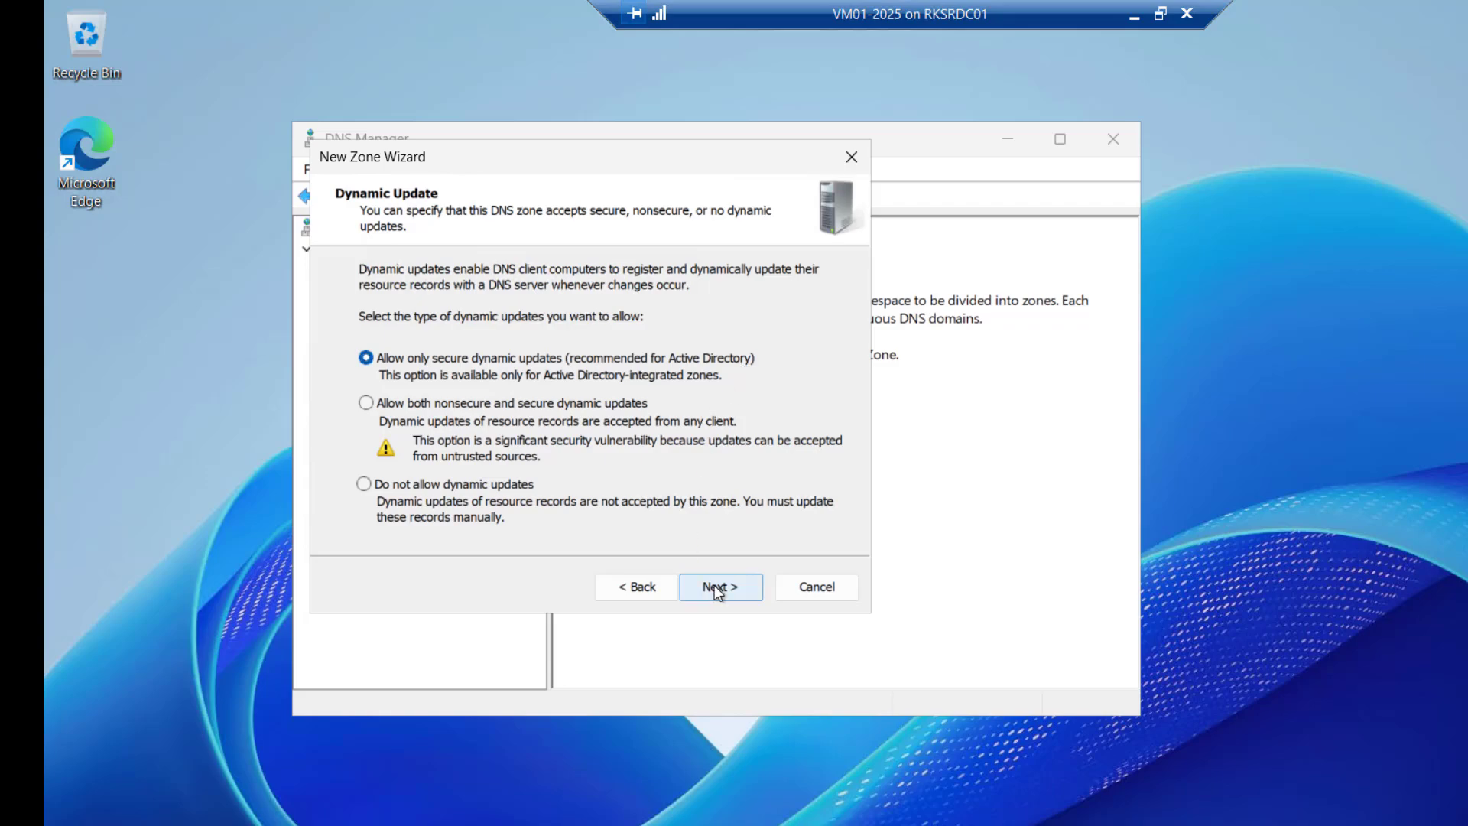
pyautogui.click(719, 586)
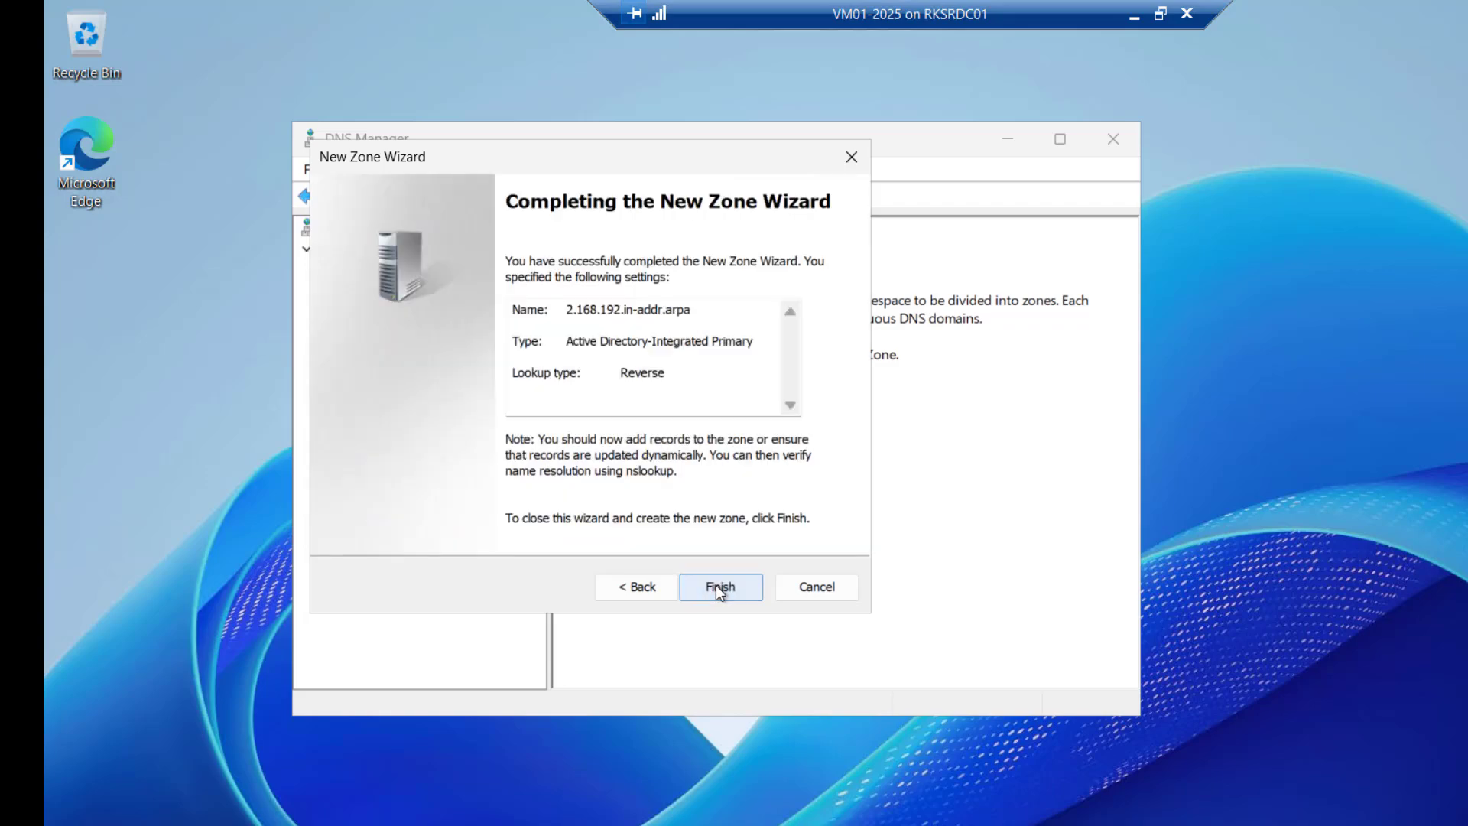
# Finish the wizard and inspect the new reverse zone's SOA and NS records.
pyautogui.click(720, 587)
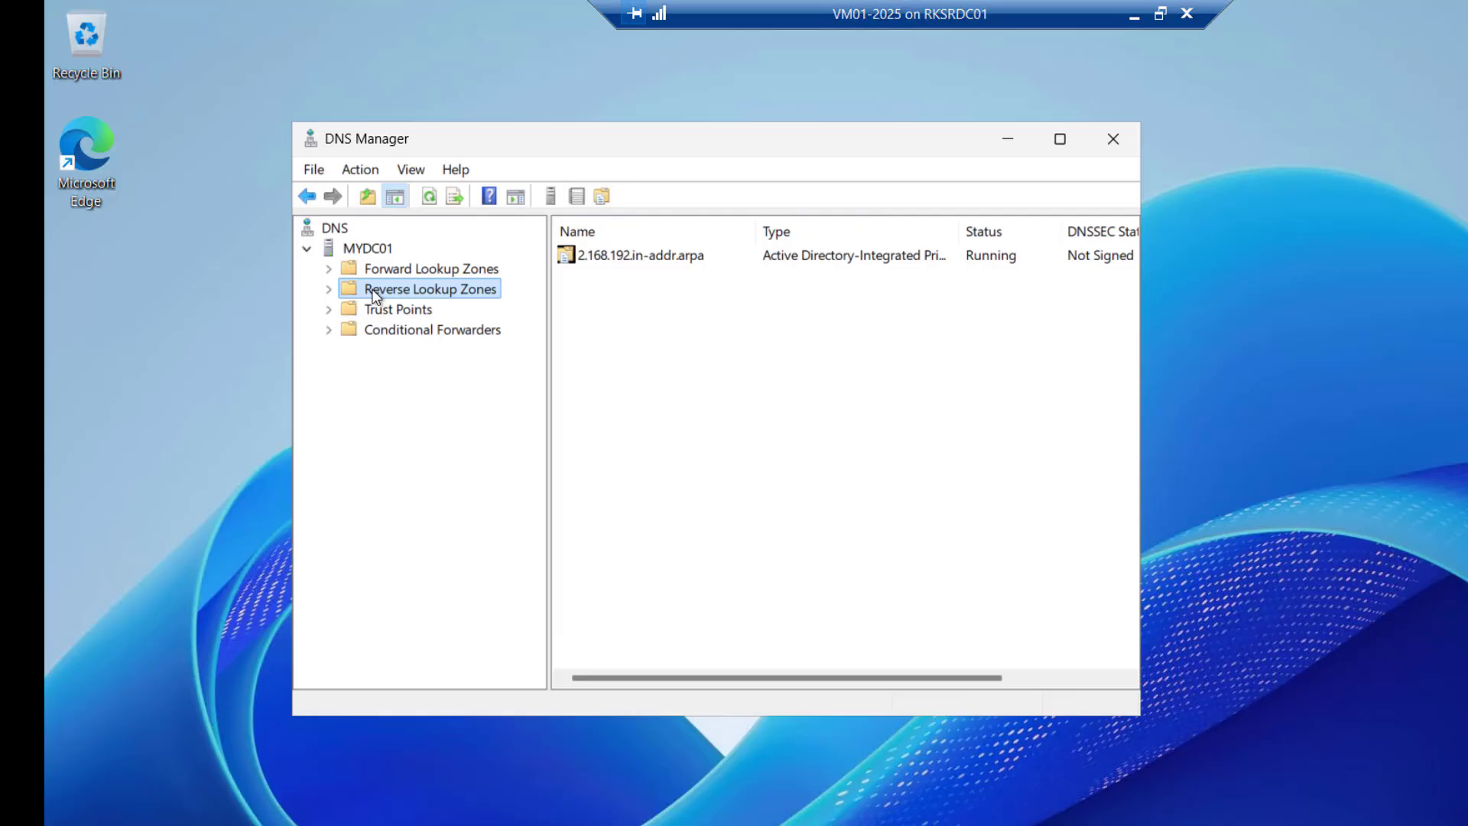
pyautogui.click(329, 288)
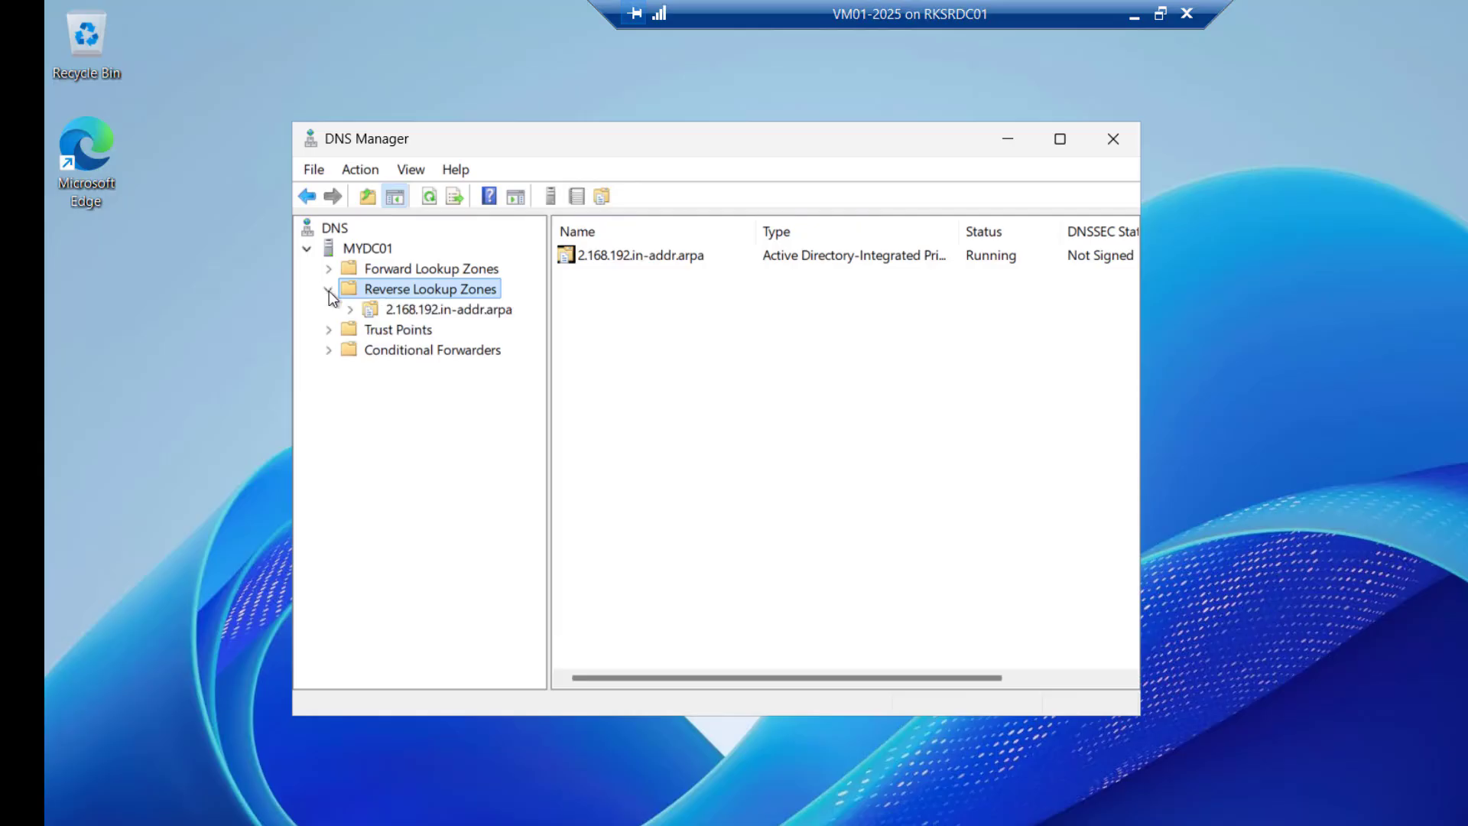
pyautogui.click(451, 309)
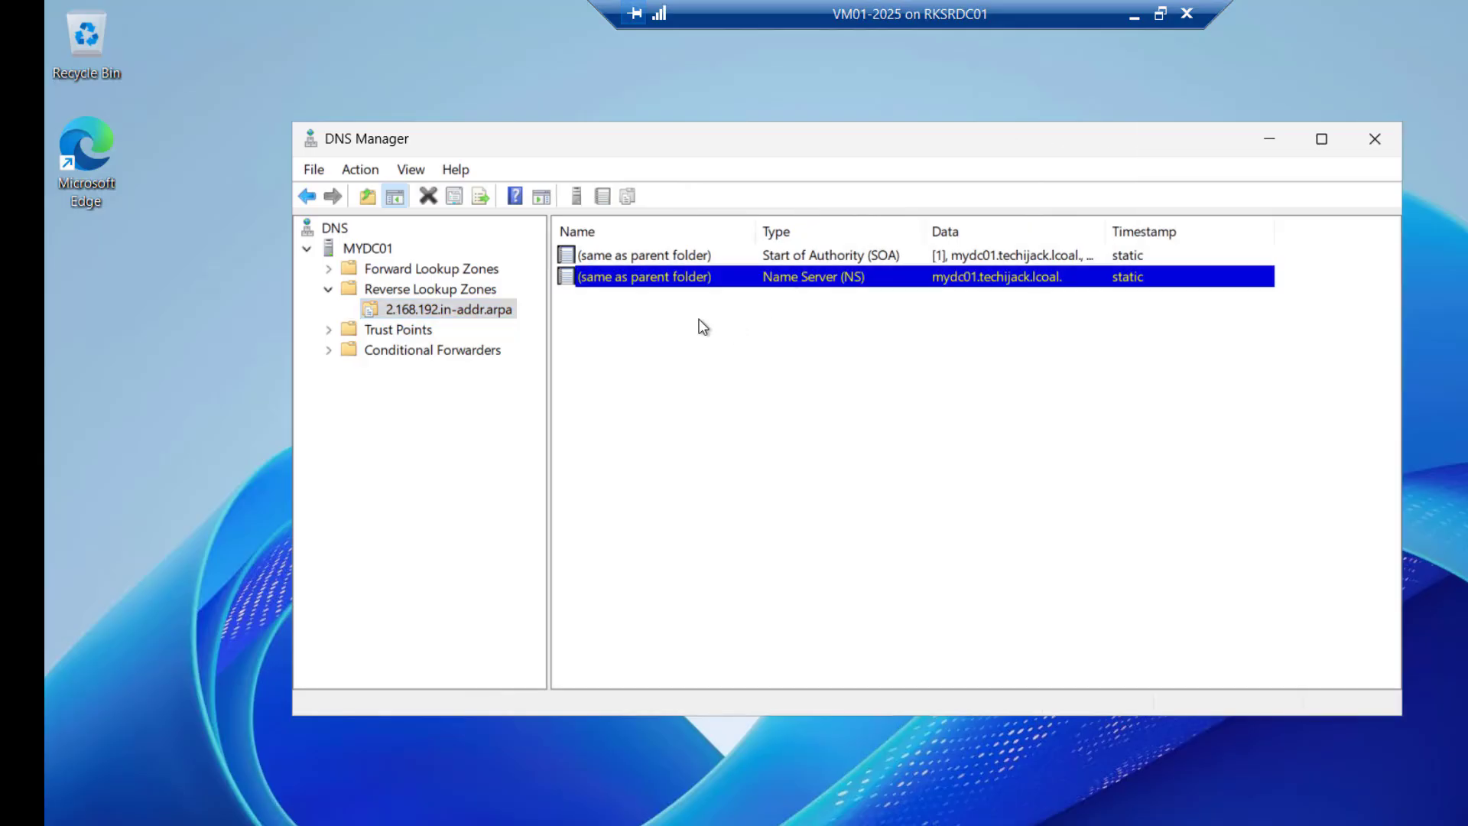
pyautogui.click(830, 254)
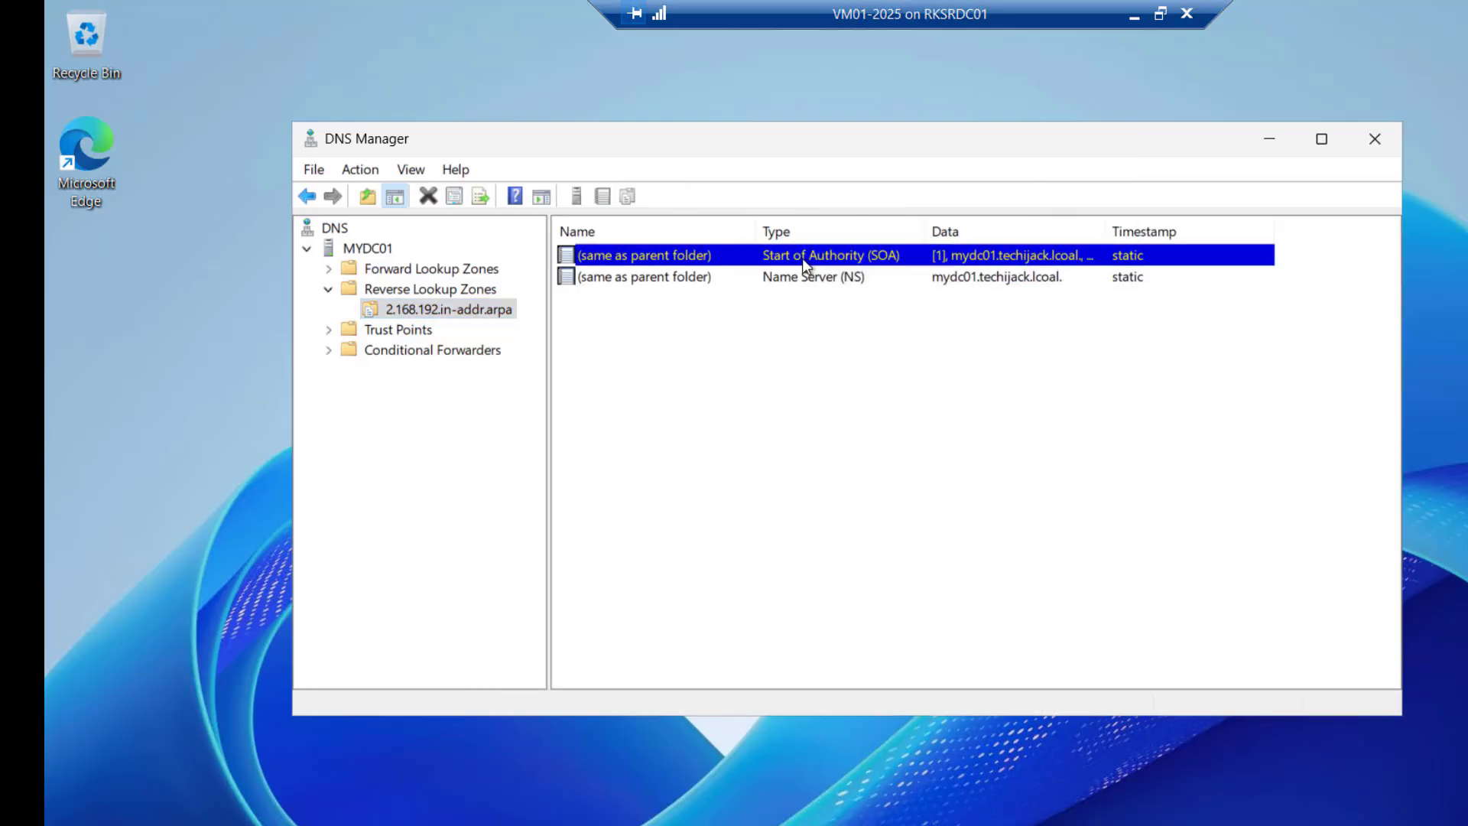
# Add a PTR record targeting techijack.lcoal's (same as parent) host record via Browse.
pyautogui.rightClick(450, 309)
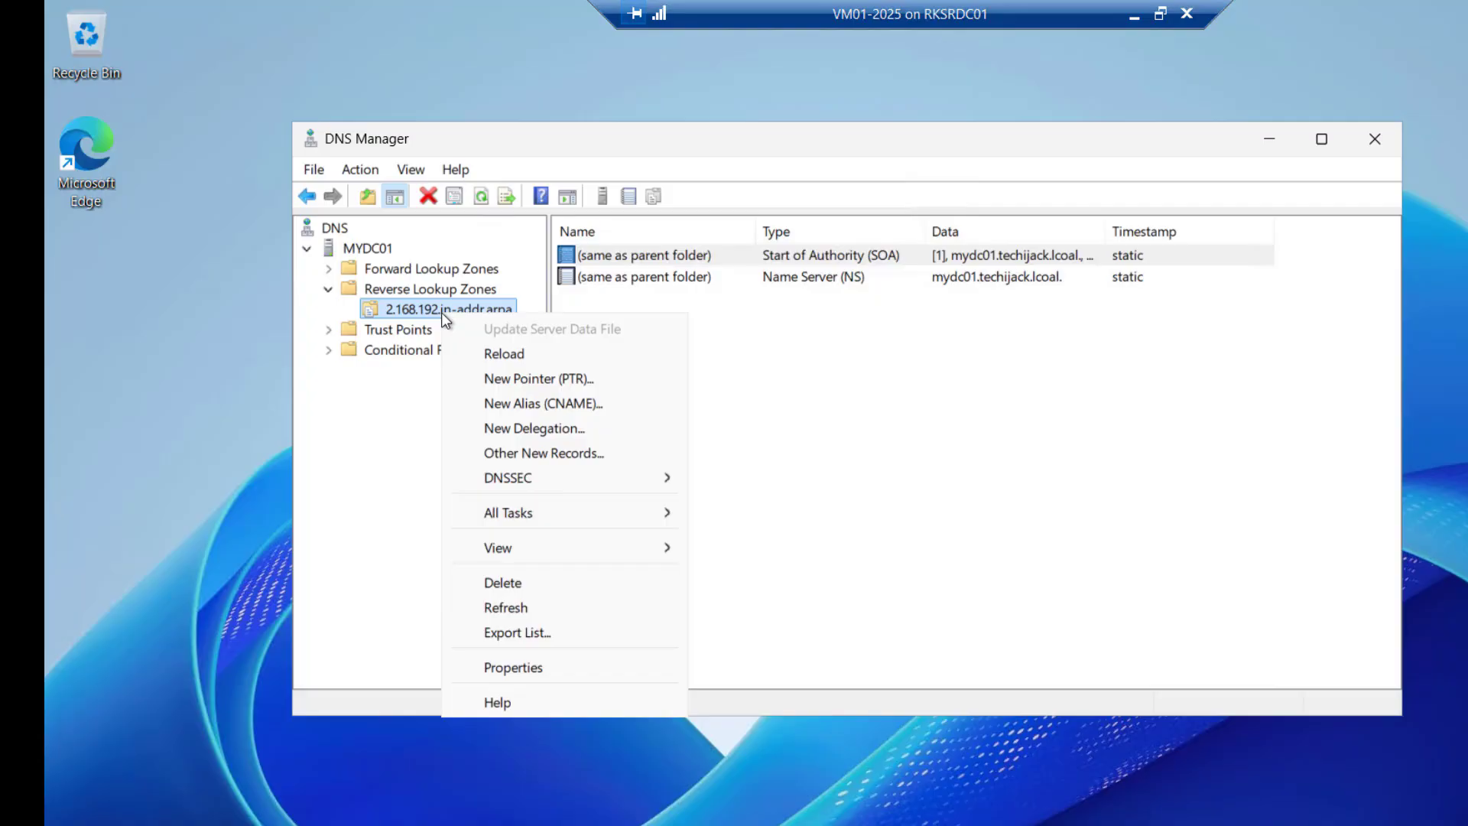
pyautogui.moveTo(538, 379)
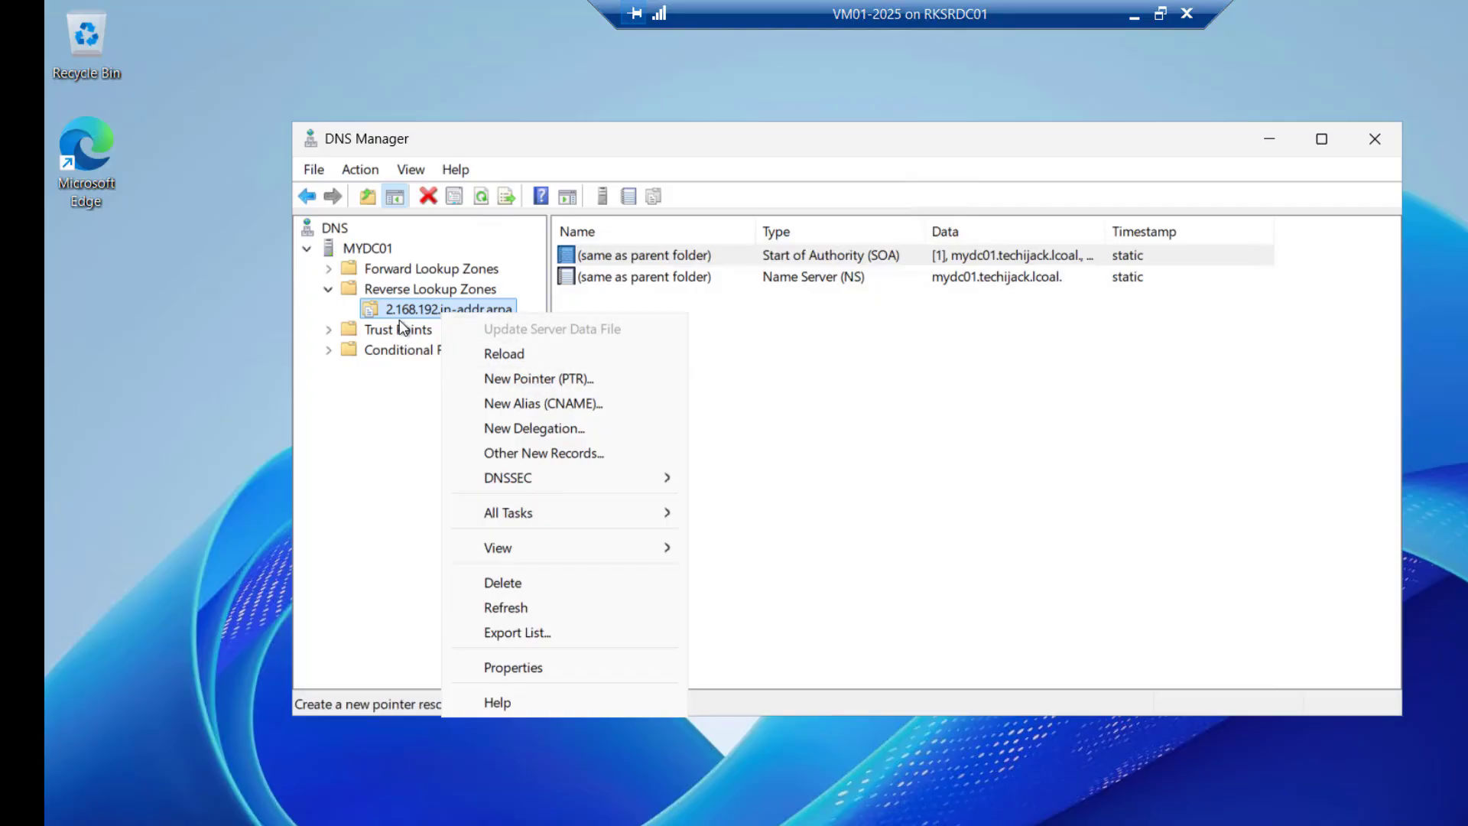
pyautogui.moveTo(486, 315)
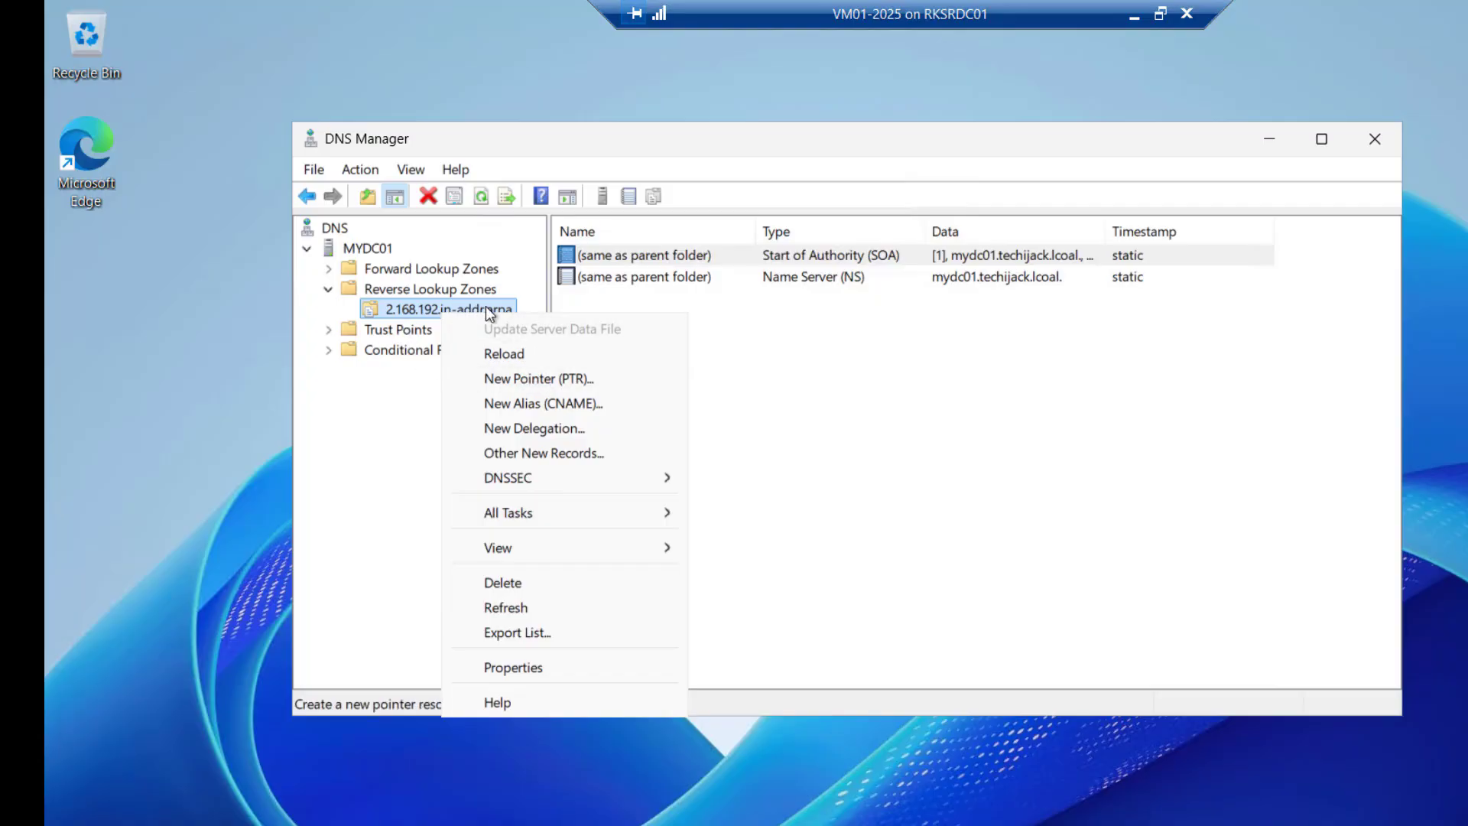
pyautogui.moveTo(505, 379)
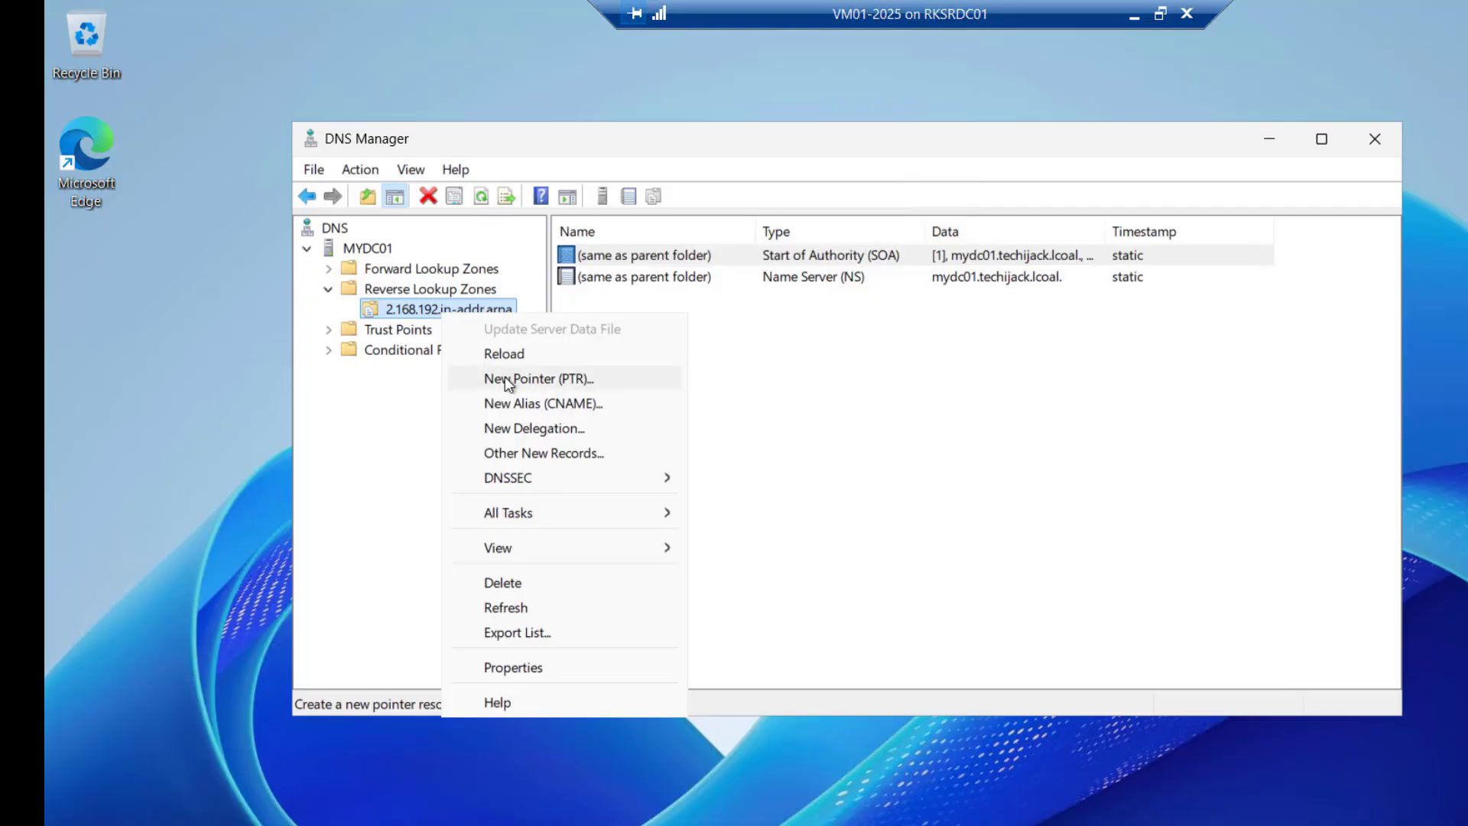
pyautogui.click(539, 378)
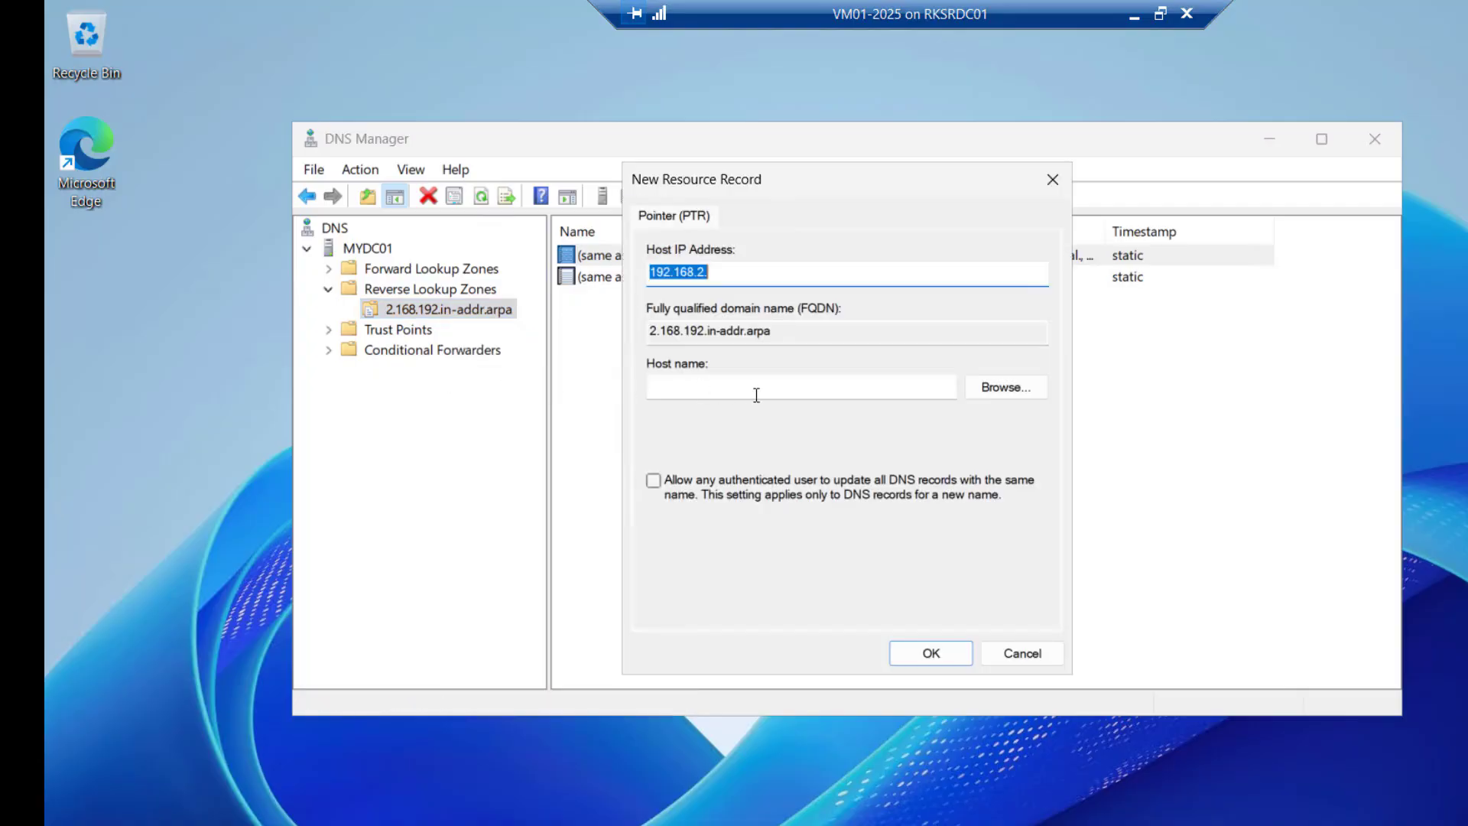
pyautogui.click(1005, 387)
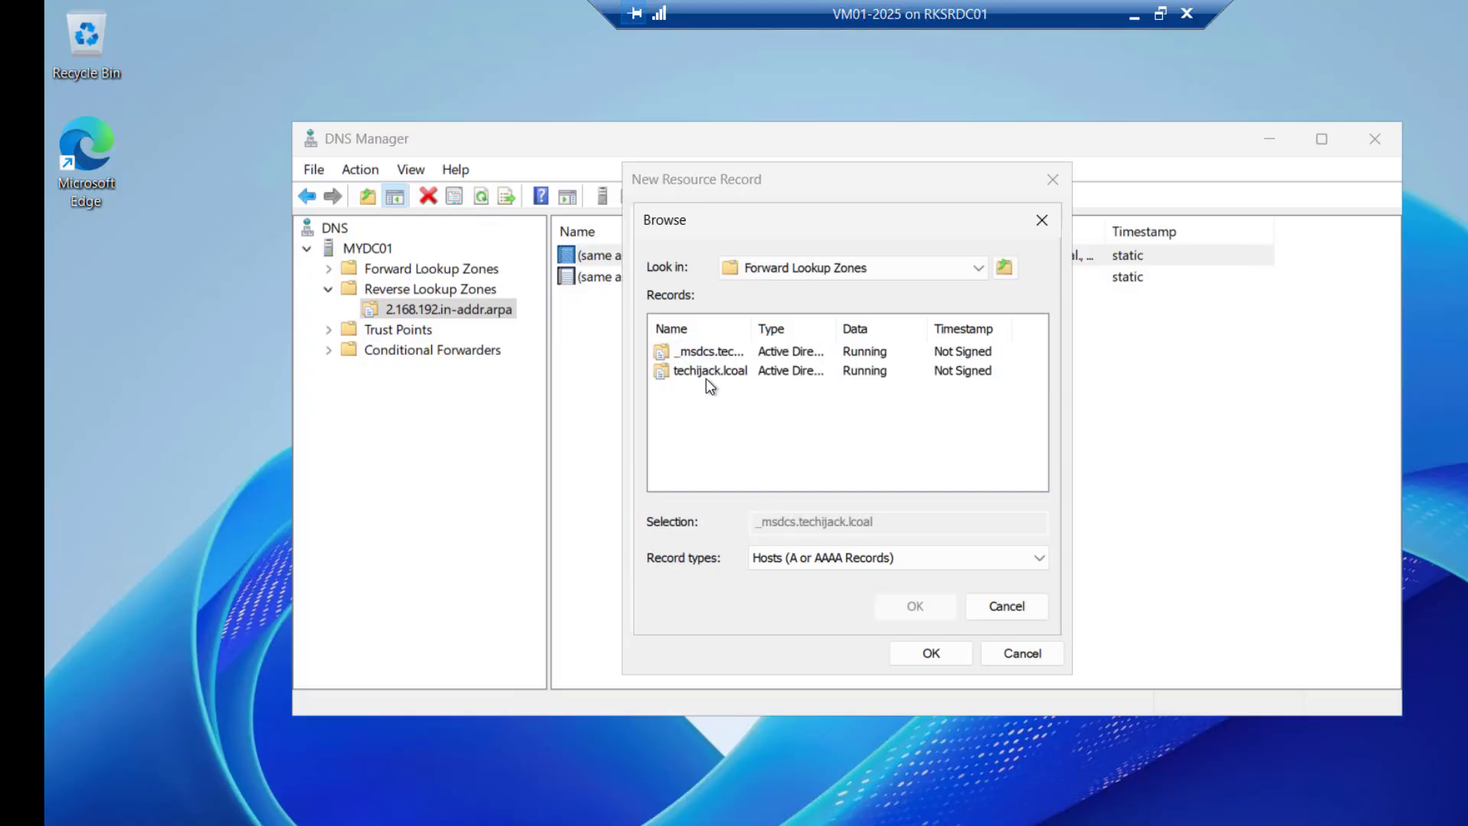
pyautogui.doubleClick(710, 370)
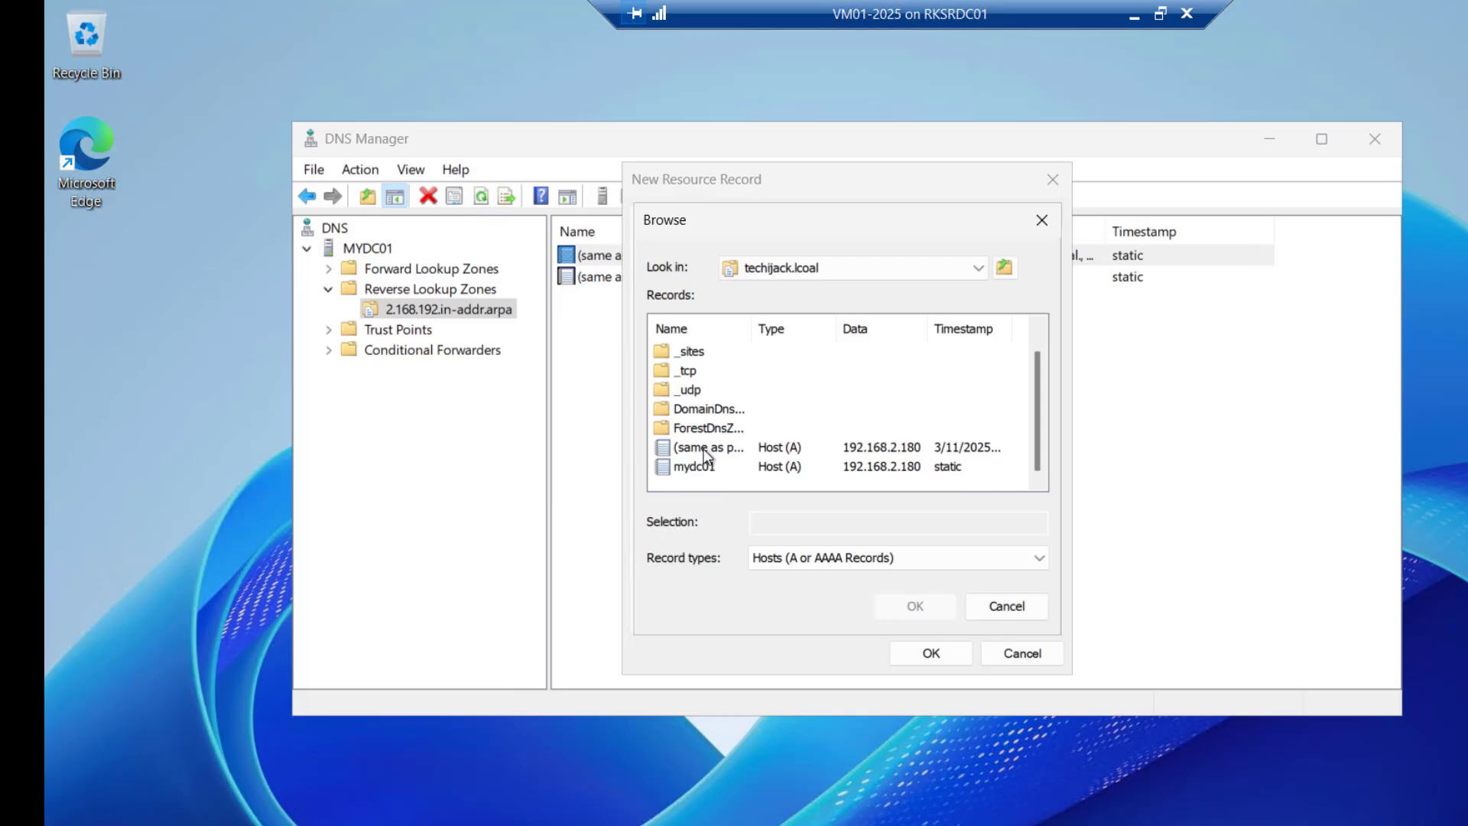
pyautogui.click(710, 447)
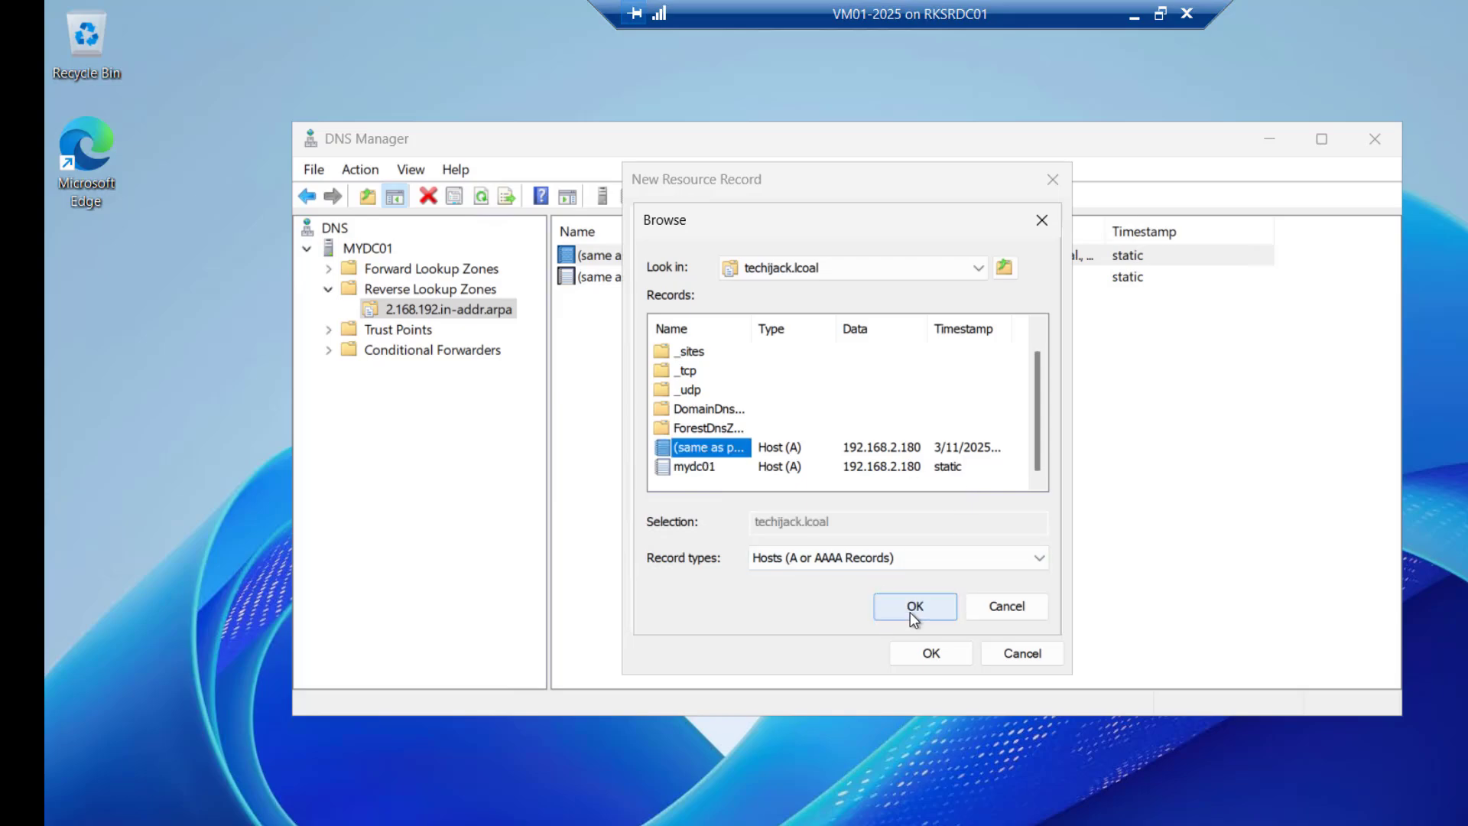
pyautogui.click(914, 605)
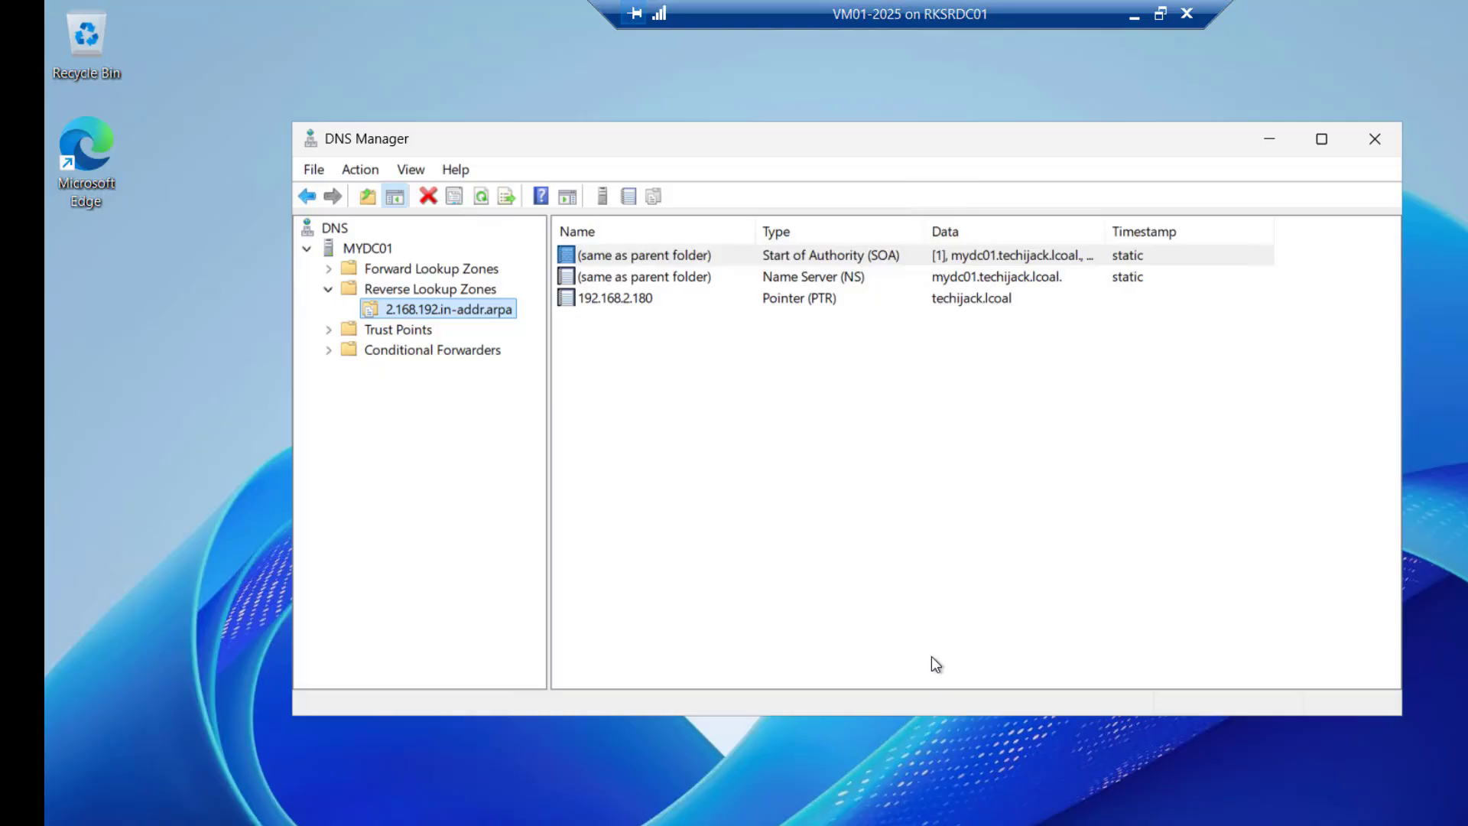
# Add a pointer record in the reverse zone targeting mydc01 from the techijack.lcoal zone.
pyautogui.rightClick(450, 309)
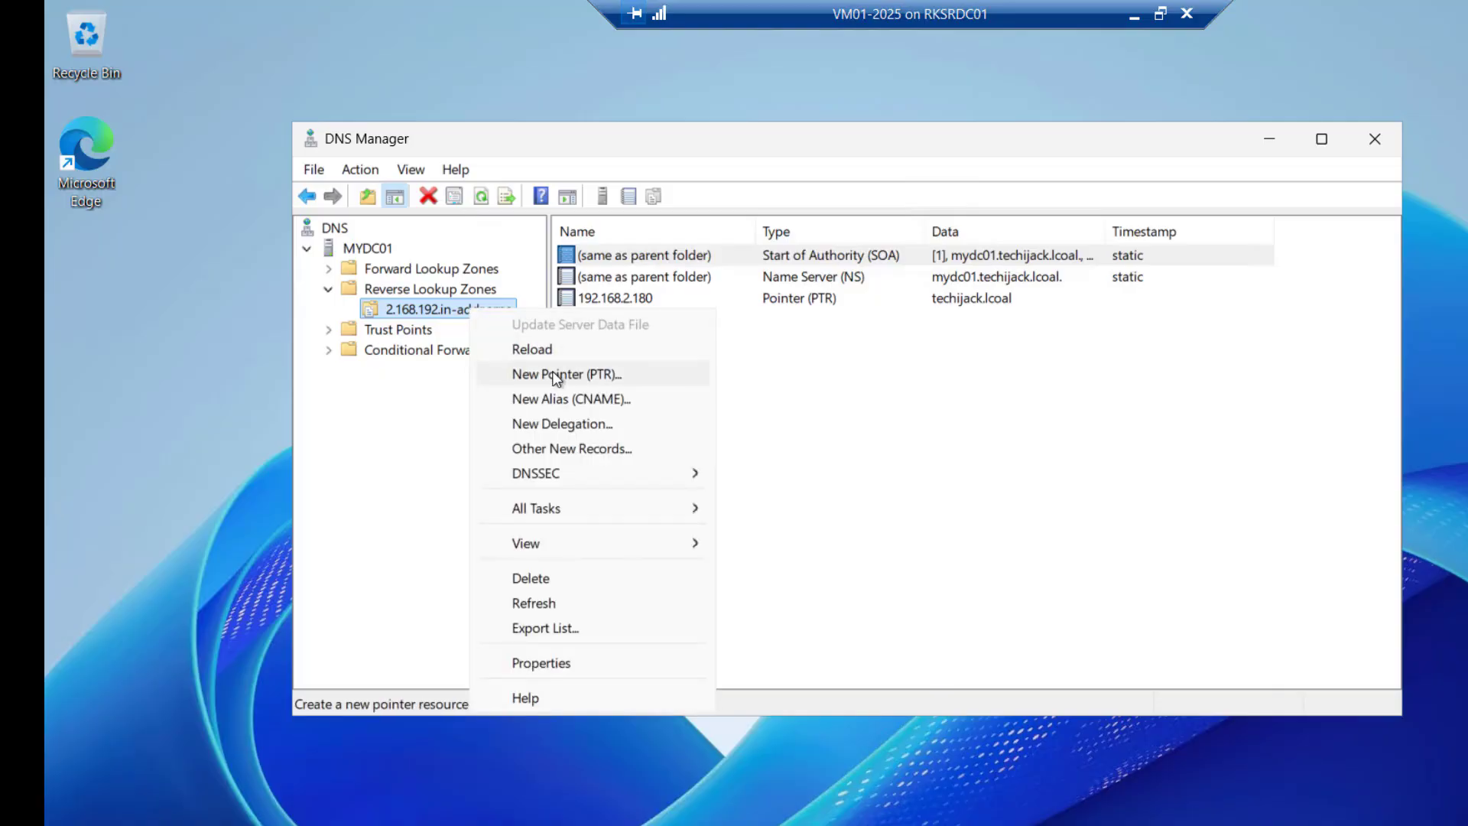
pyautogui.click(566, 374)
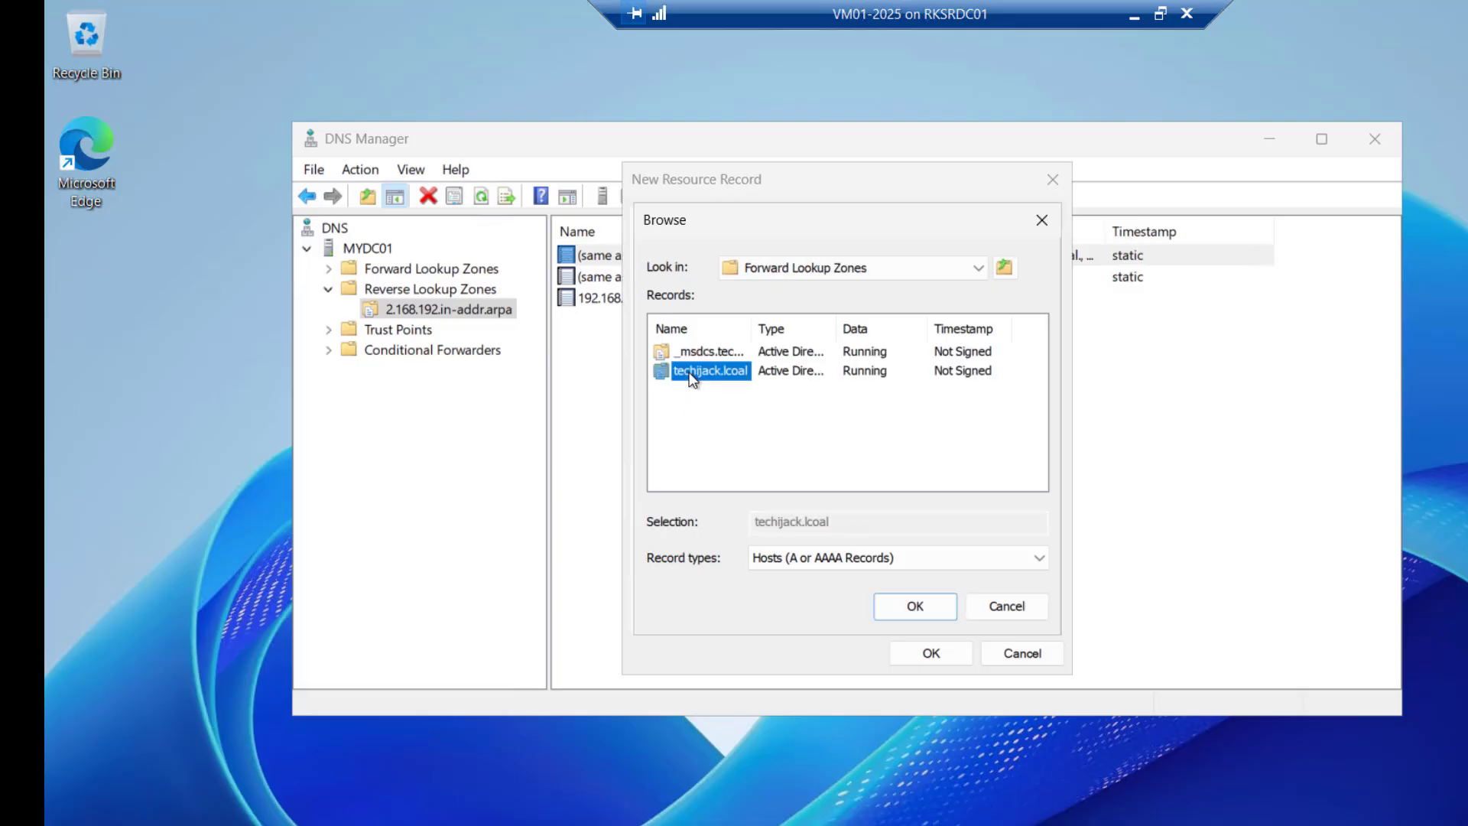
pyautogui.doubleClick(709, 370)
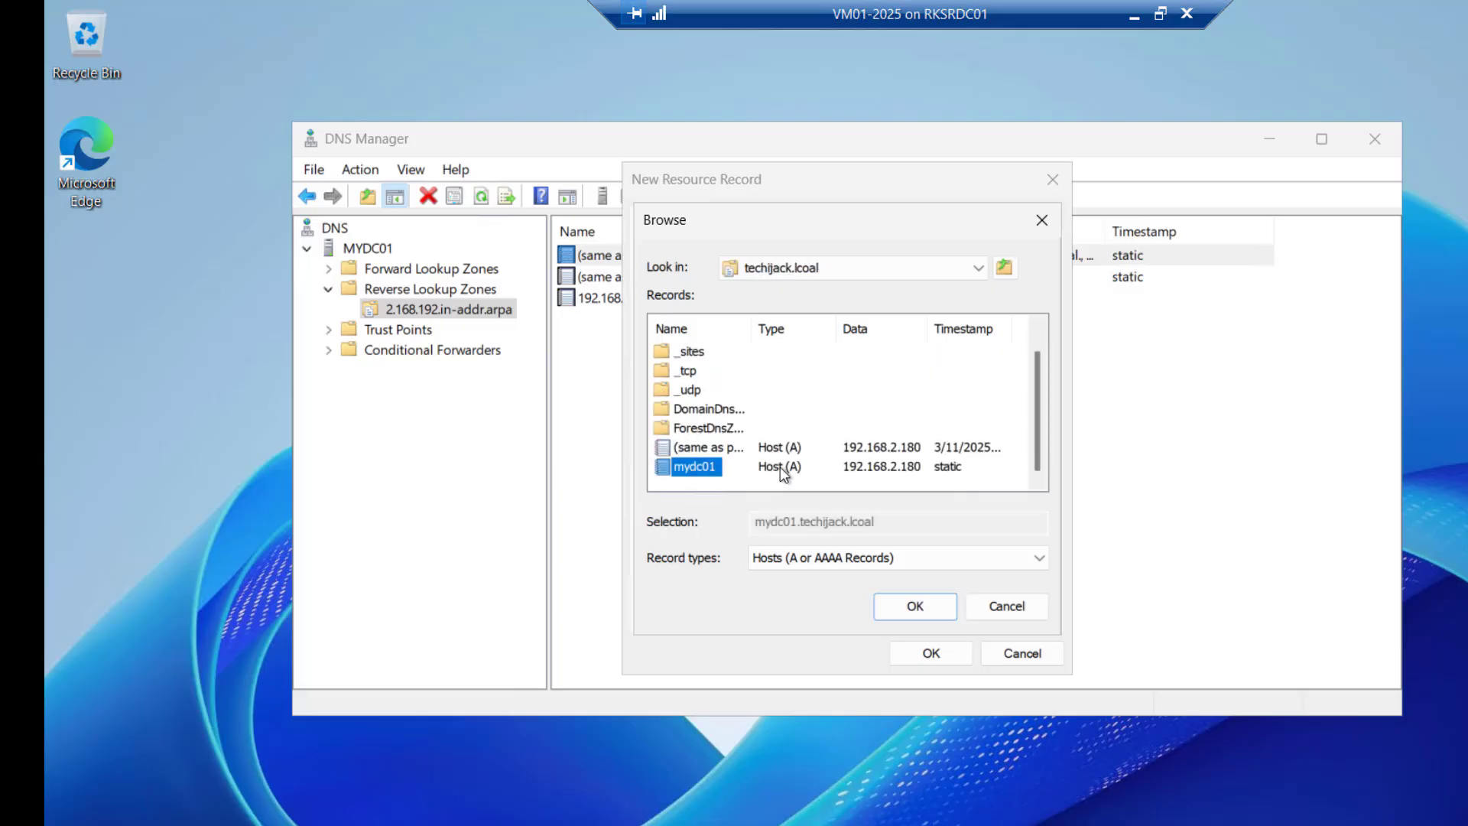
pyautogui.click(914, 606)
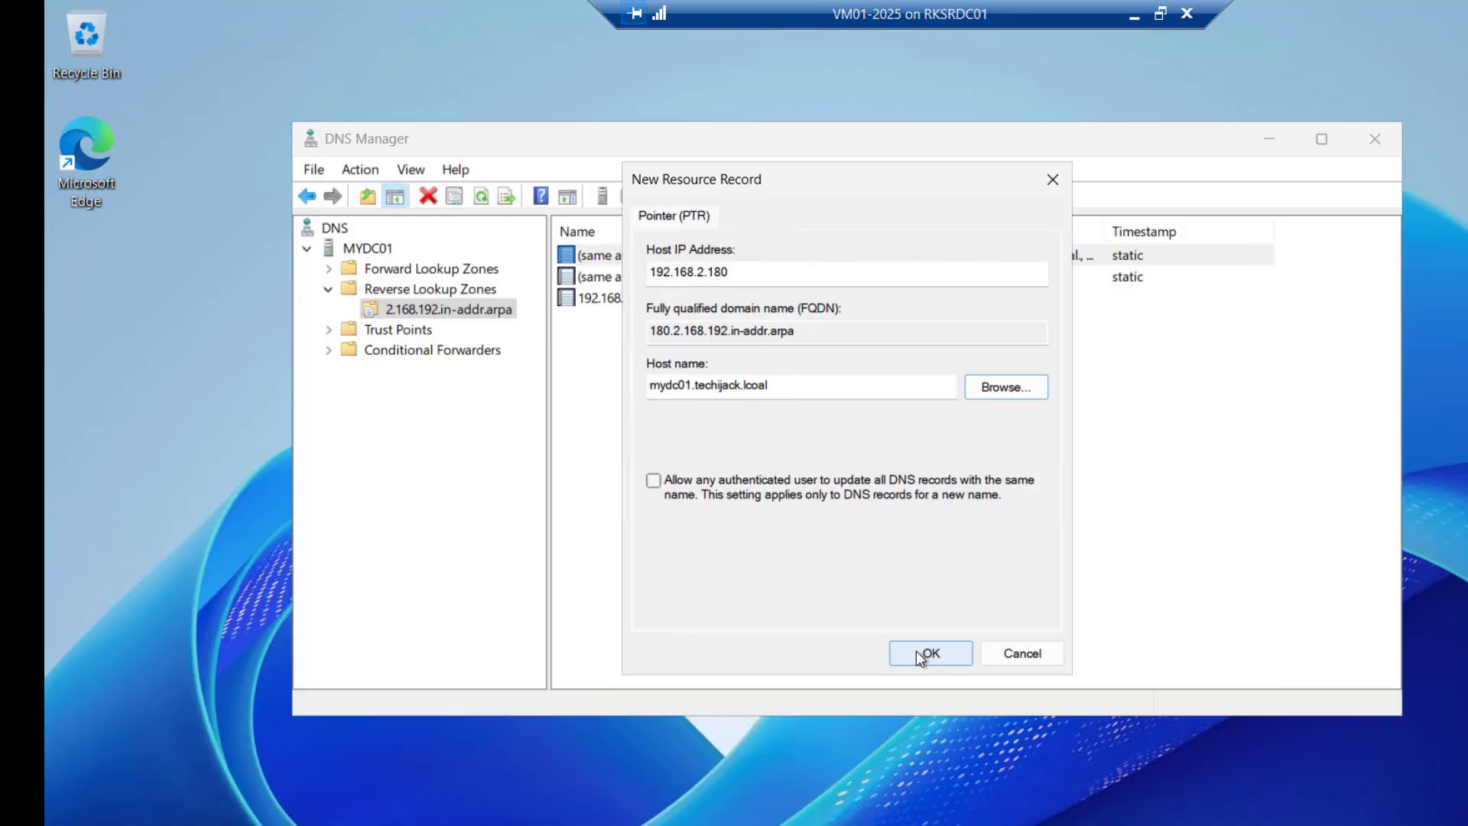
pyautogui.click(929, 652)
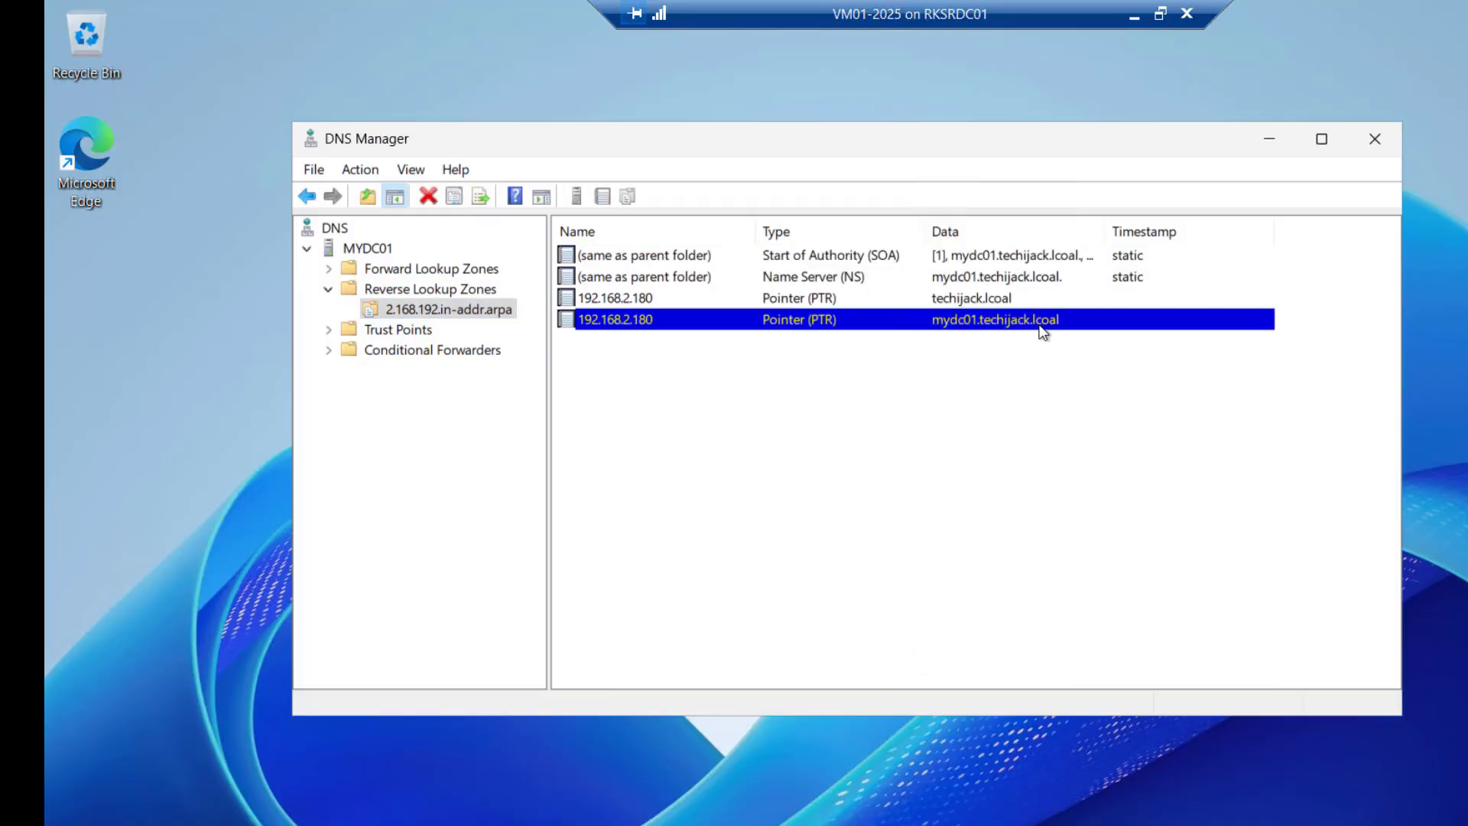
# Inspect the first pointer record and select the MYDC01 server entry.
pyautogui.click(971, 297)
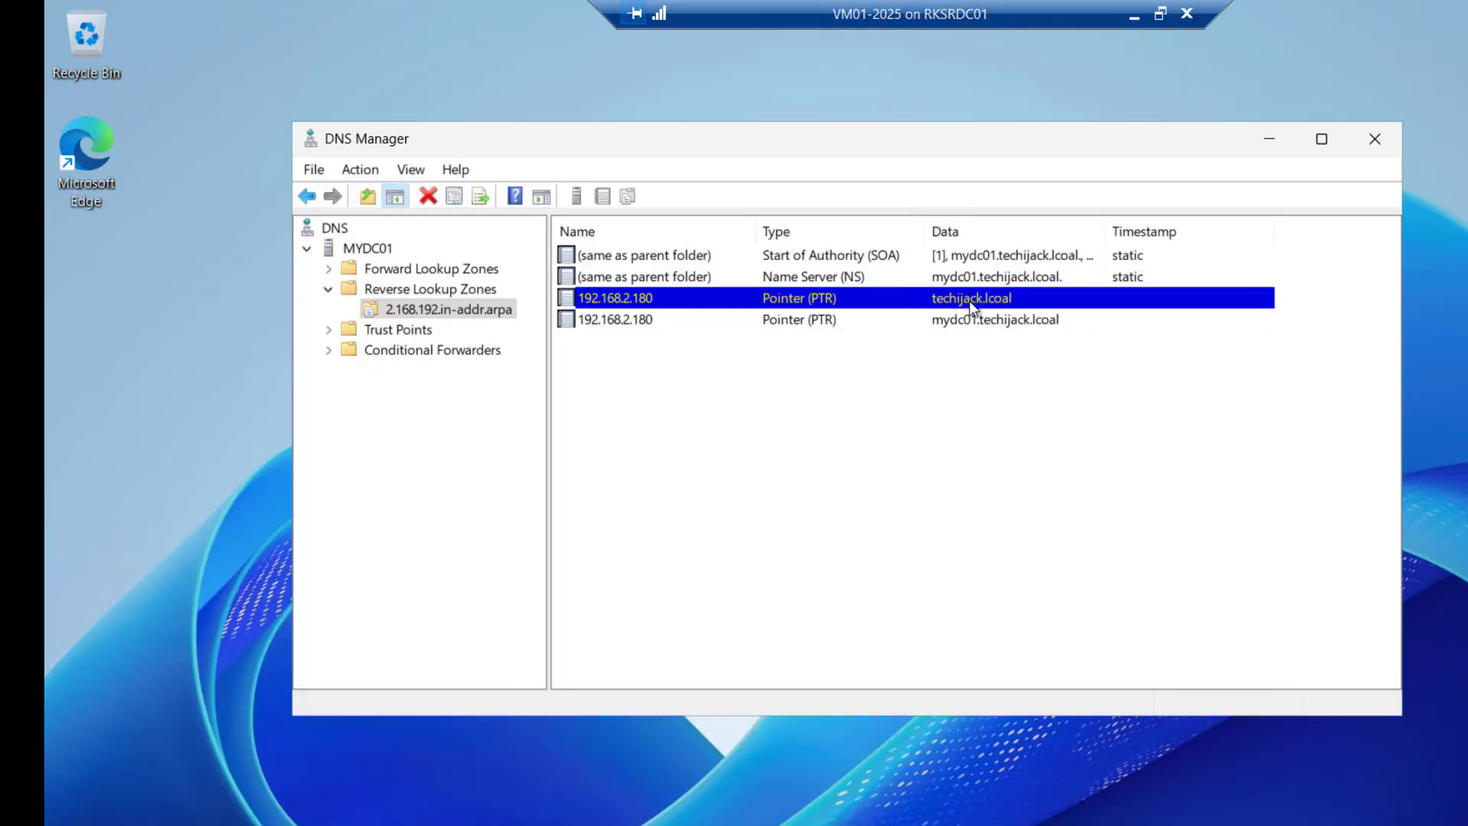
pyautogui.click(363, 247)
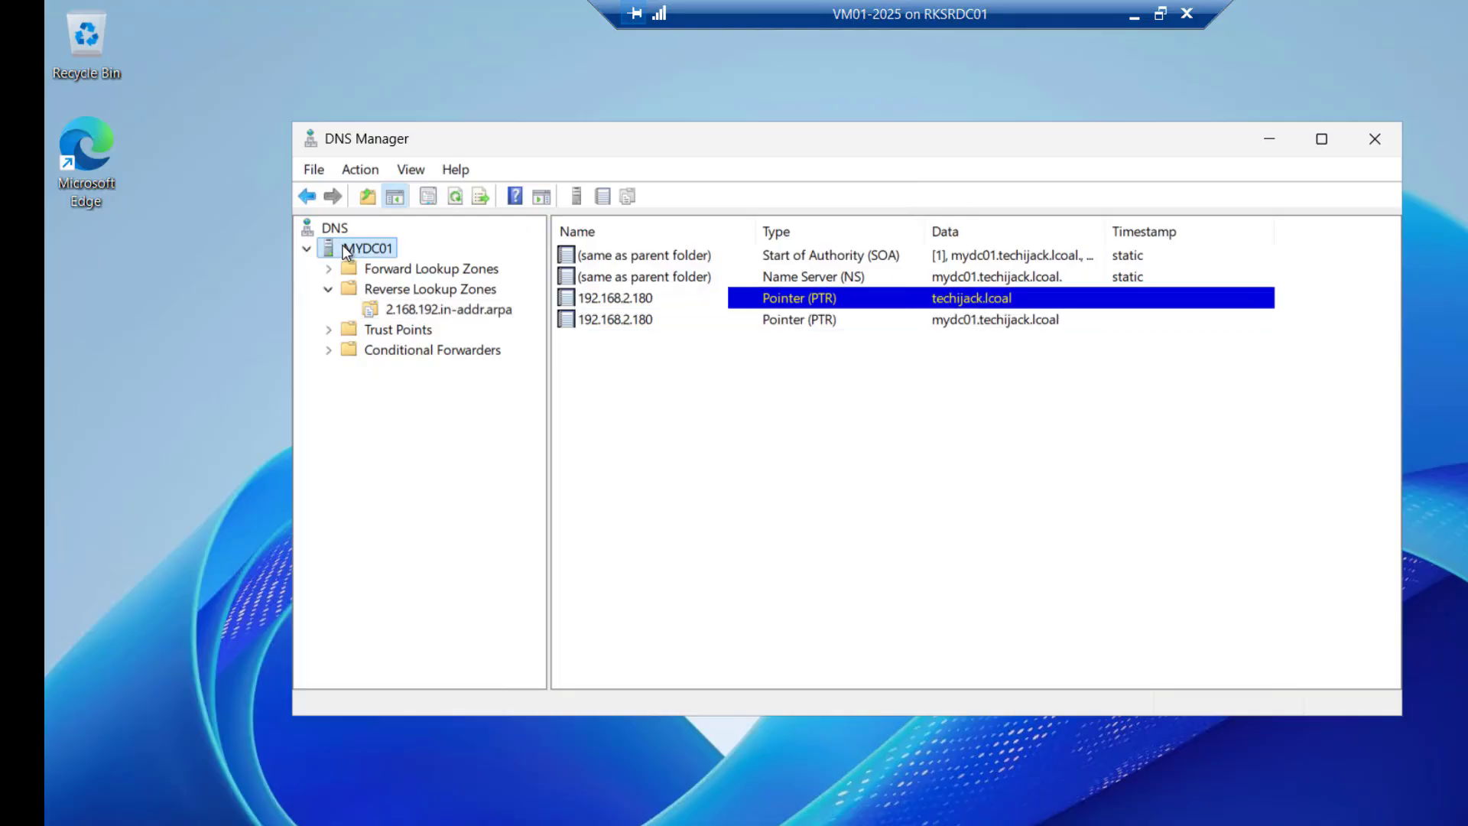
pyautogui.click(367, 248)
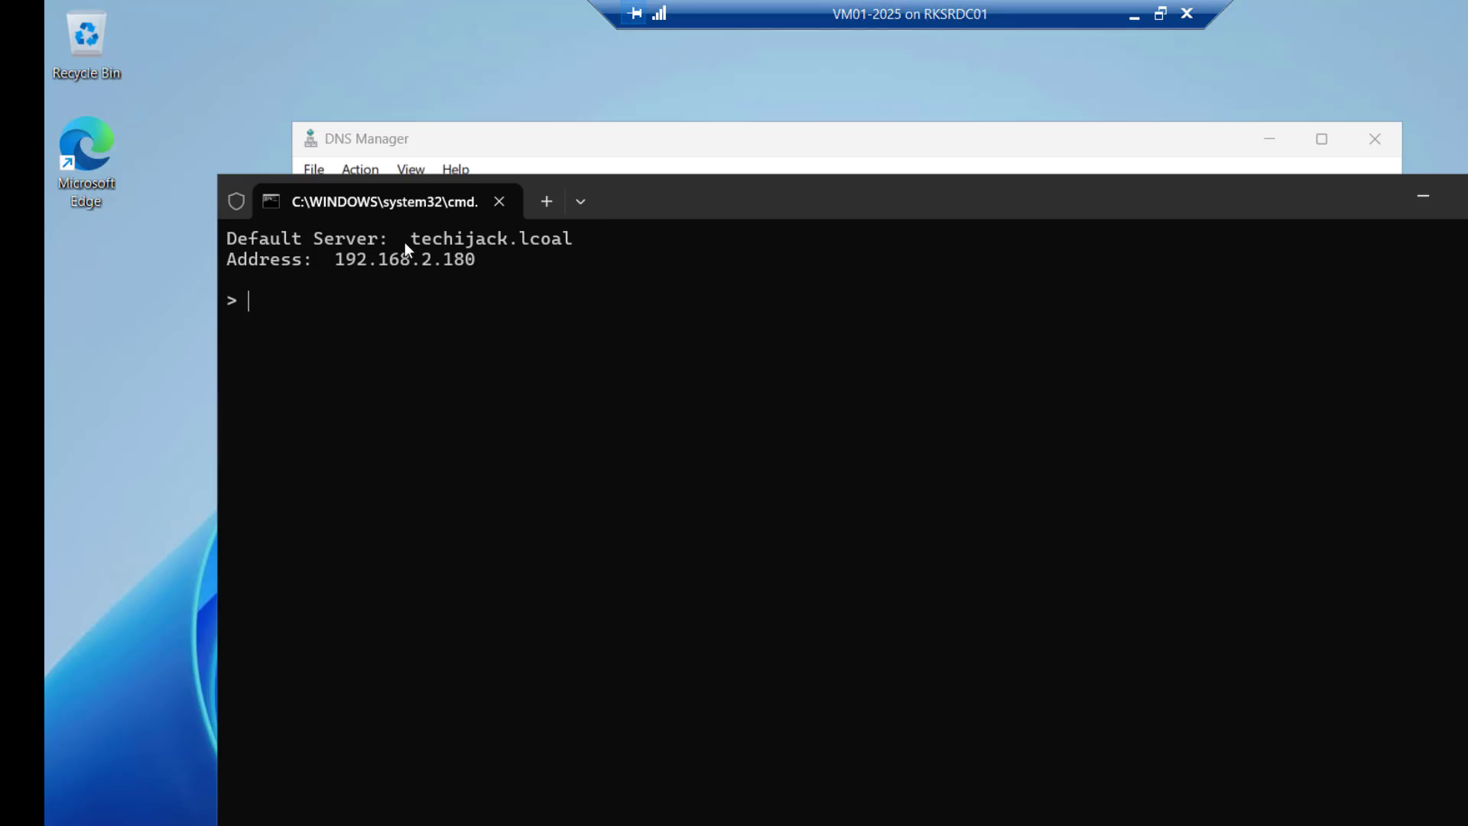
# Run an nslookup reverse lookup of 192.168.2.180, resolving to mydc01.techijack.lcoal.
pyautogui.doubleClick(487, 237)
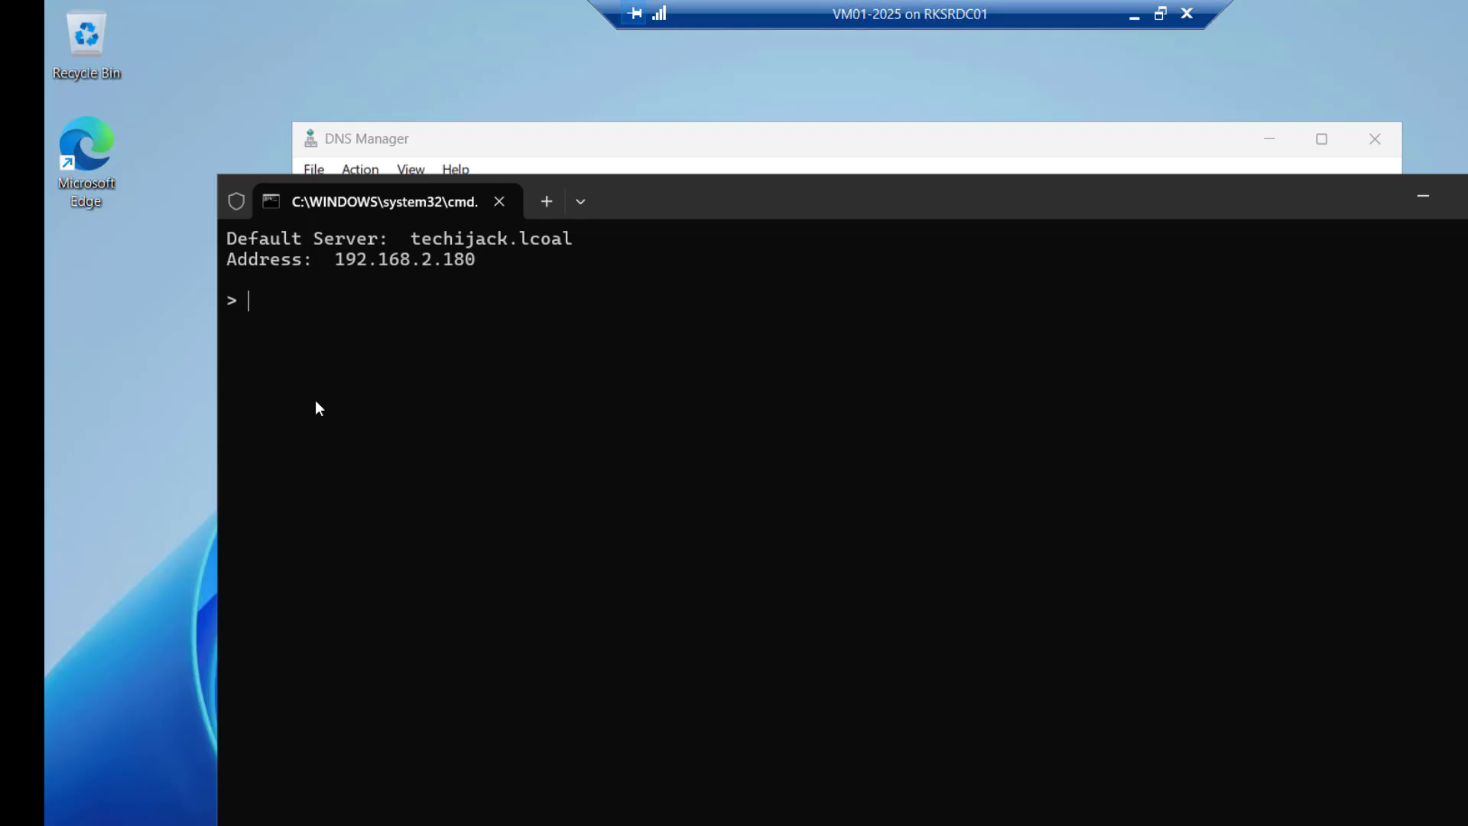
pyautogui.write('192.1')
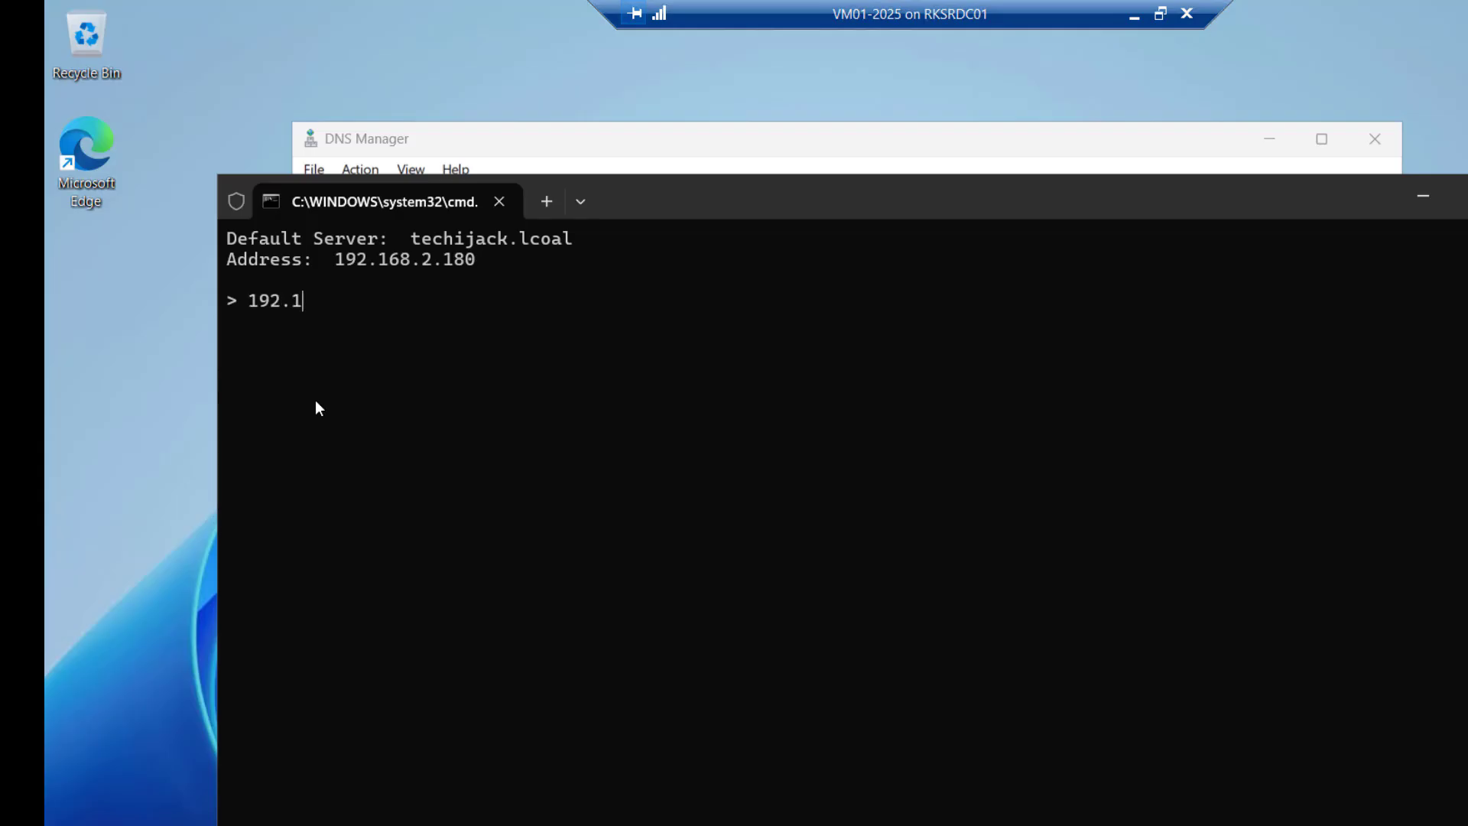
pyautogui.write('68.2.180')
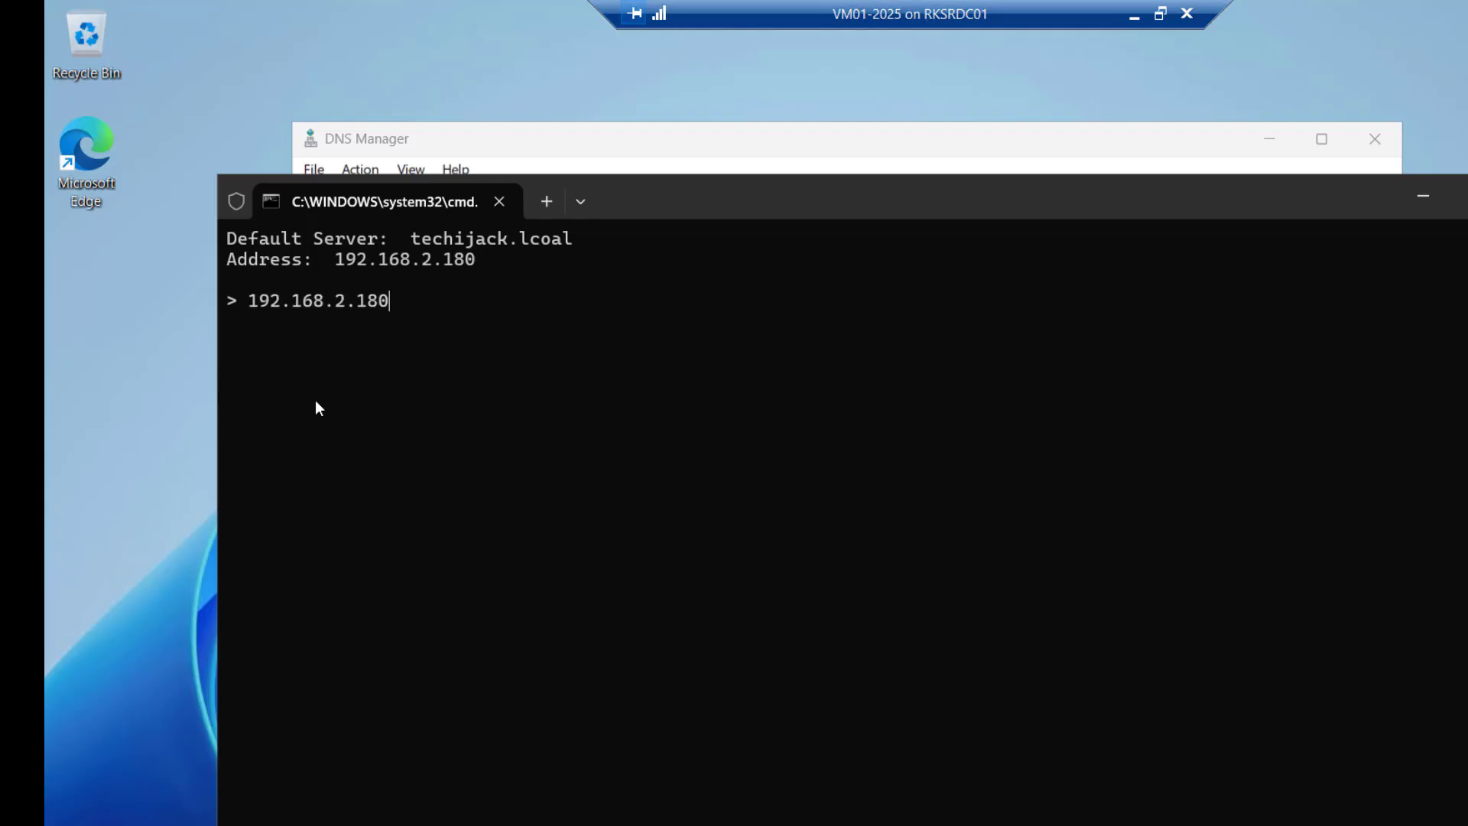
pyautogui.press('Return')
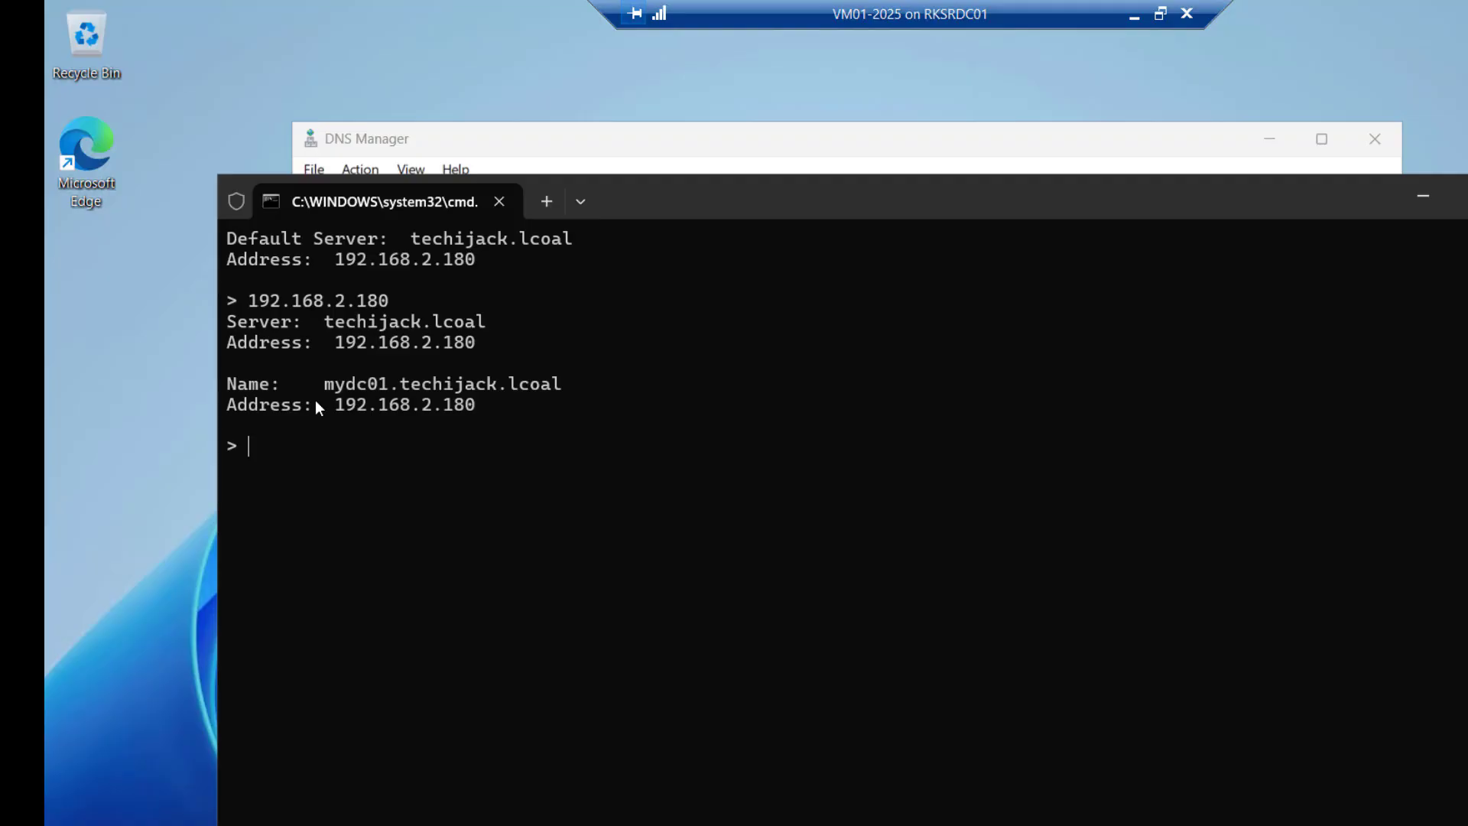
pyautogui.moveTo(346, 330)
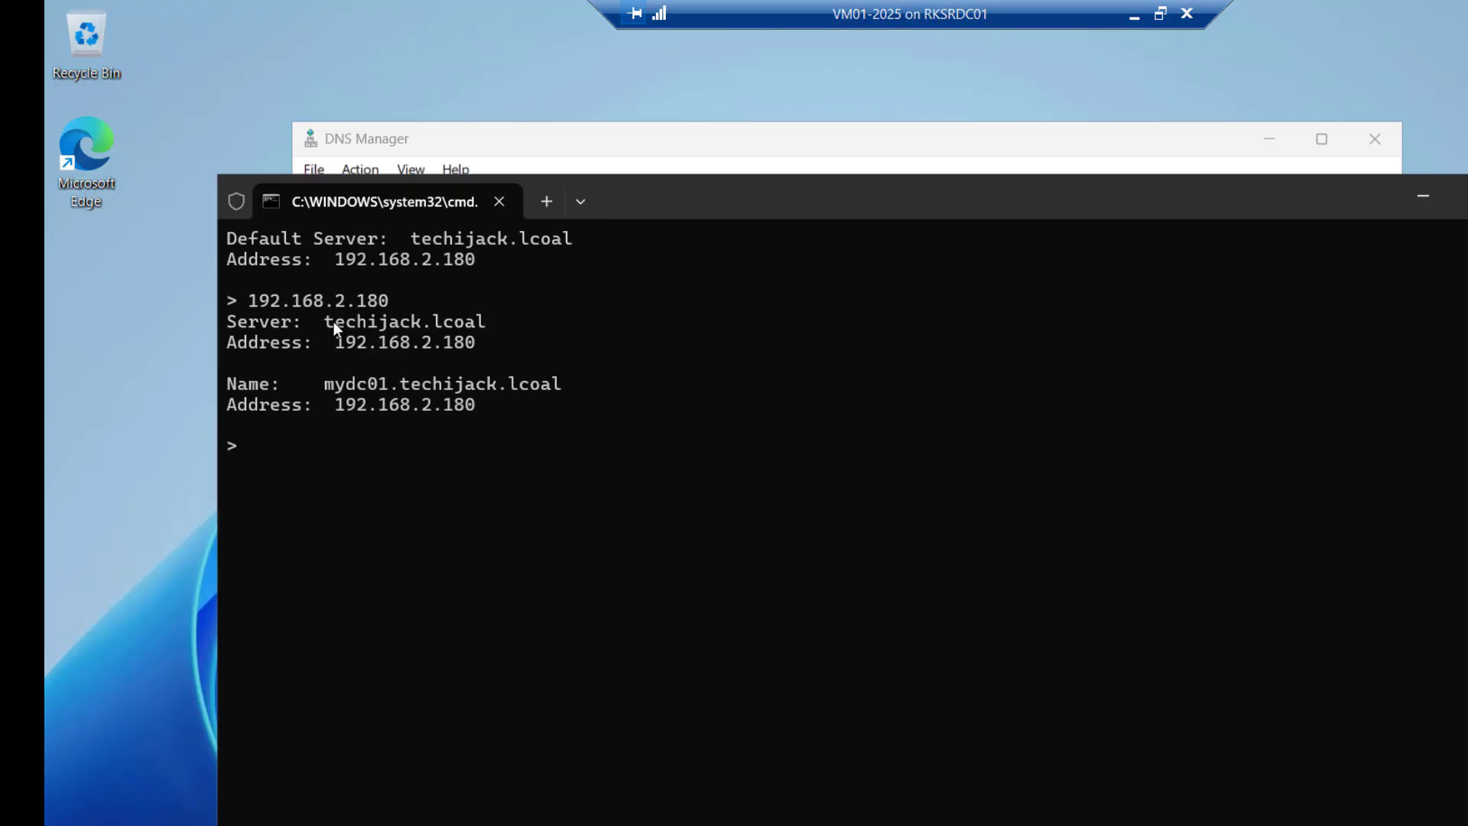
# Look up techijack.local in nslookup, which reports a non-existent domain.
pyautogui.doubleClick(403, 321)
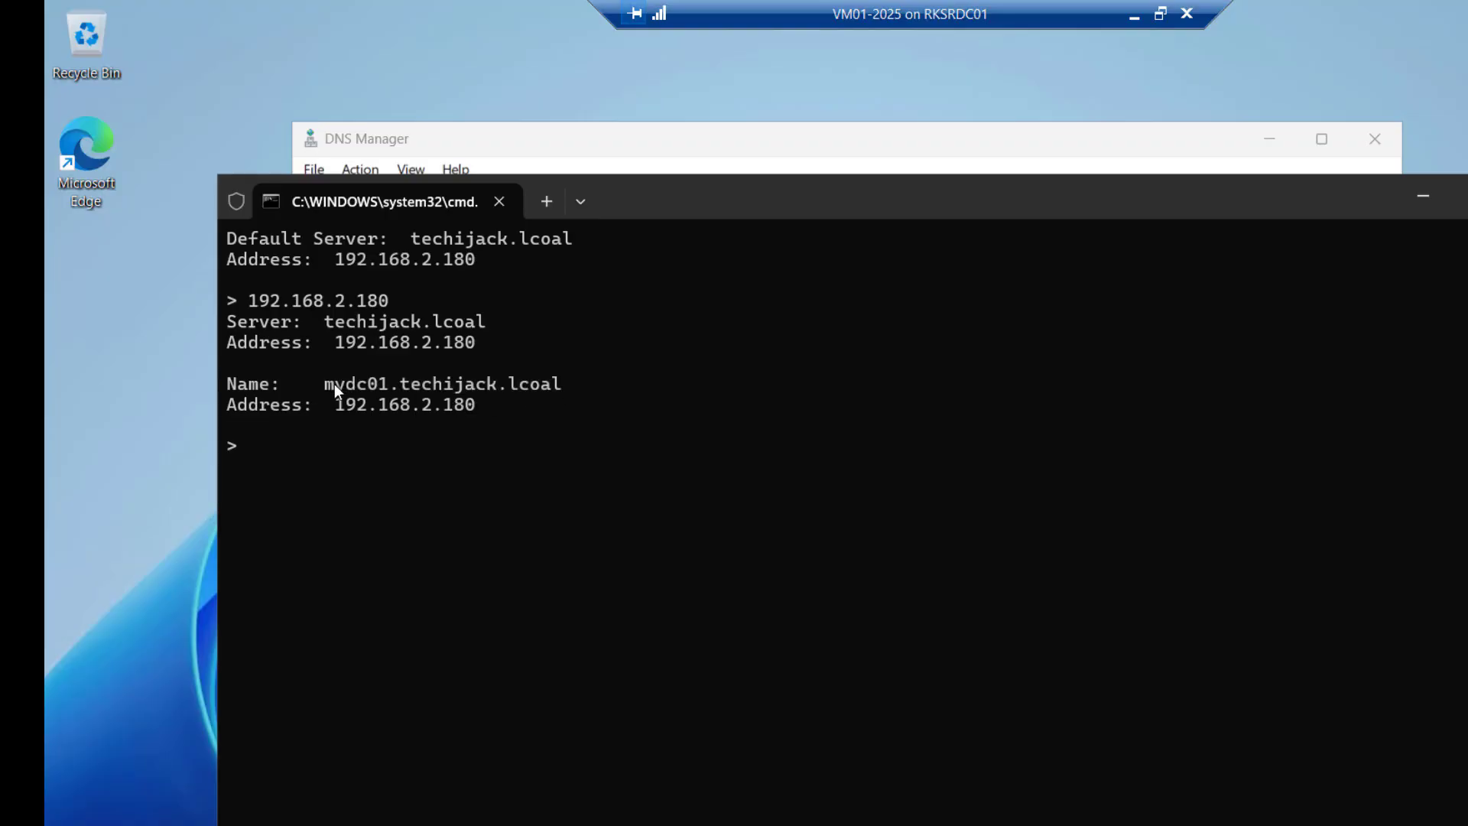
pyautogui.write('techi')
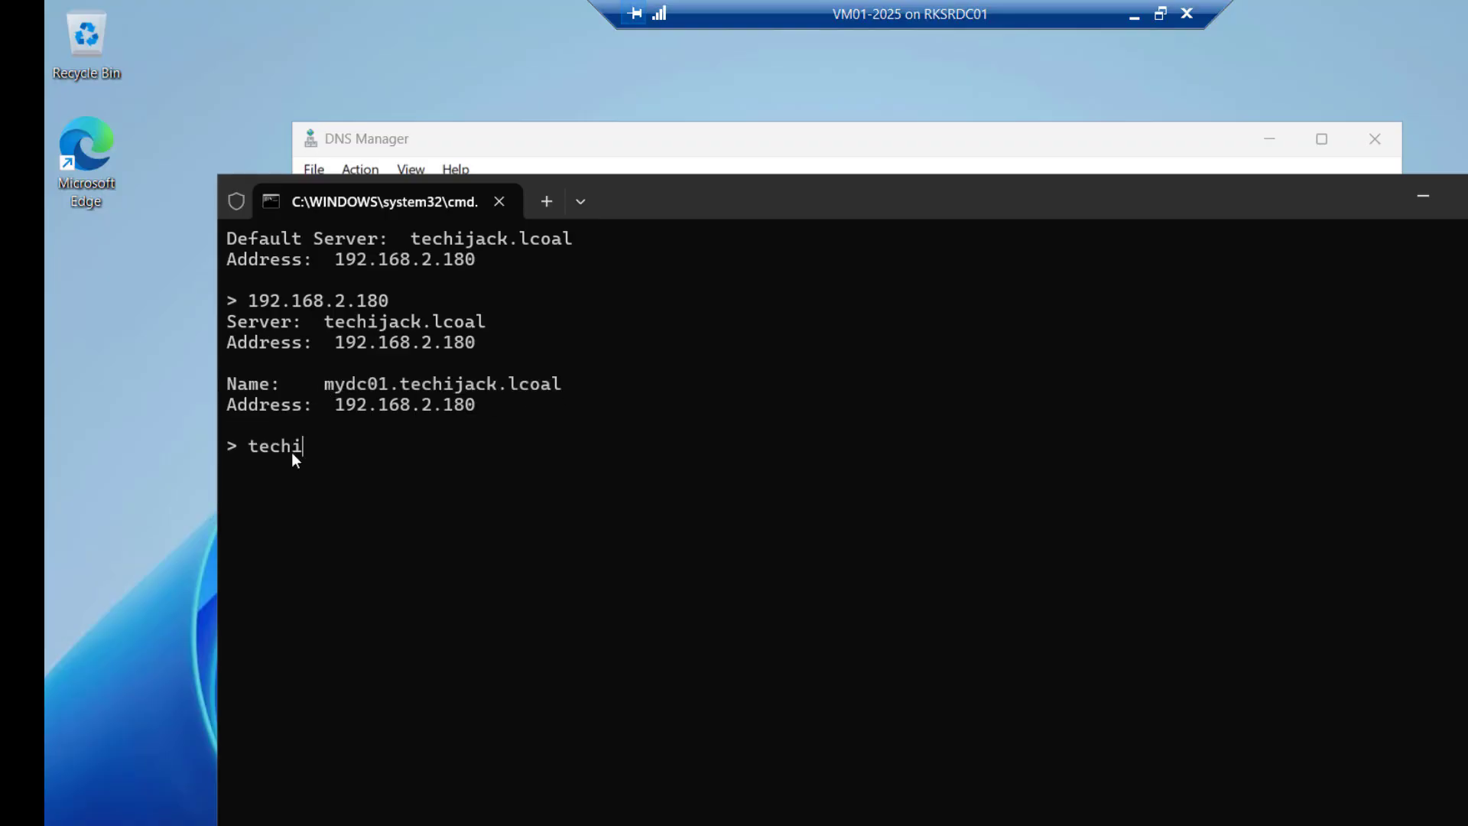
pyautogui.press('Return')
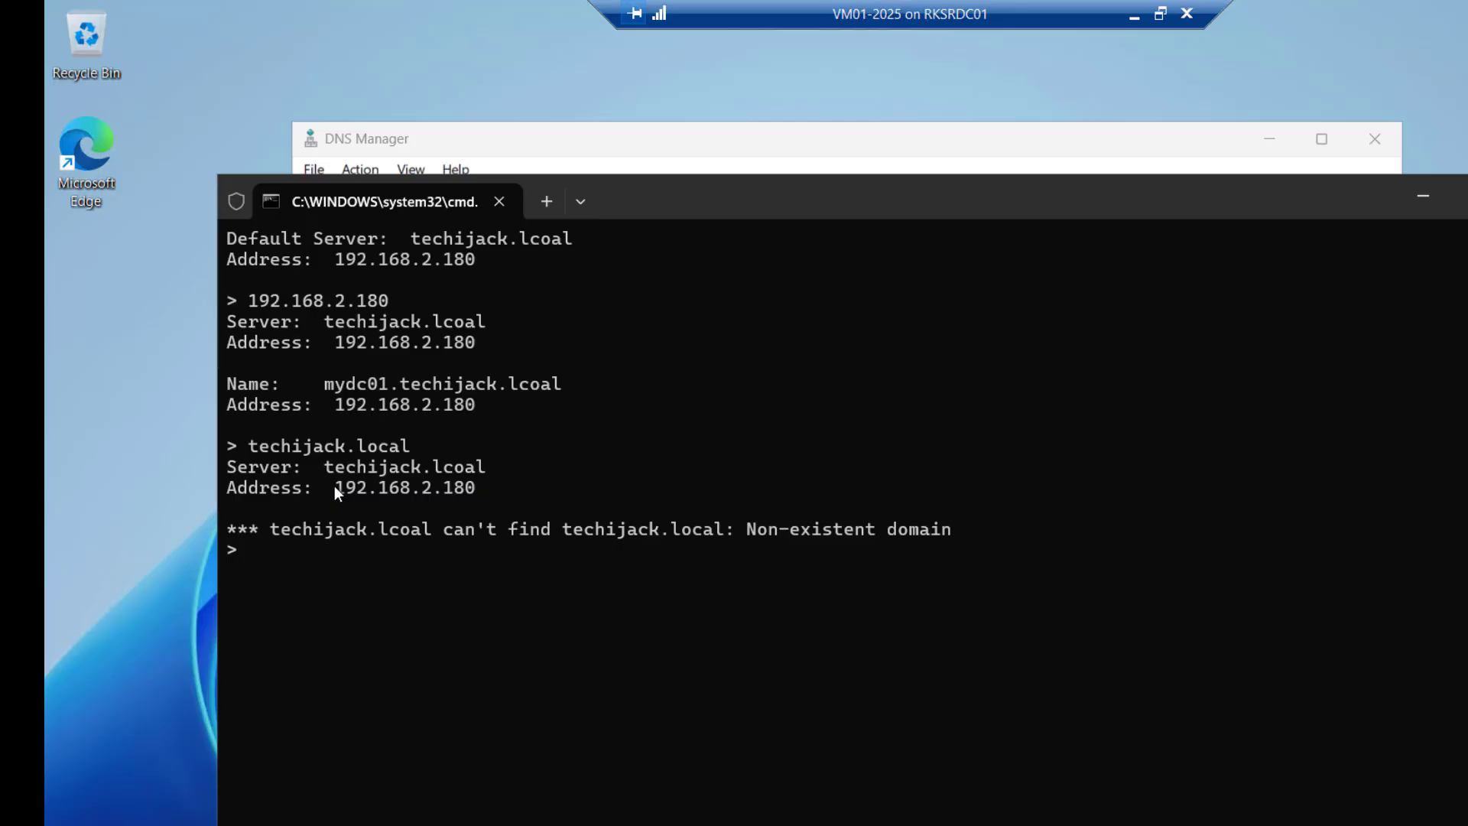
pyautogui.doubleClick(404, 487)
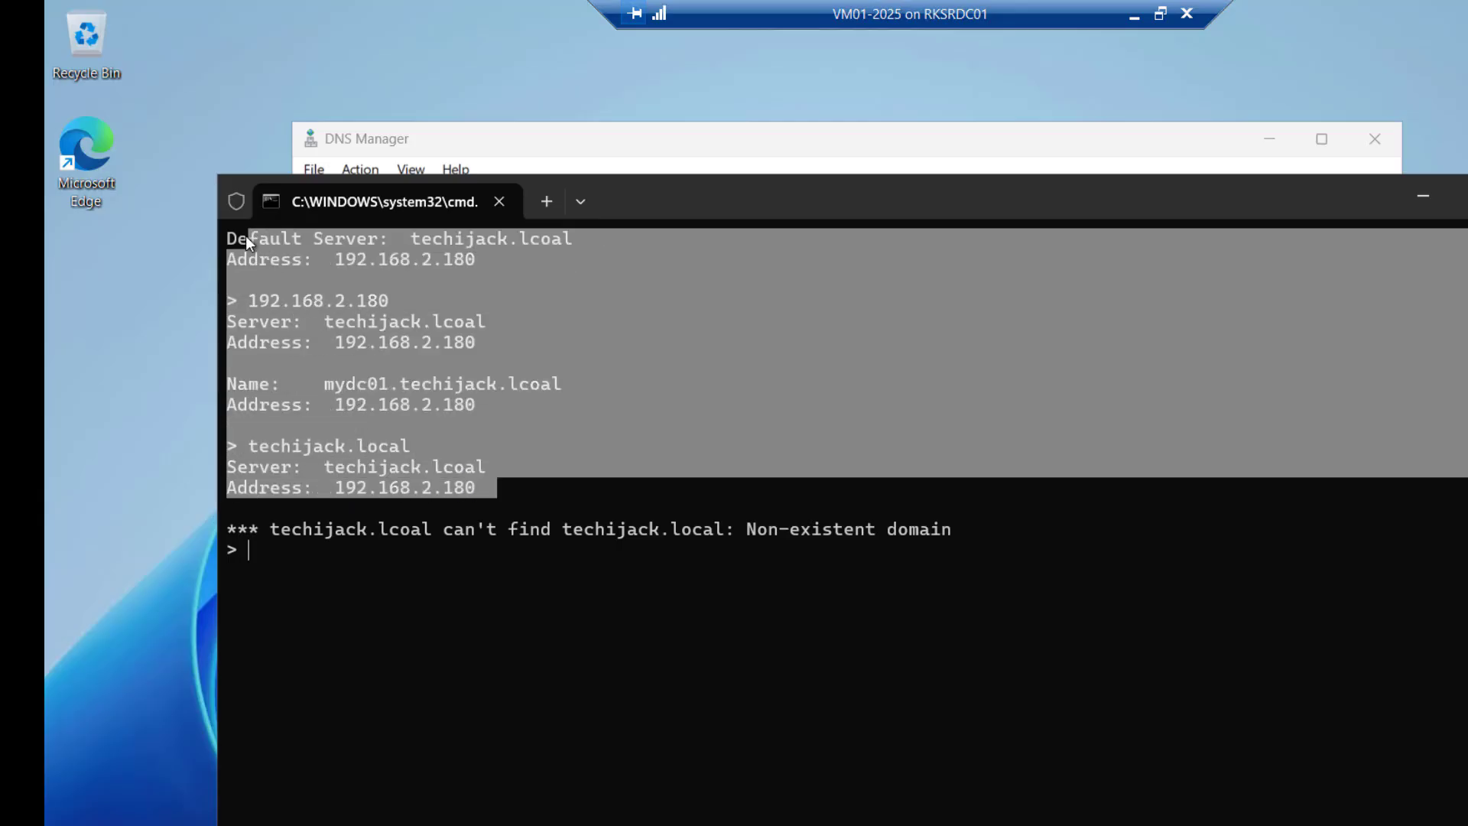
pyautogui.moveTo(591, 487)
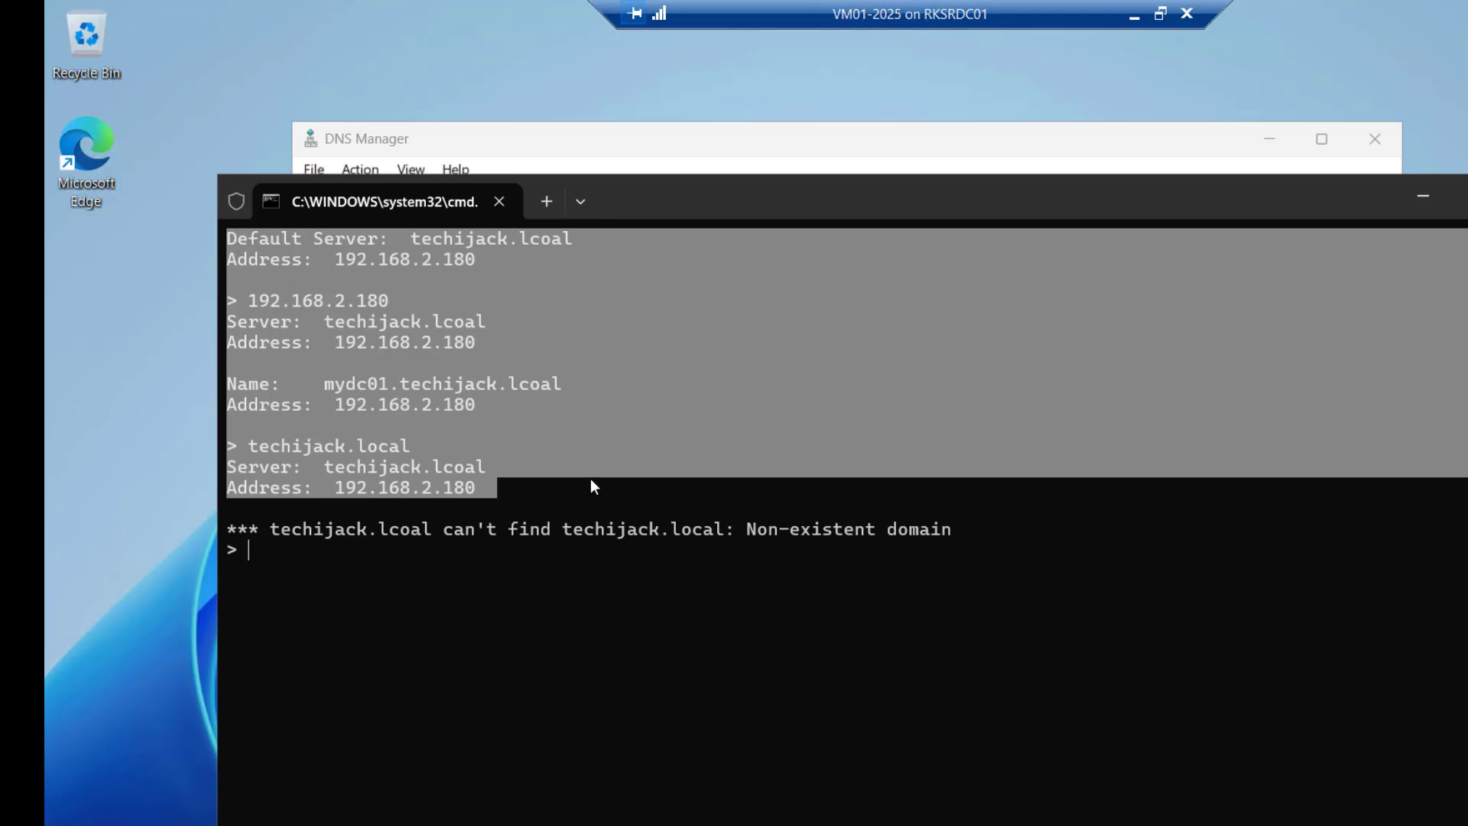